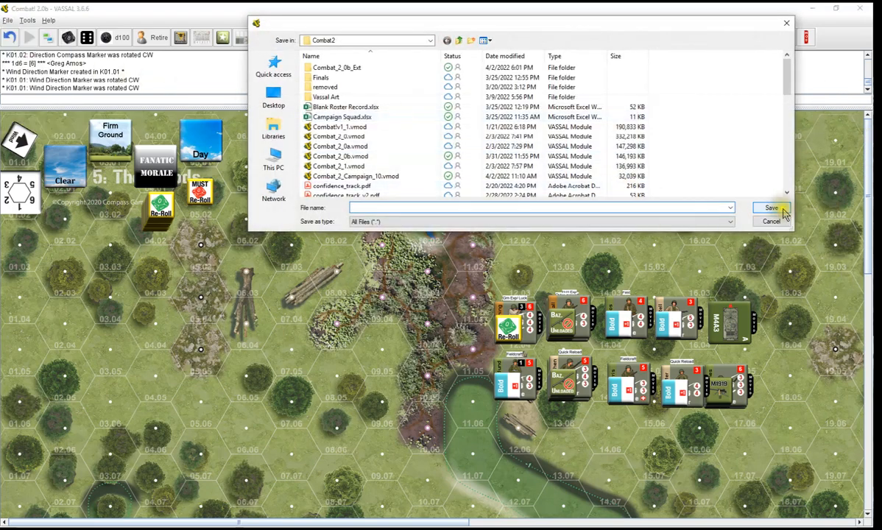
mouse_move(545, 190)
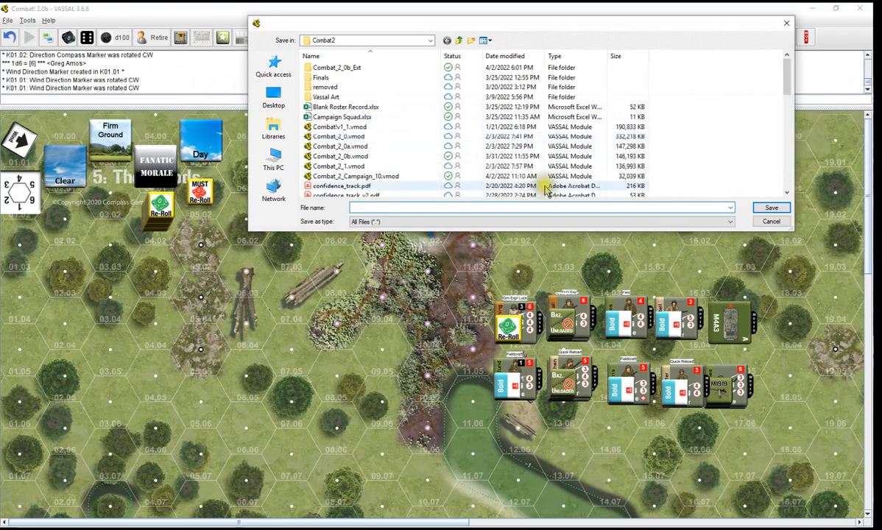
Reuse an existing mission save name and edit it to 'Mission 48 The Wild Crew' in the Combat2 folder
scroll("down", 3)
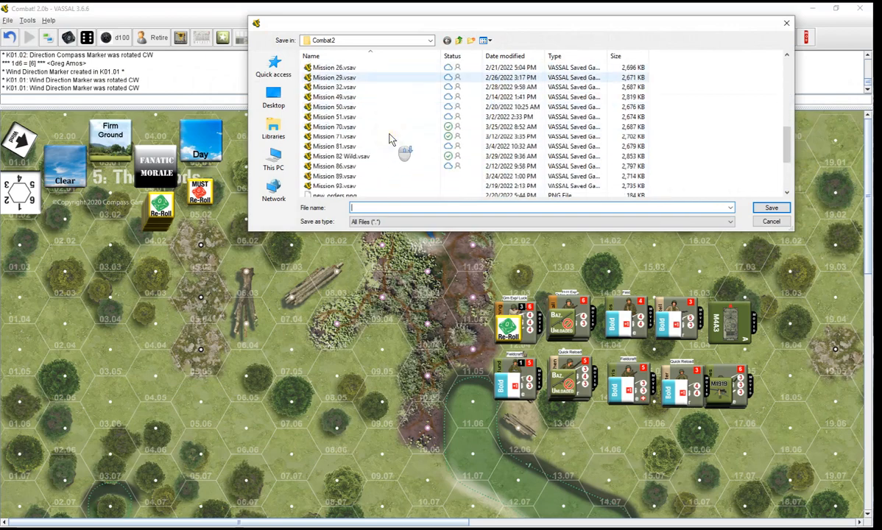
left_click(333, 127)
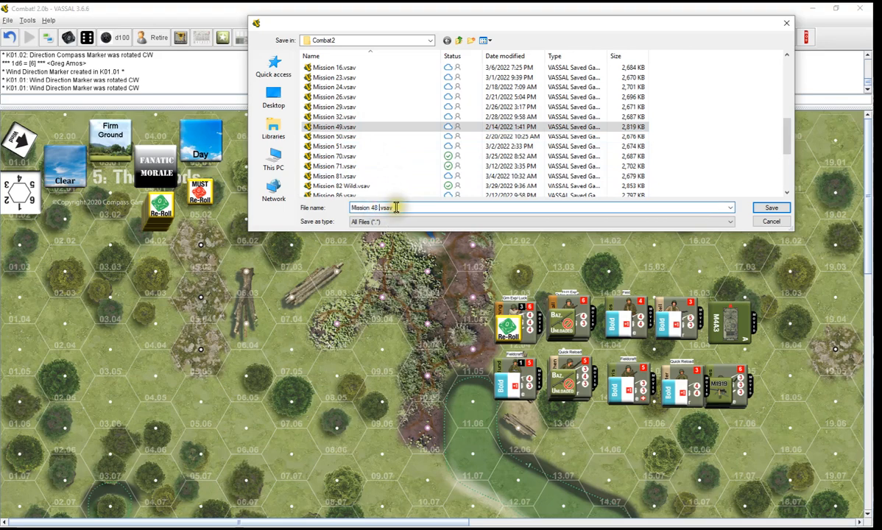
type("The V")
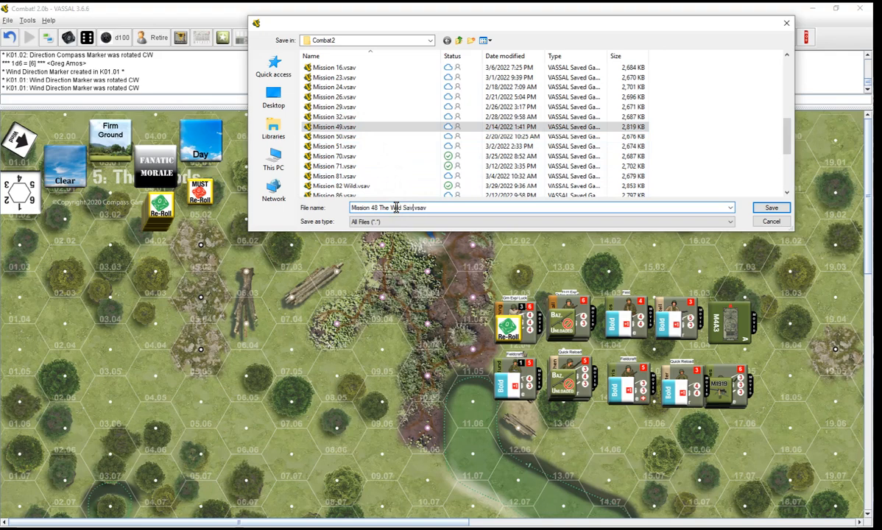
type("C")
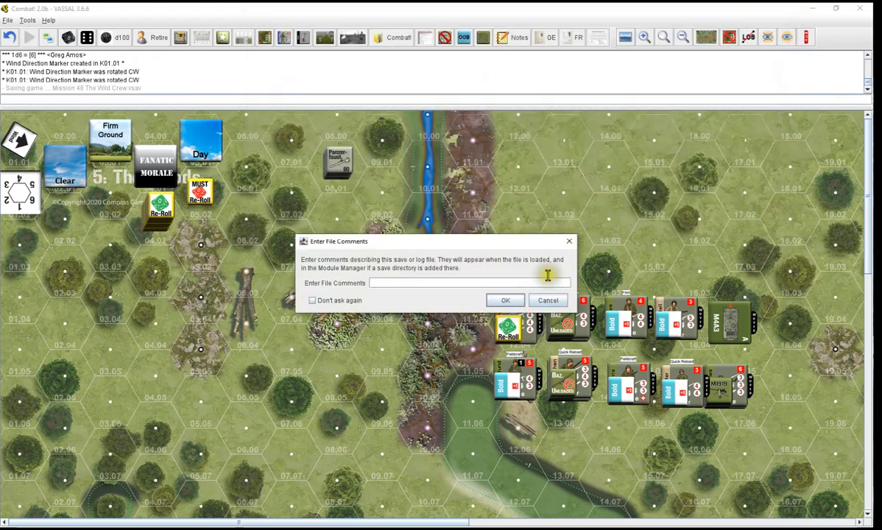
Confirm the save without file comments and allow Java past the PC Matic warning
left_click(505, 300)
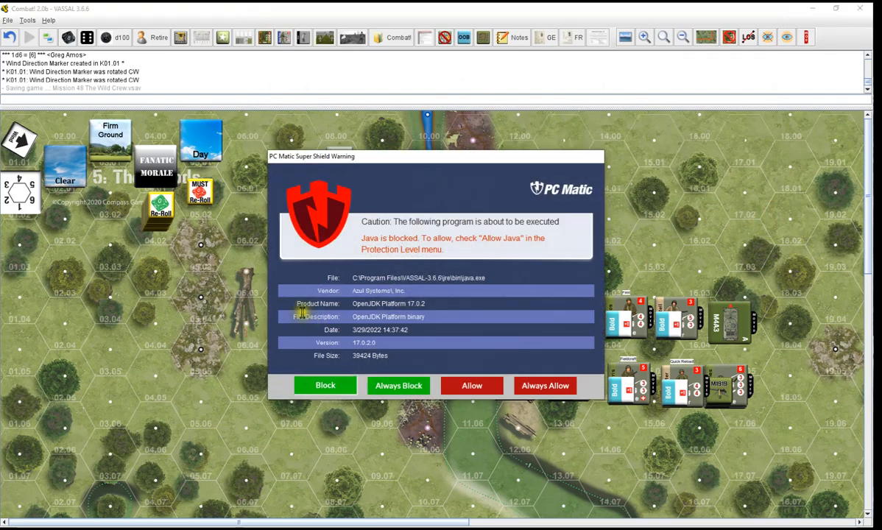
left_click(471, 386)
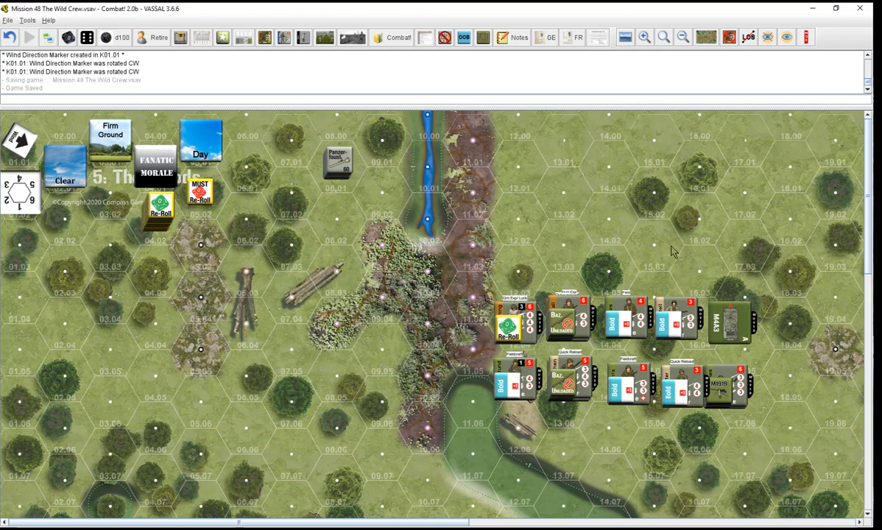
mouse_move(631, 259)
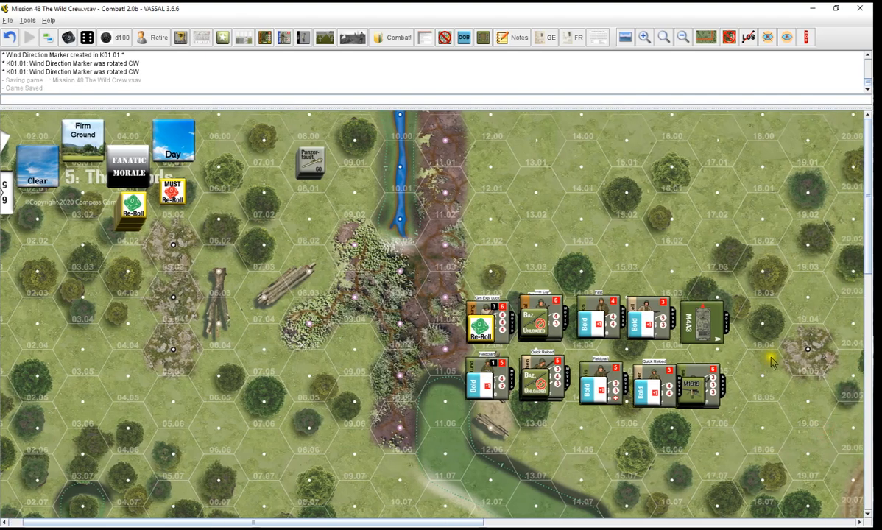
Scroll the map south past the American counters to the dirt road and woods
scroll("down", 3)
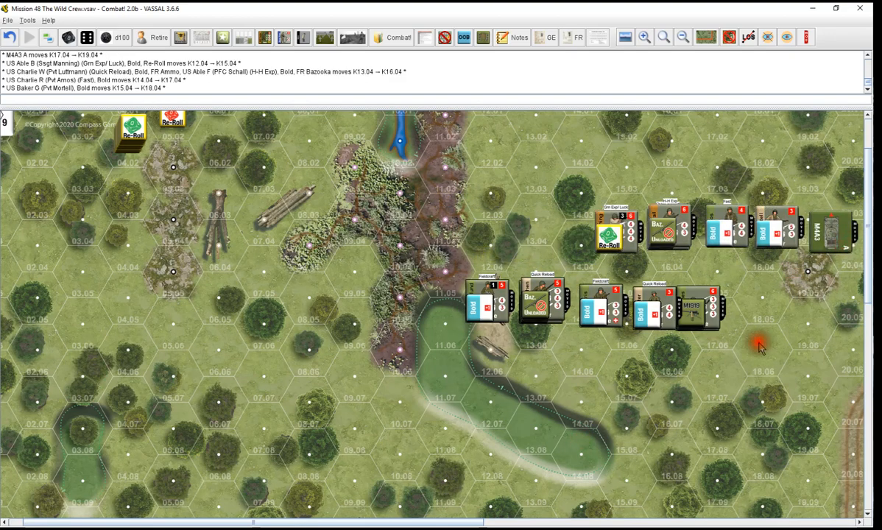
scroll("down", 3)
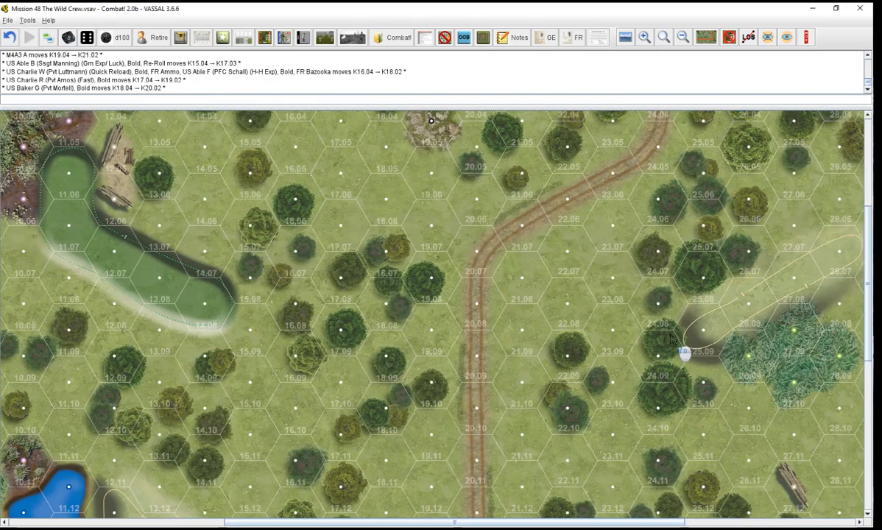
Scroll the map between the German stack and the advancing US squads and MAK3 vehicle
scroll("up", 3)
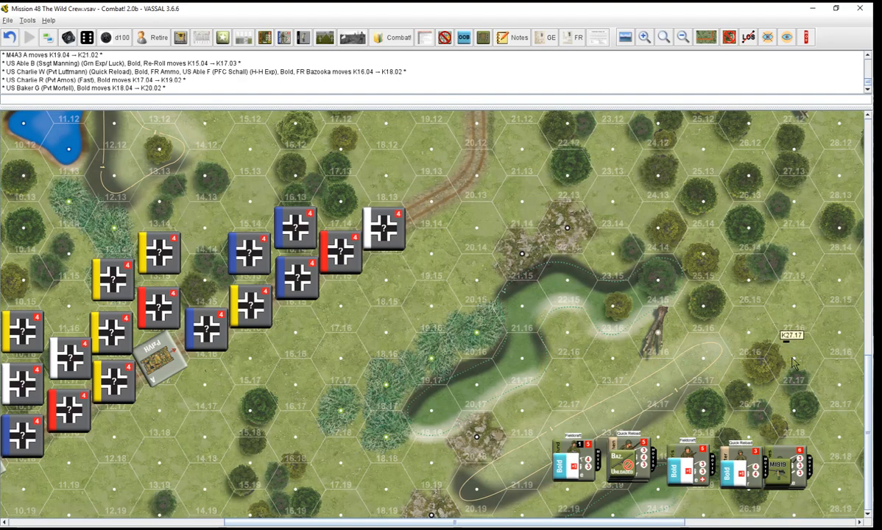
mouse_move(842, 359)
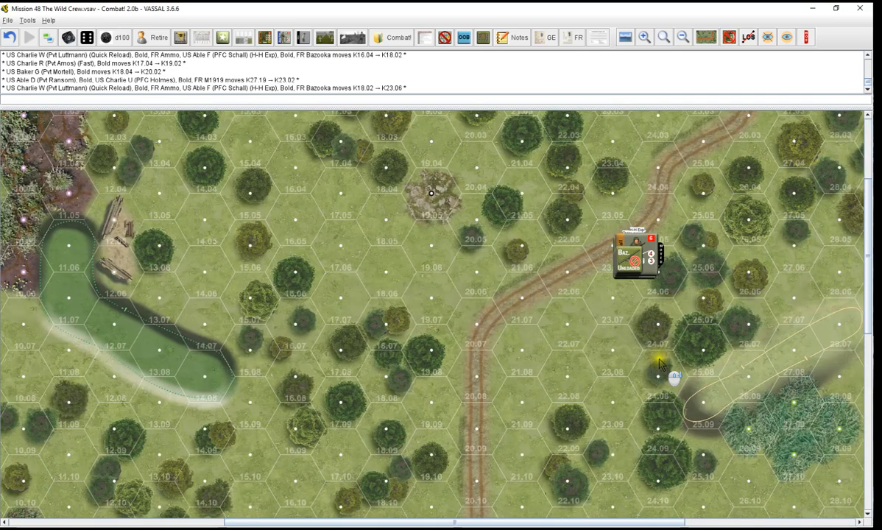
scroll("down", 3)
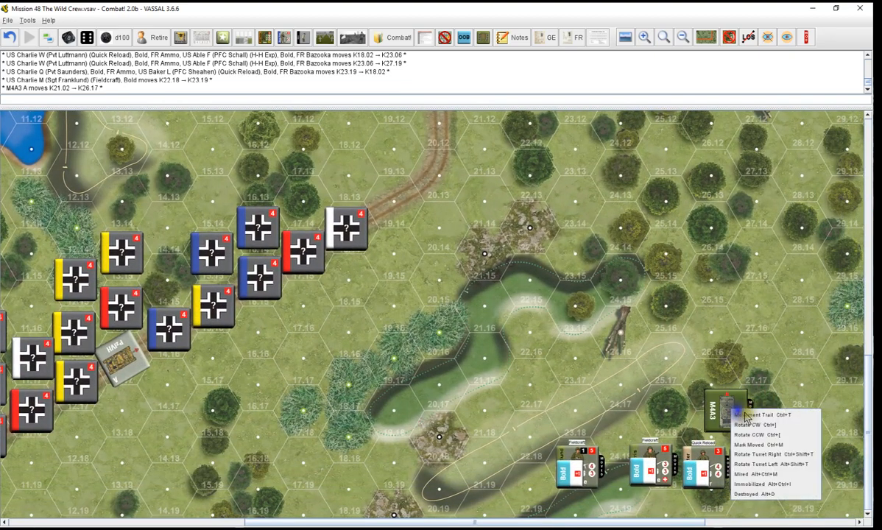
Rotate the MAK3 vehicle to its new facing and settle it back into its hex
left_click(743, 415)
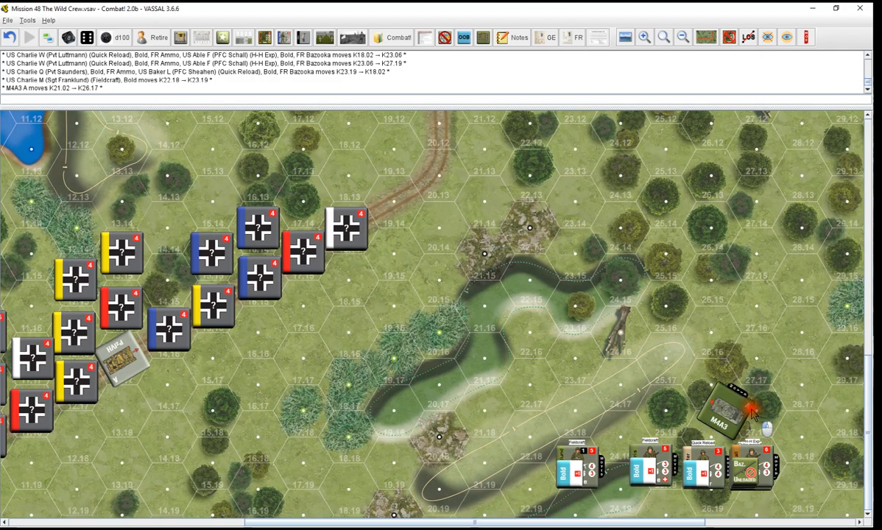
left_click_drag(725, 410, 710, 382)
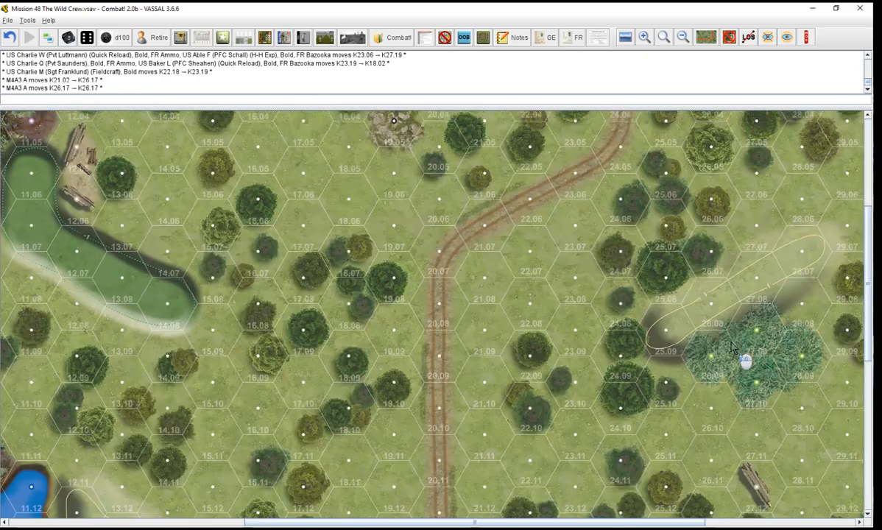
Move two US squads north into line beside the wooded hill near column 25
scroll("down", 3)
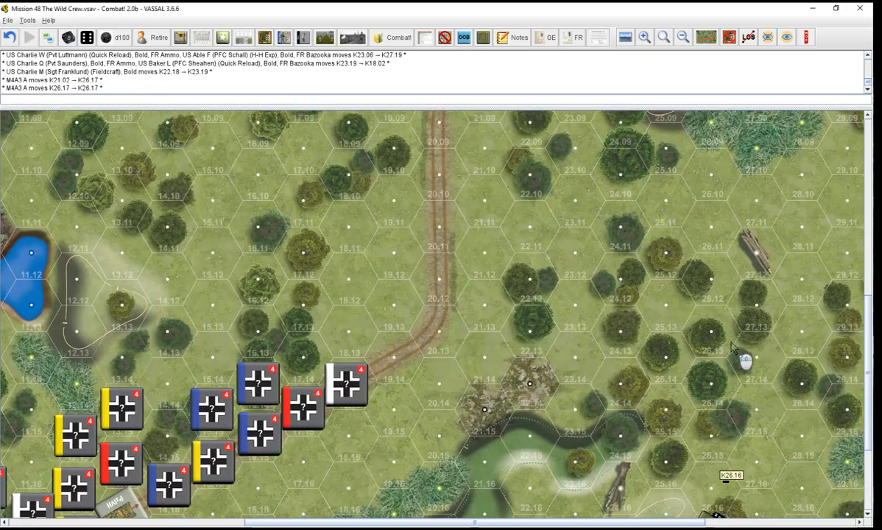
scroll("down", 3)
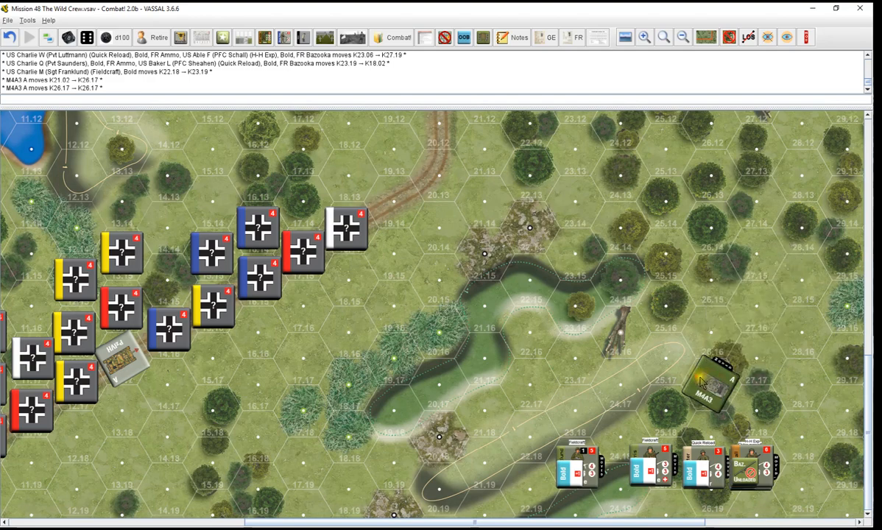
mouse_move(655, 383)
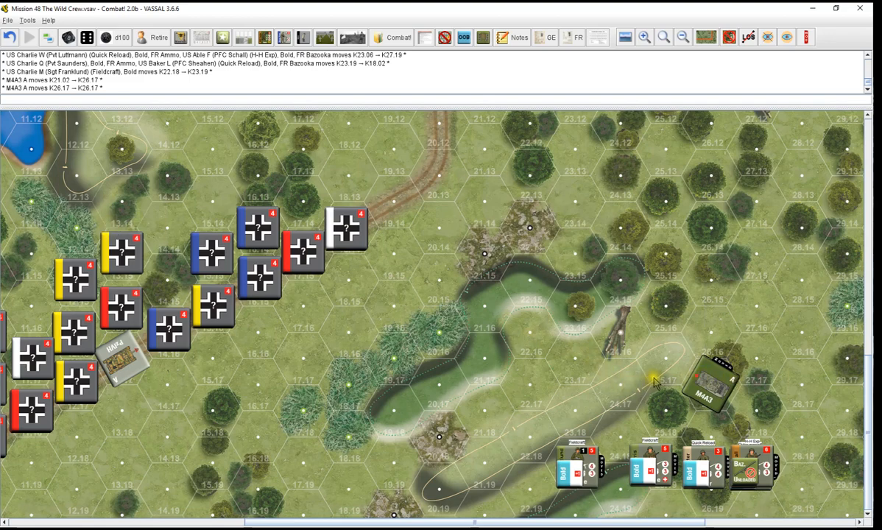
mouse_move(719, 380)
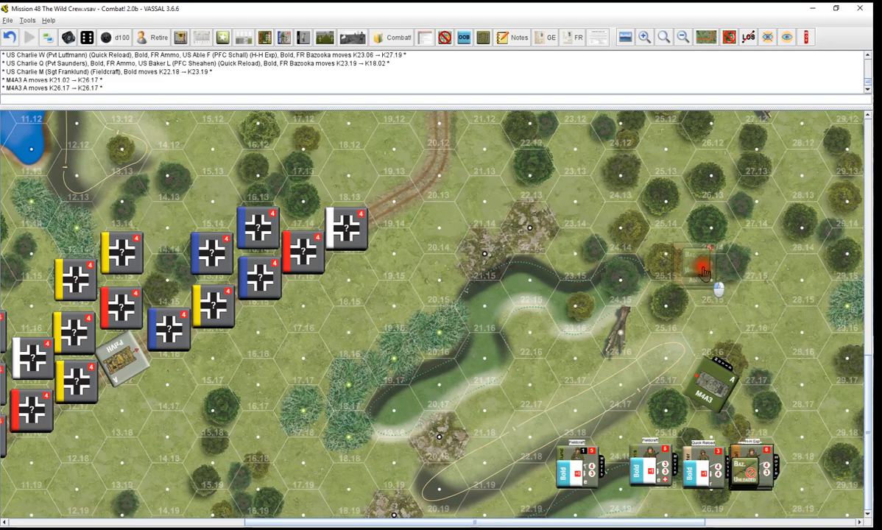
left_click_drag(704, 272, 721, 288)
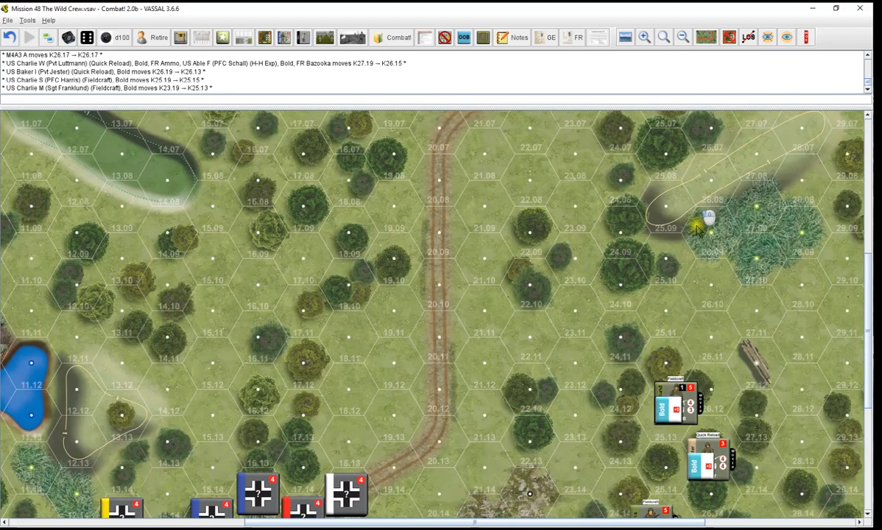
left_click_drag(695, 224, 626, 287)
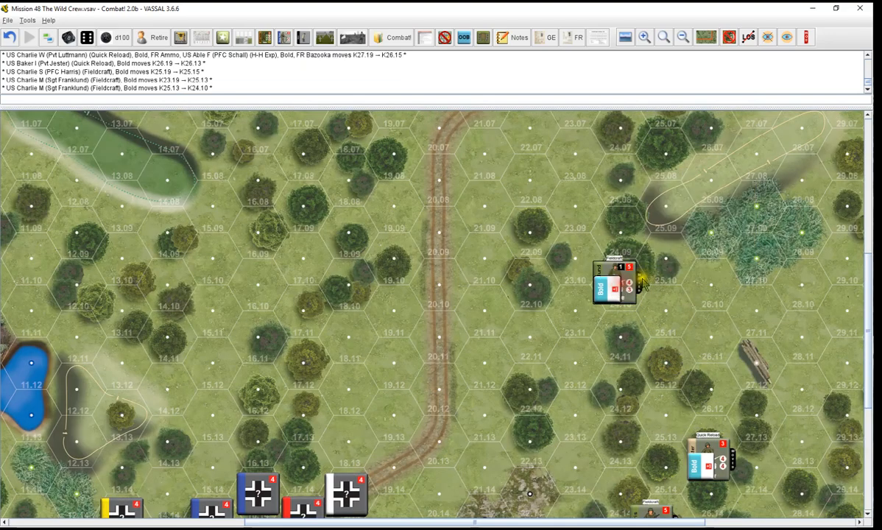
mouse_move(660, 245)
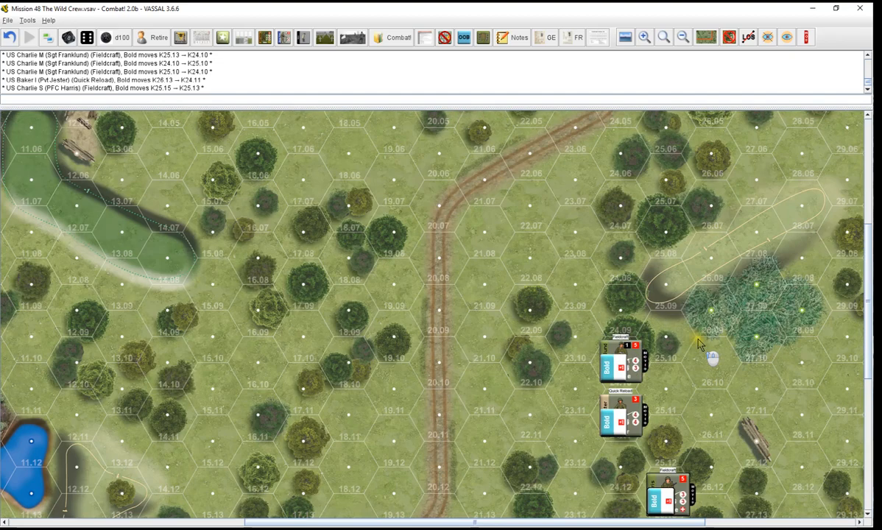
Carry a US squad two hexes north through the eastern woods beside the hill
scroll("down", 3)
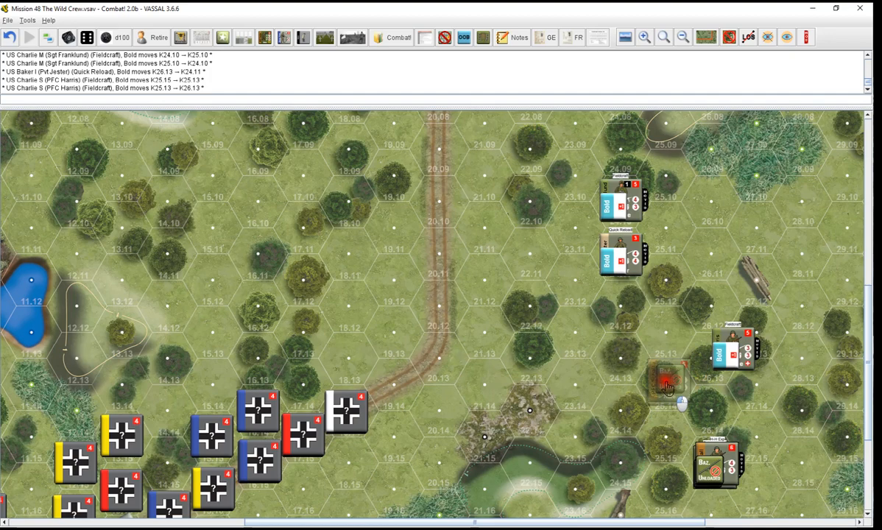
scroll("down", 3)
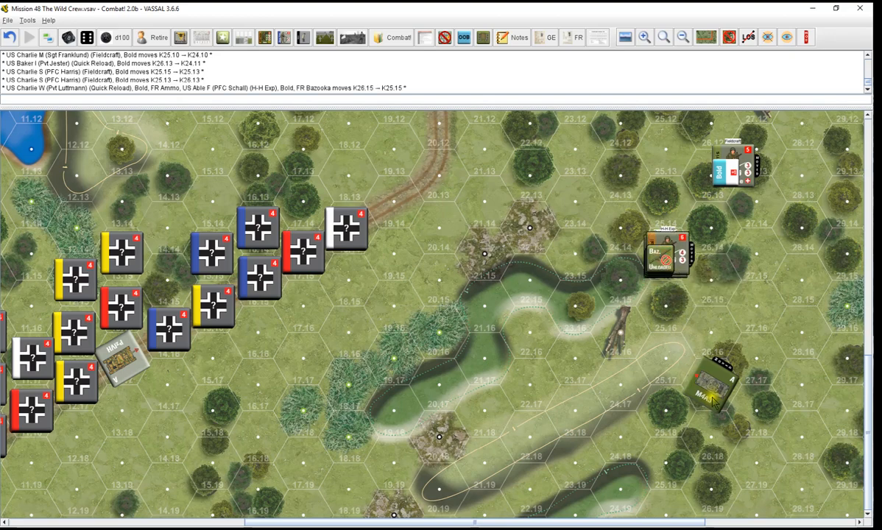
mouse_move(592, 324)
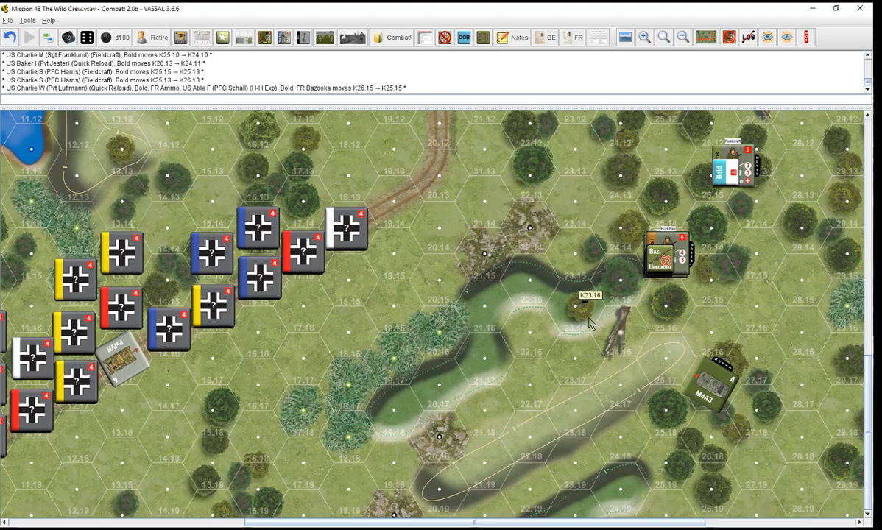
scroll("up", 3)
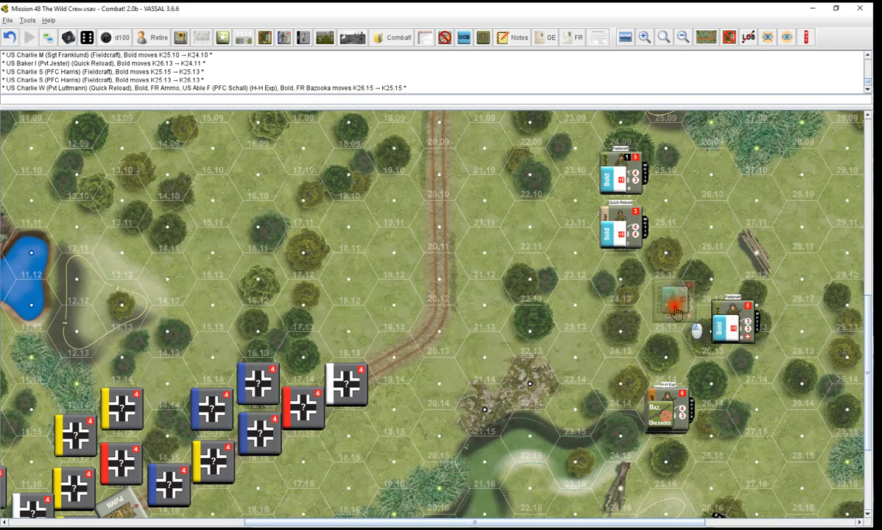
left_click_drag(670, 305, 670, 265)
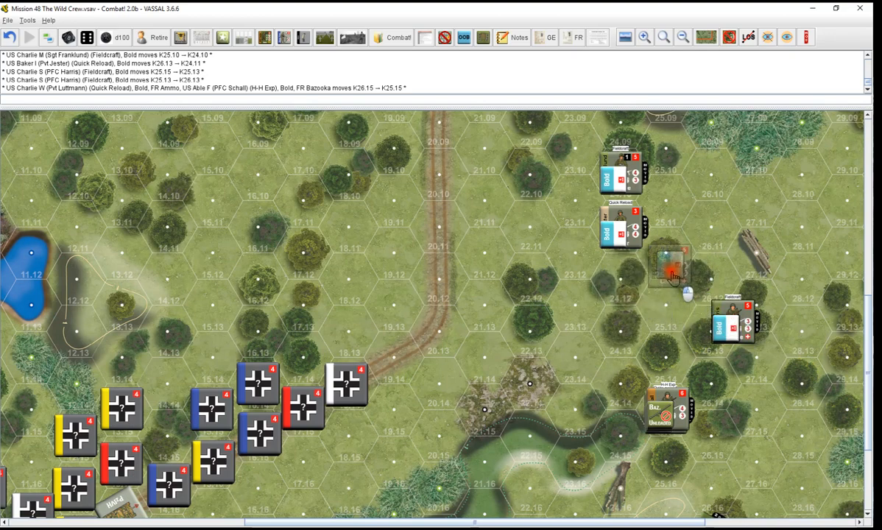
left_click_drag(670, 267, 695, 154)
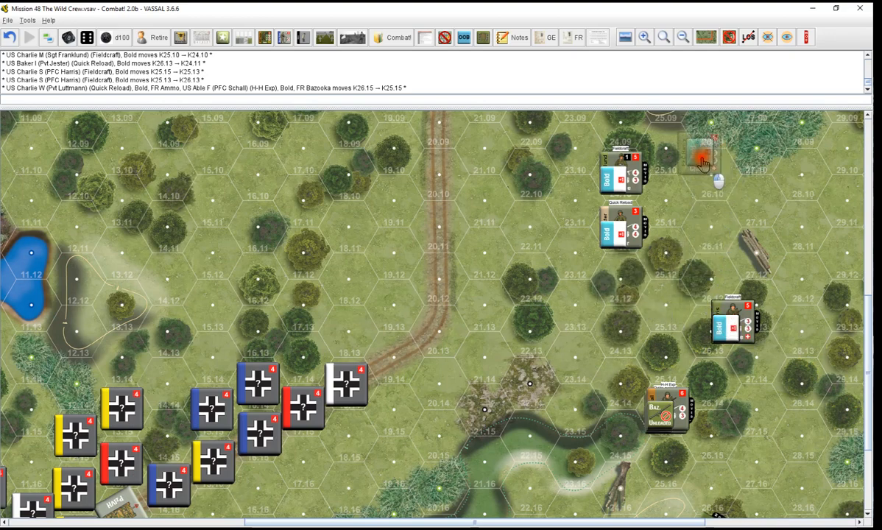
scroll("up", 3)
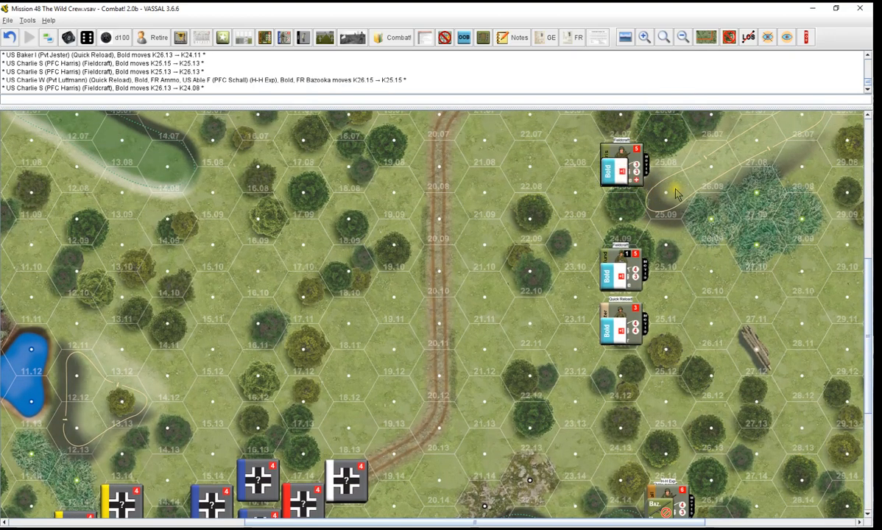
mouse_move(676, 187)
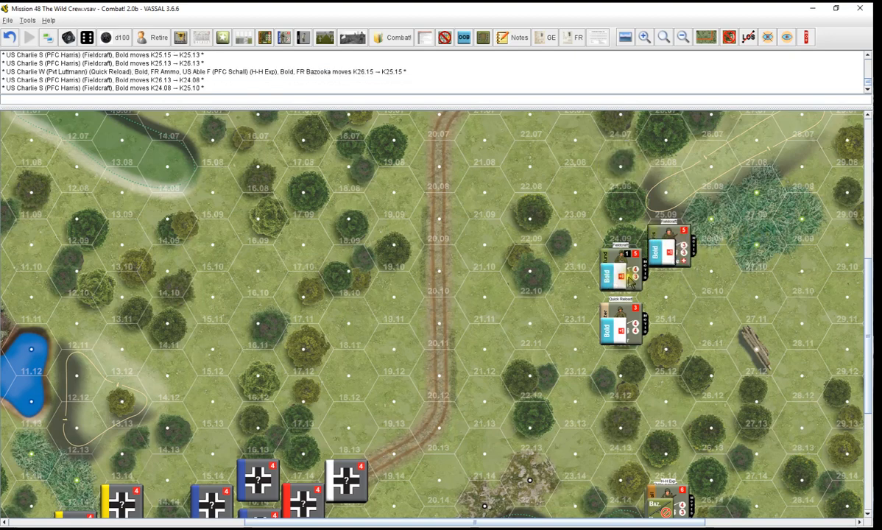
scroll("down", 3)
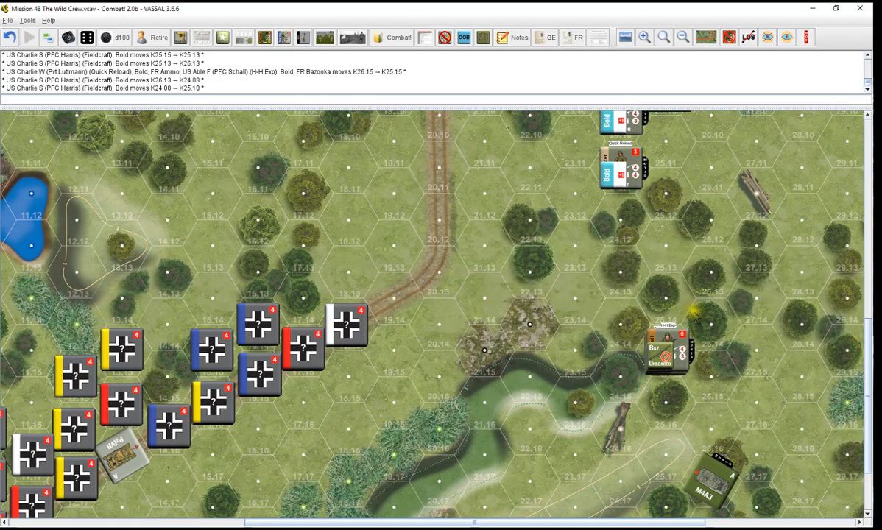
Move a US squad north into the woods, give the stack Hide orders, and advance another unit
left_click_drag(692, 339, 666, 247)
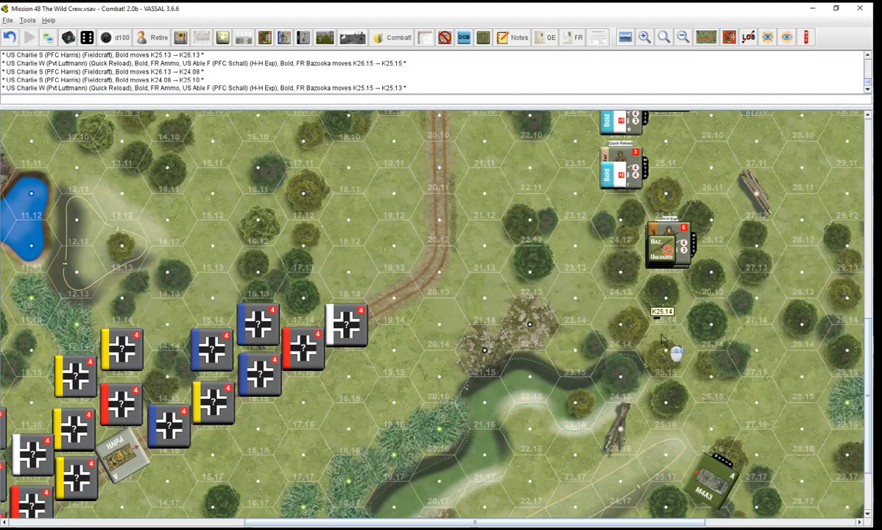
scroll("down", 3)
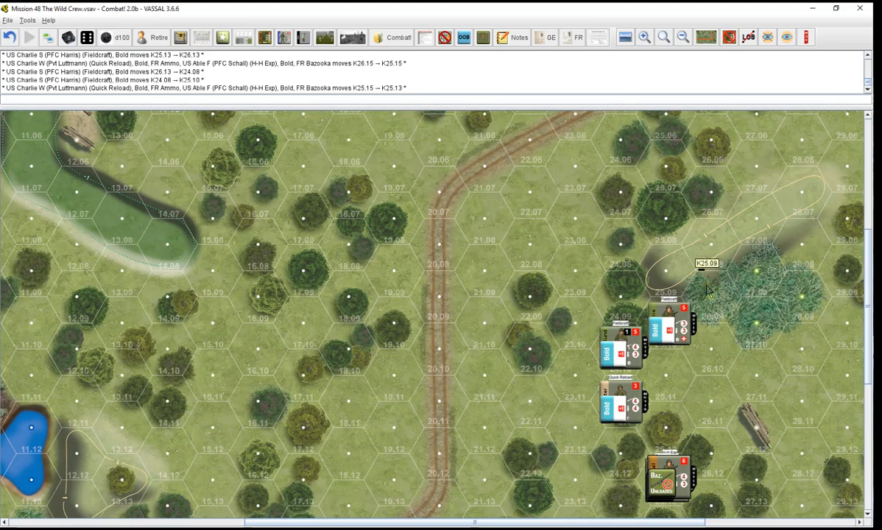
mouse_move(665, 221)
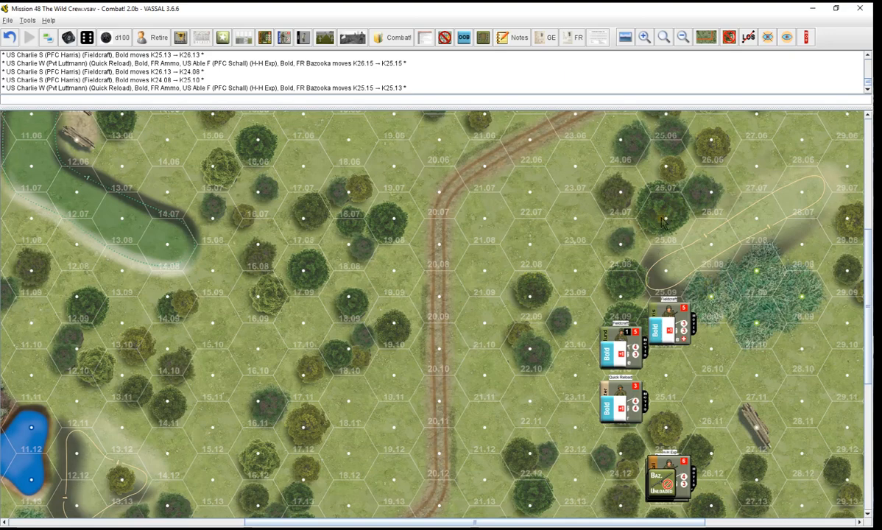
mouse_move(639, 237)
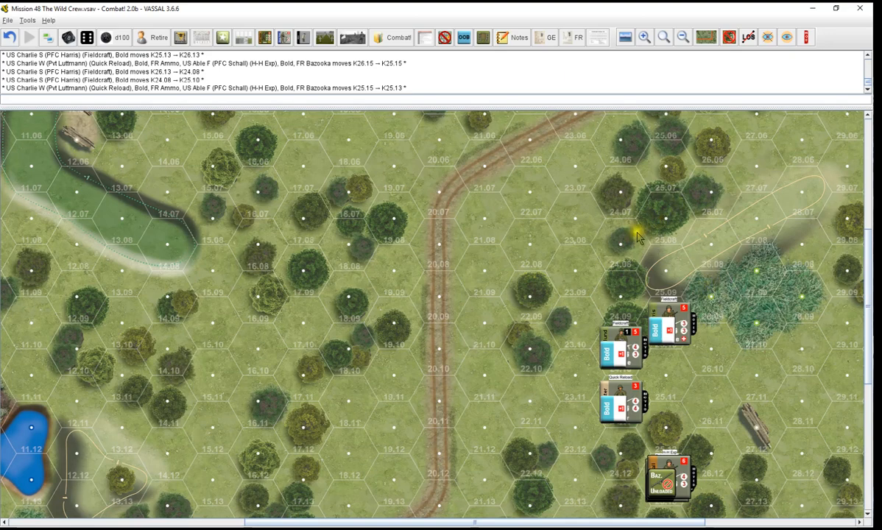
scroll("down", 3)
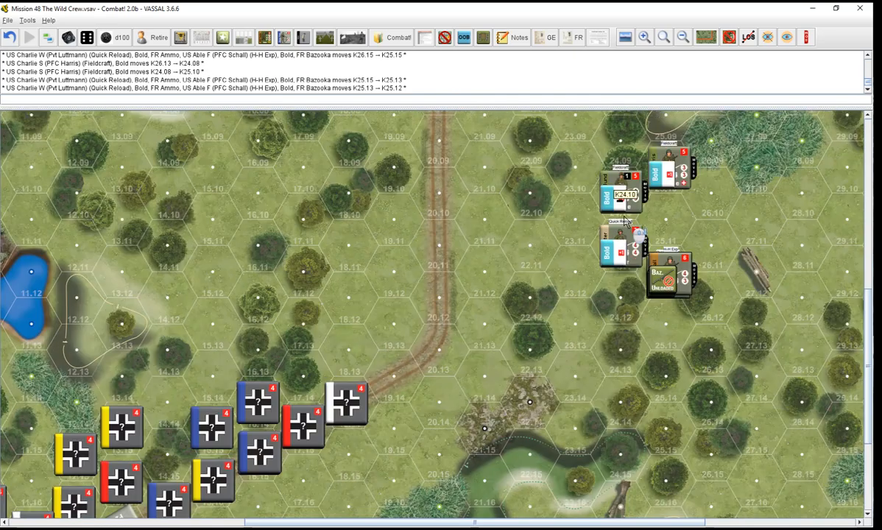
scroll("down", 3)
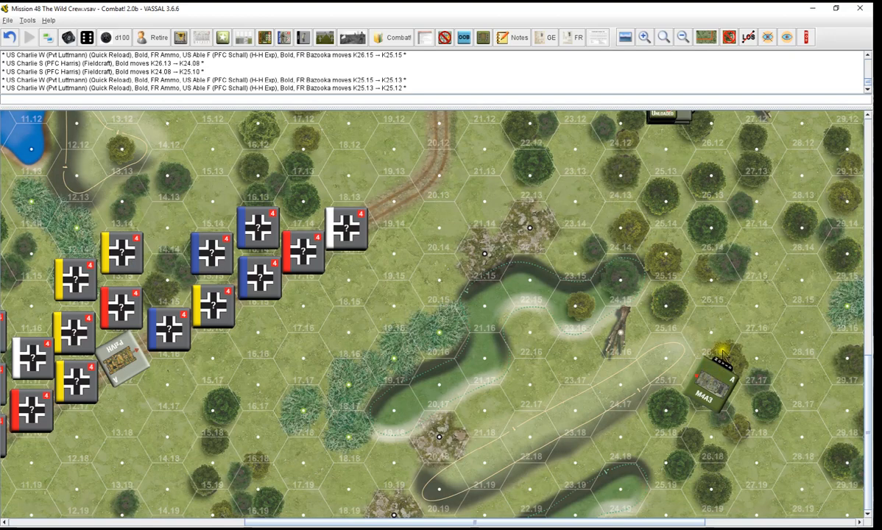
scroll("down", 3)
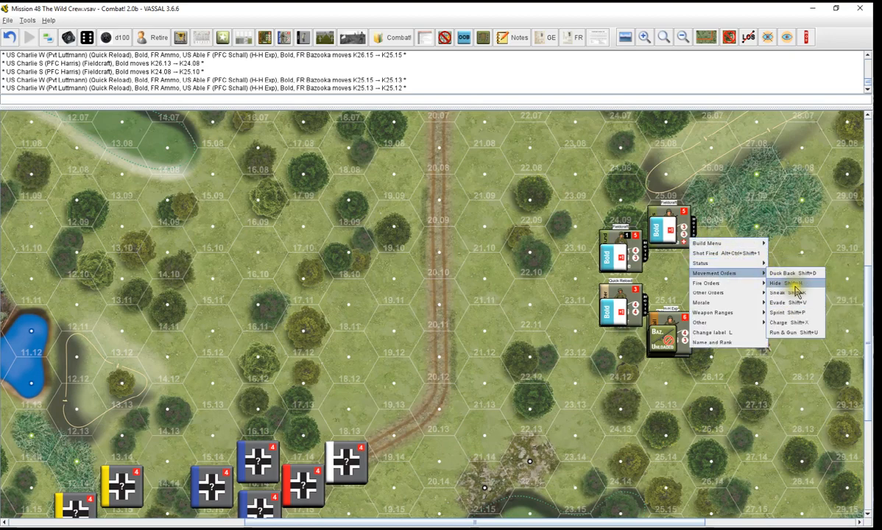
left_click(777, 283)
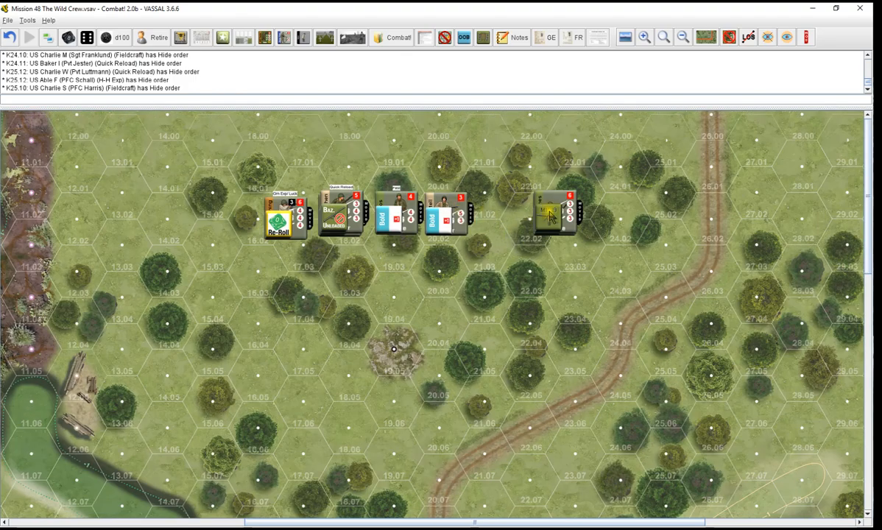
left_click_drag(552, 214, 530, 317)
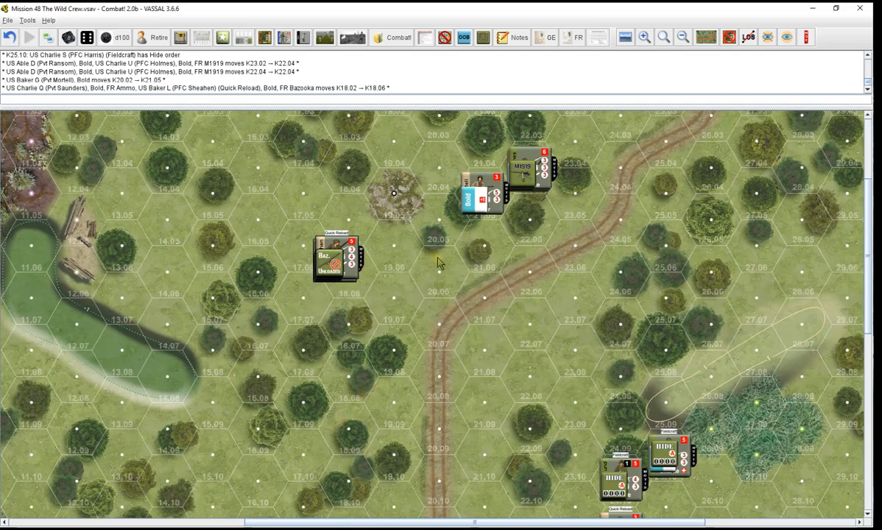
scroll("down", 3)
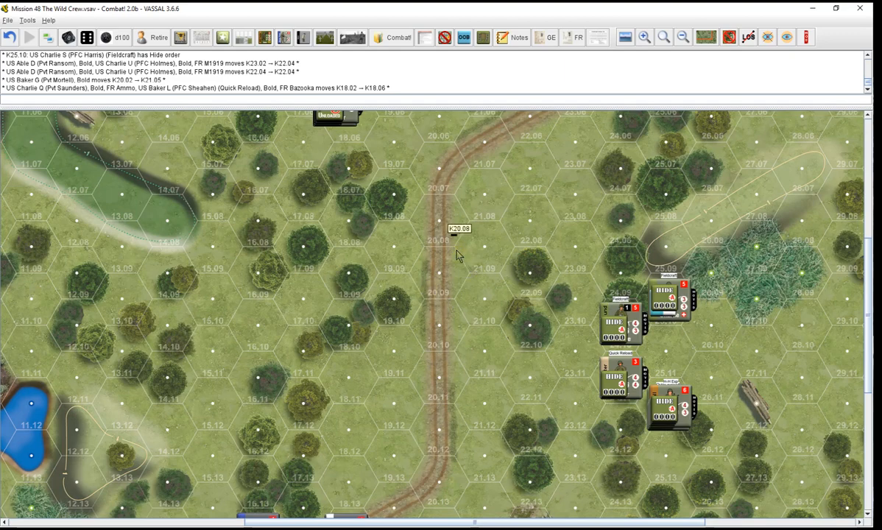
mouse_move(494, 287)
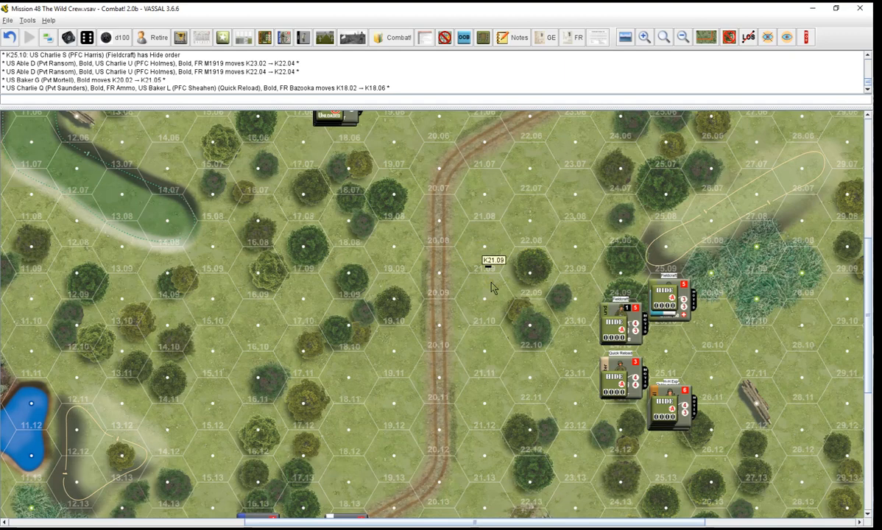
mouse_move(479, 271)
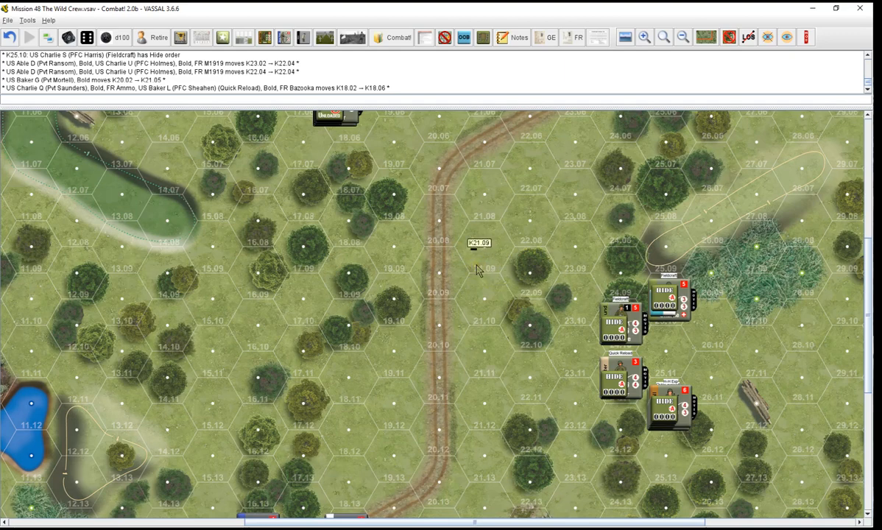
mouse_move(670, 360)
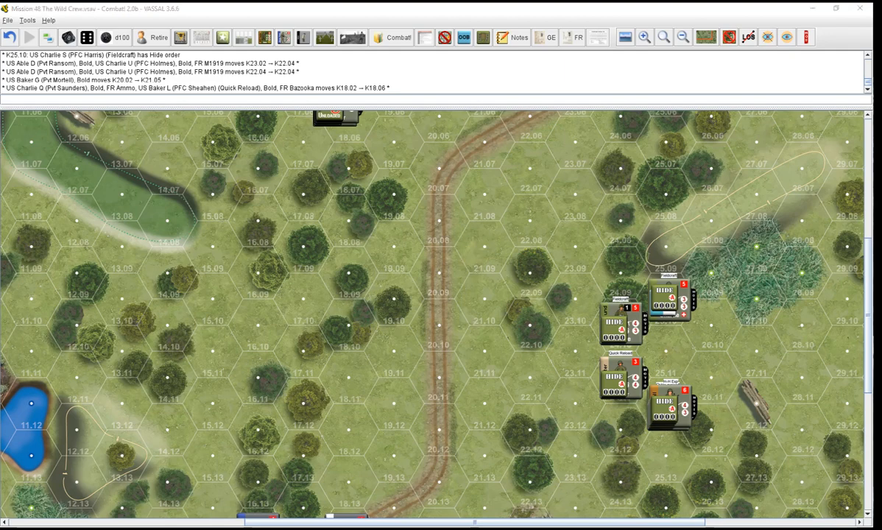
mouse_move(824, 351)
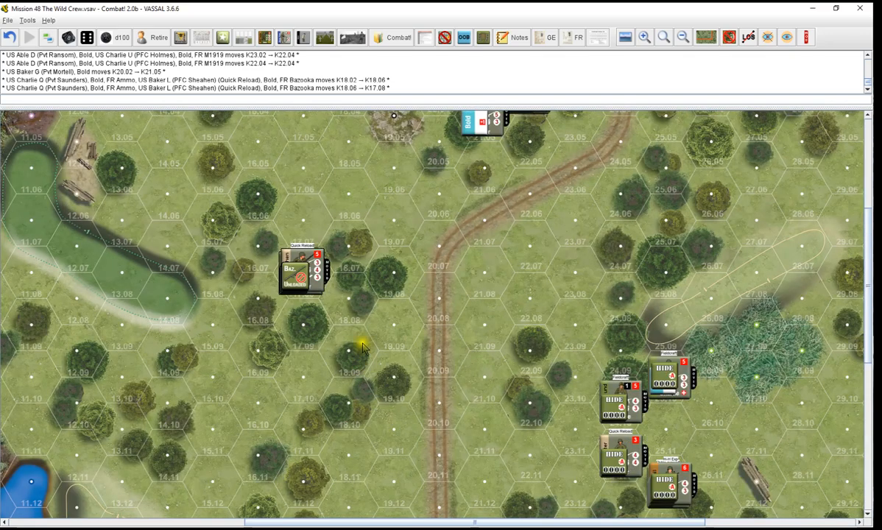
mouse_move(577, 308)
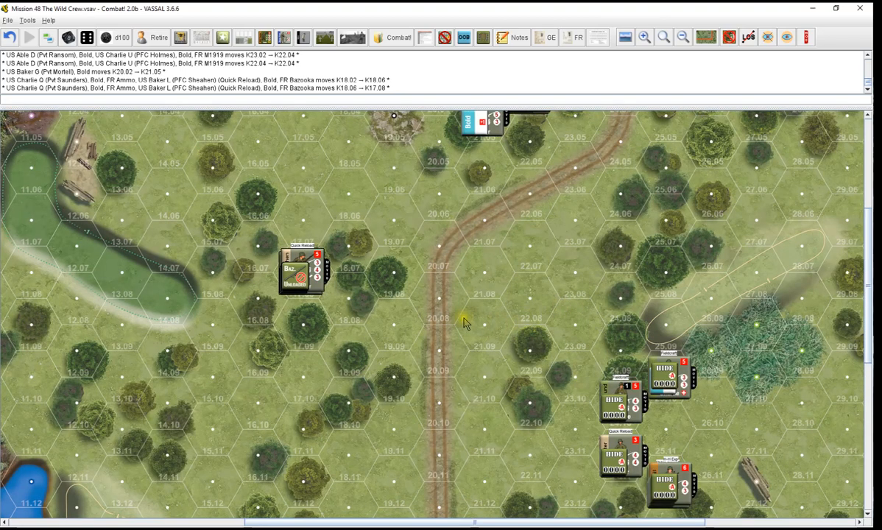
mouse_move(389, 330)
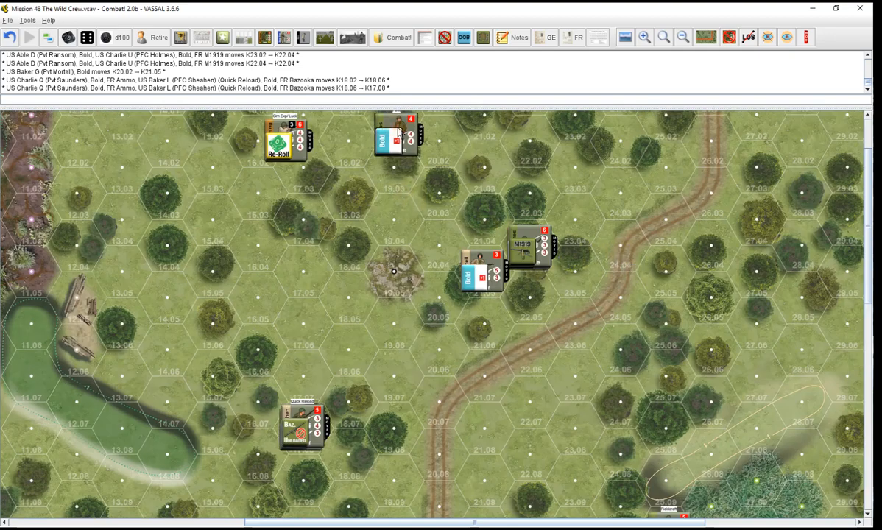
Move US squads beside the eastern stack and into hexes next to the ruined building
left_click_drag(397, 132, 435, 301)
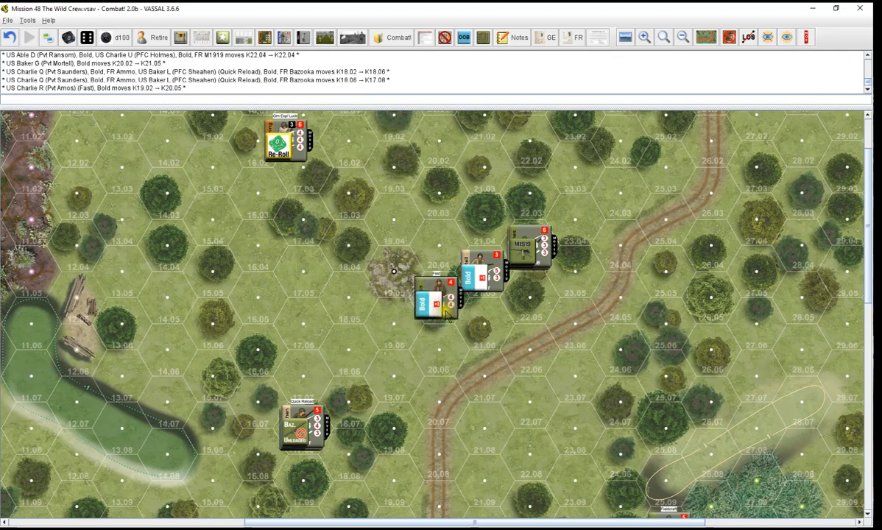
left_click_drag(439, 305, 395, 268)
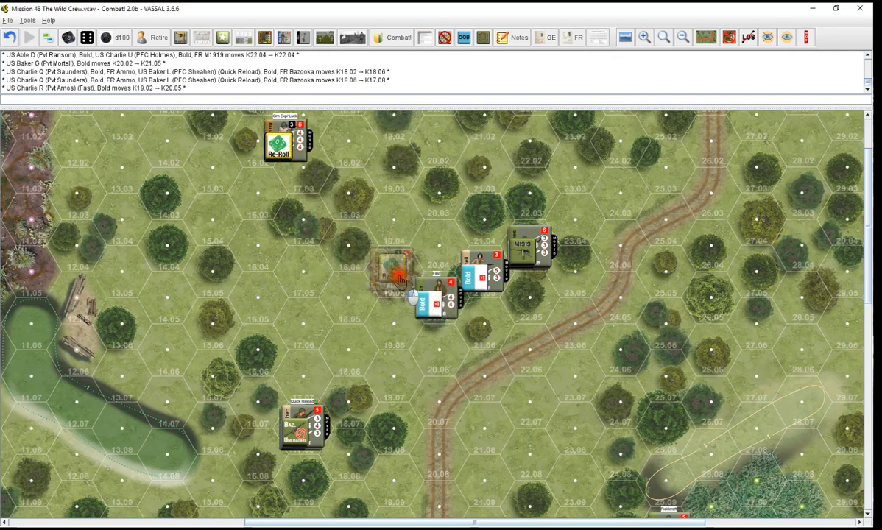
left_click_drag(283, 140, 382, 268)
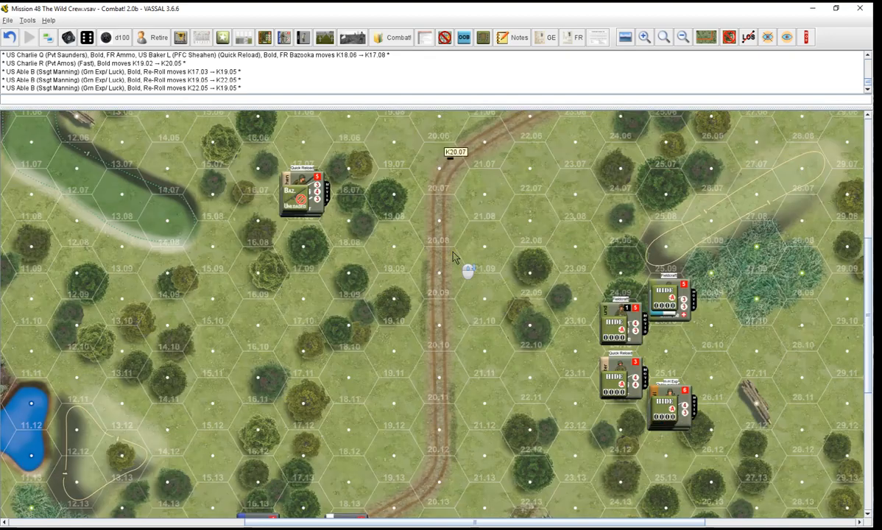
Move another US unit down beside the western squad near the woods
scroll("down", 3)
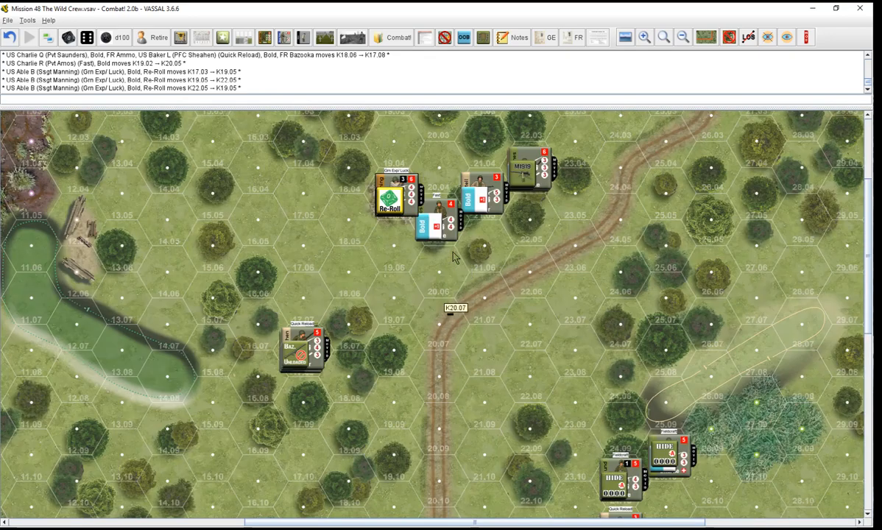
mouse_move(504, 234)
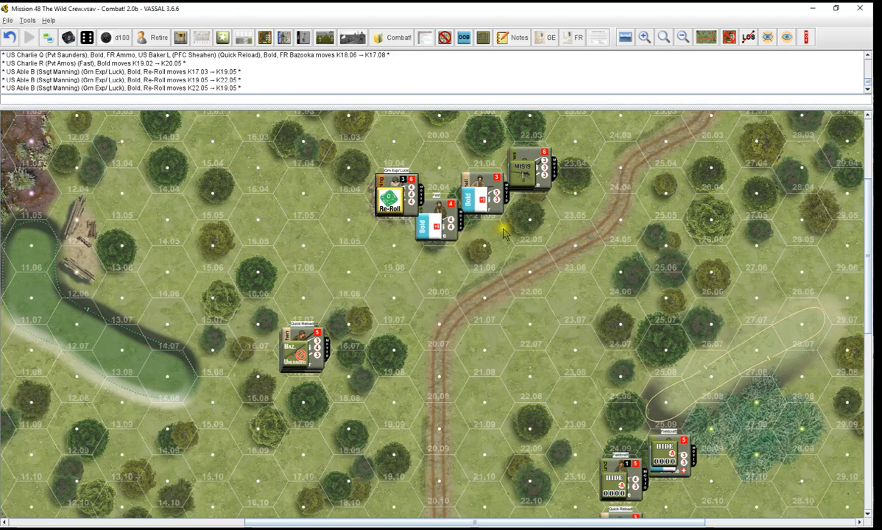
scroll("down", 3)
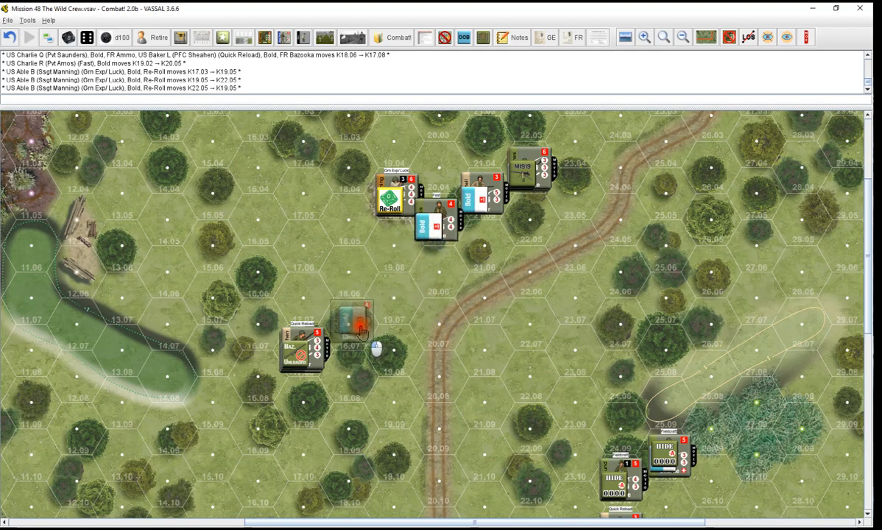
left_click_drag(352, 321, 389, 350)
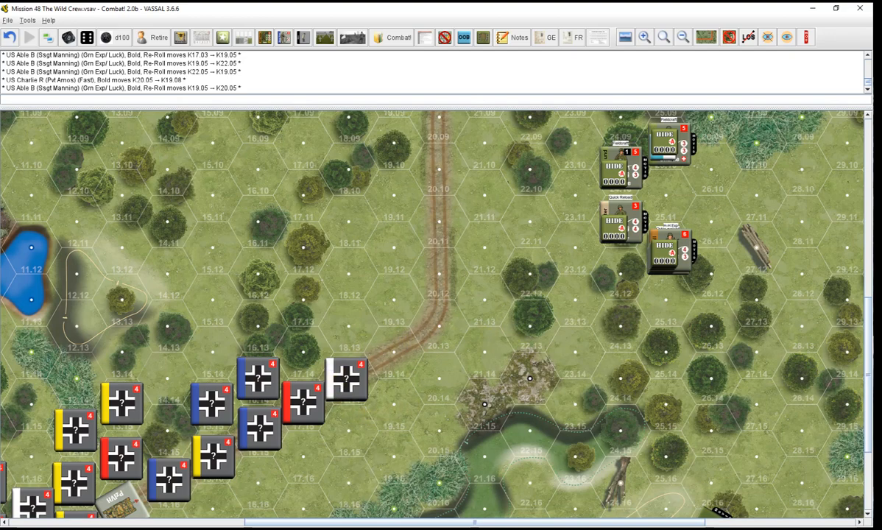
Send the Smoke card from the Friendly Player Hand to the Friendly Initiative box
scroll("down", 3)
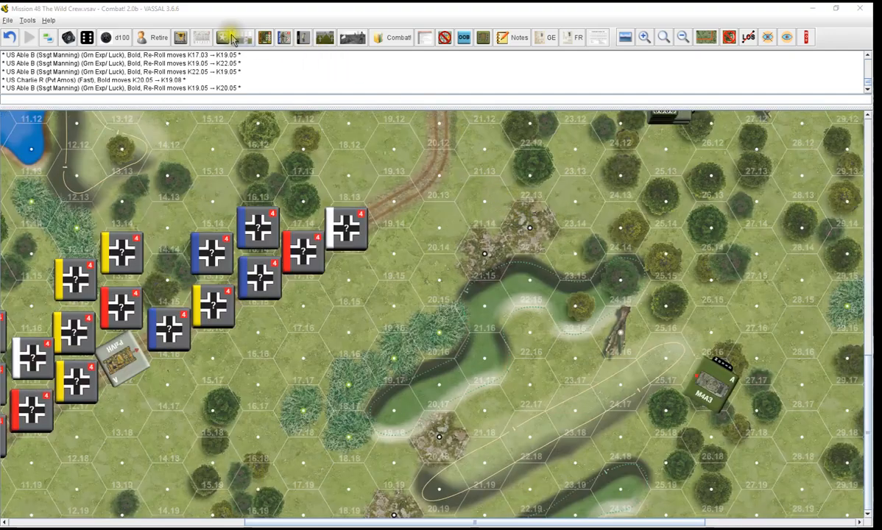
left_click(233, 38)
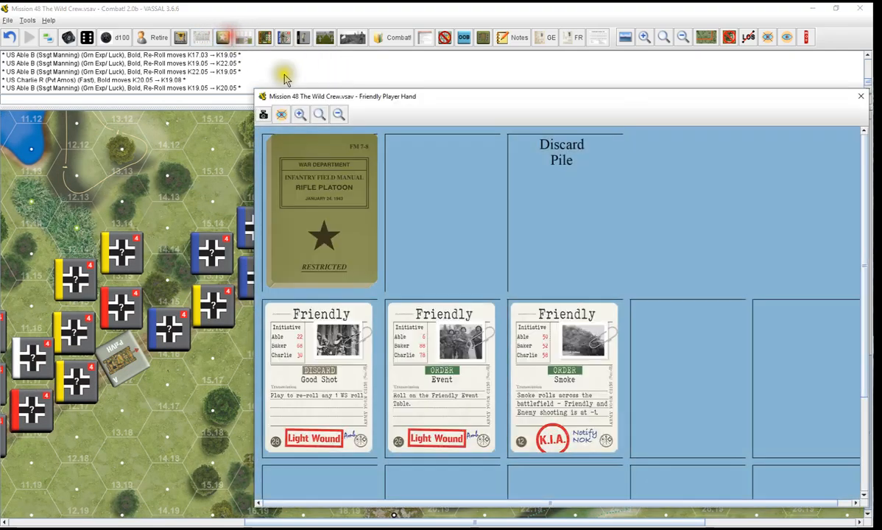
mouse_move(592, 380)
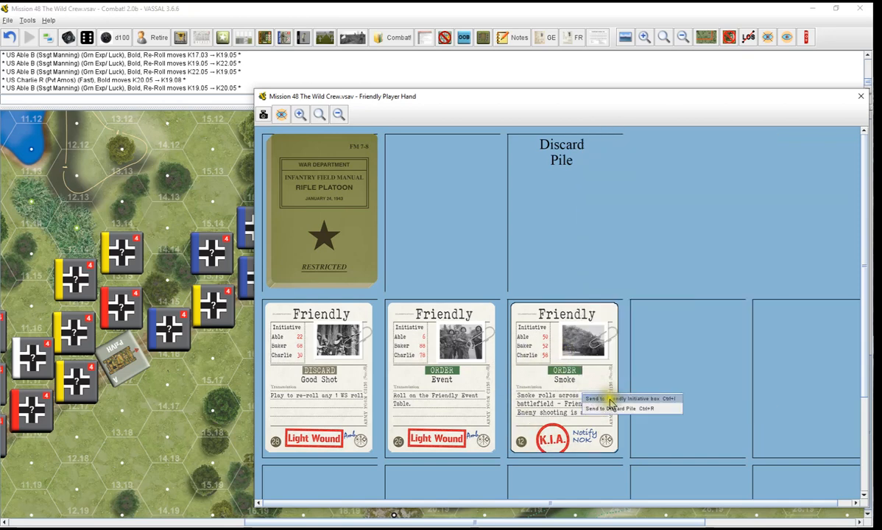
left_click(619, 397)
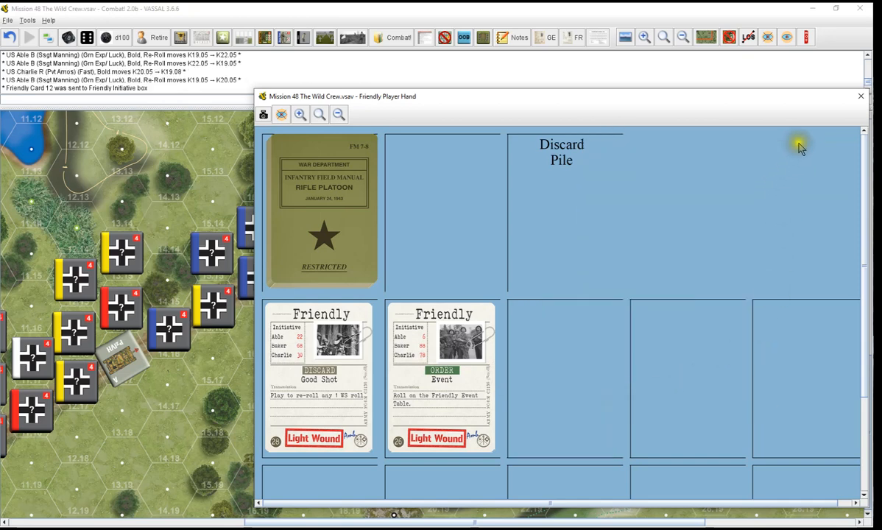
left_click(860, 96)
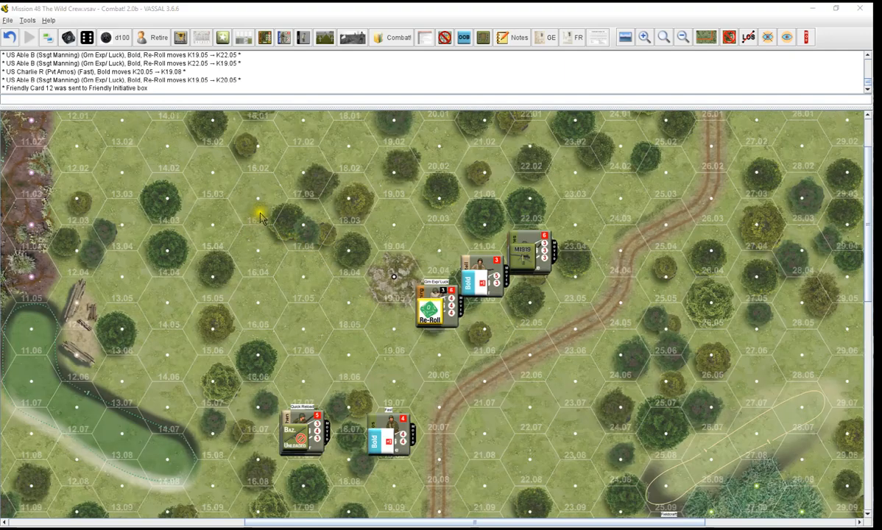
Assign Hide movement orders to the US squads of Baker, Charlie and Able teams
left_click(439, 295)
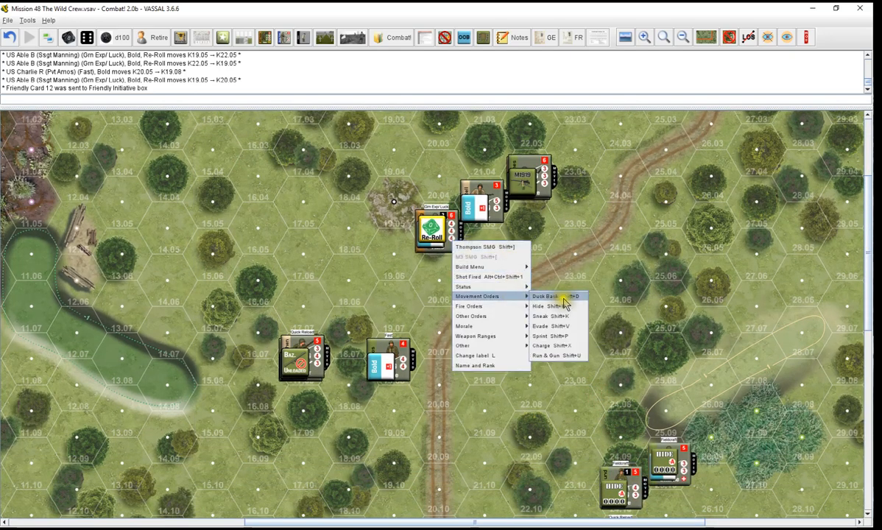
left_click(544, 304)
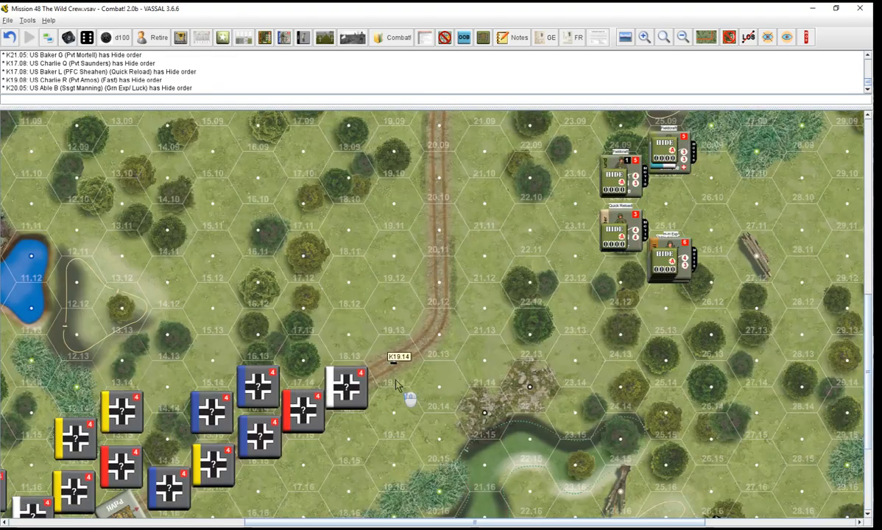
scroll("down", 3)
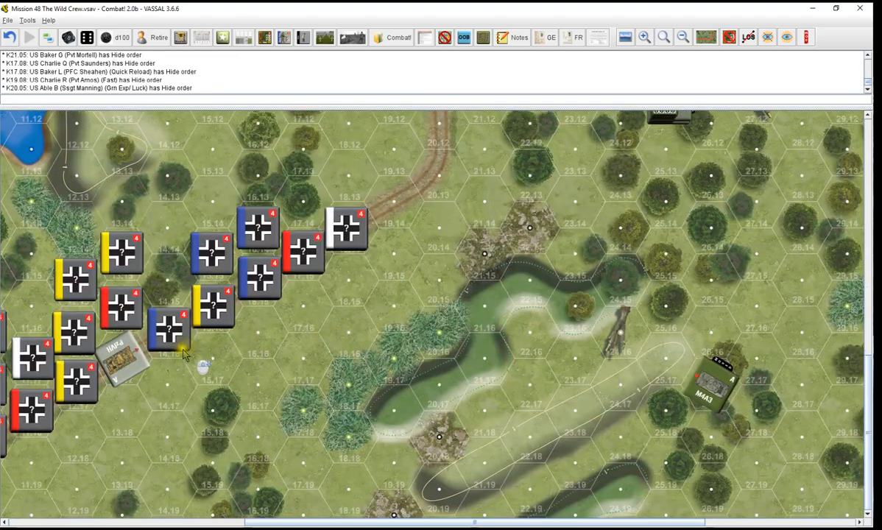
scroll("down", 3)
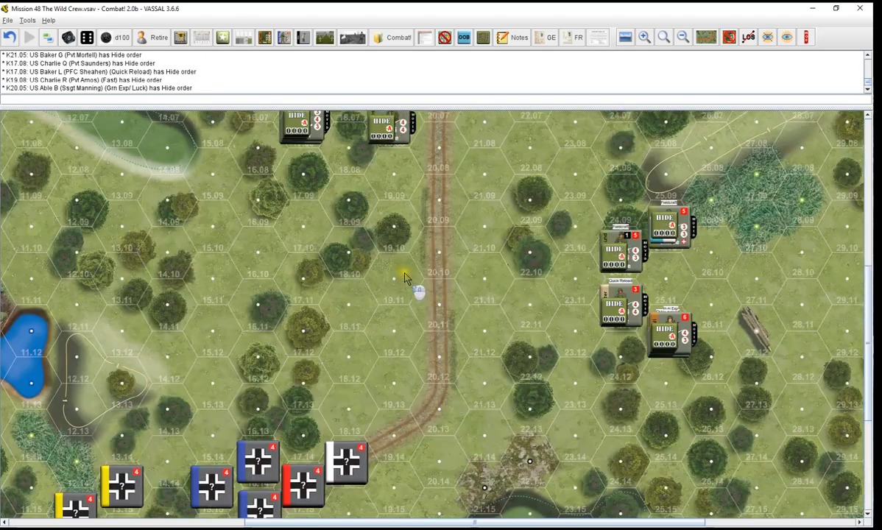
scroll("up", 3)
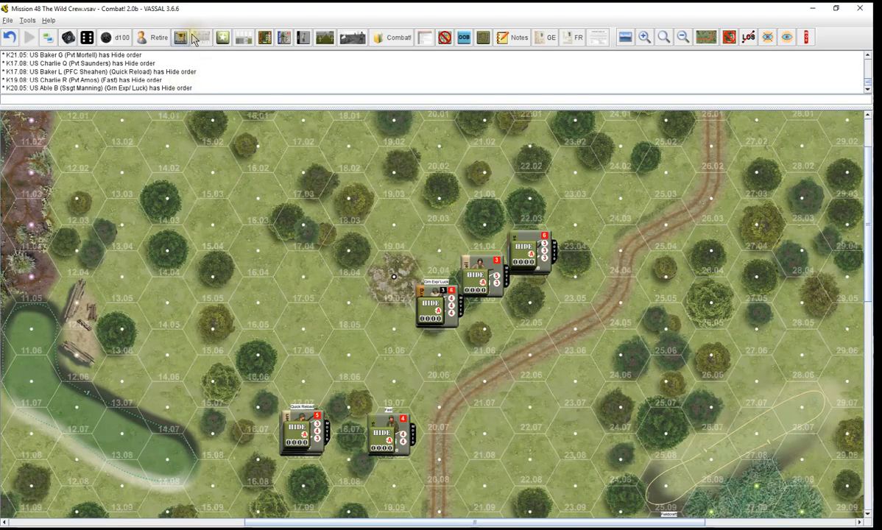
Draw Enemy Card 38 into the Enemy Squad Yellow Box on the Display Mat
left_click(179, 38)
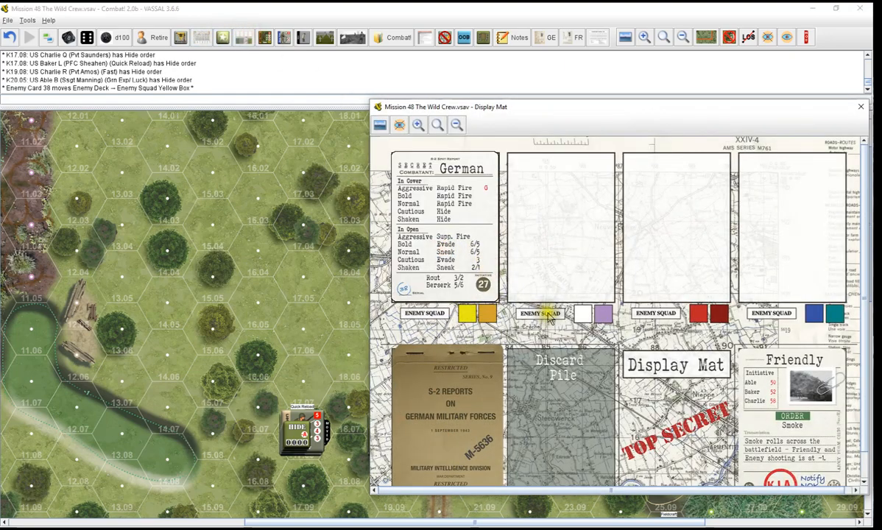
mouse_move(783, 95)
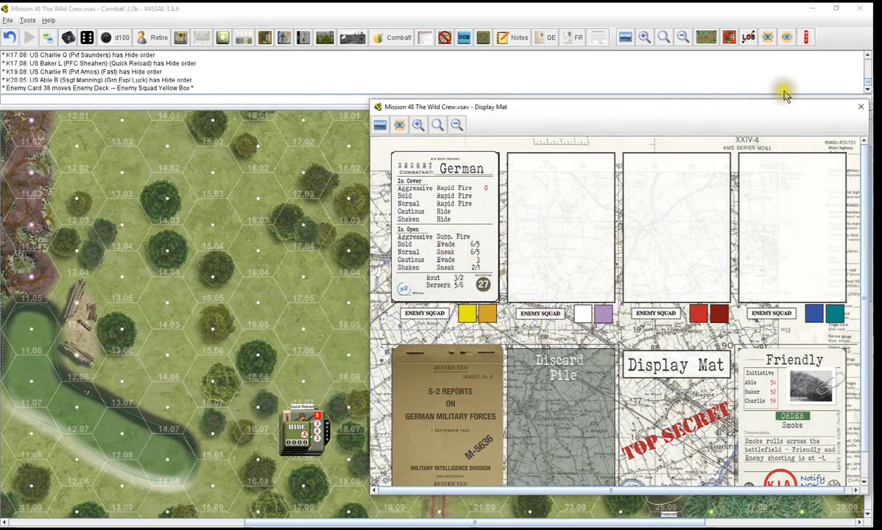
mouse_move(624, 427)
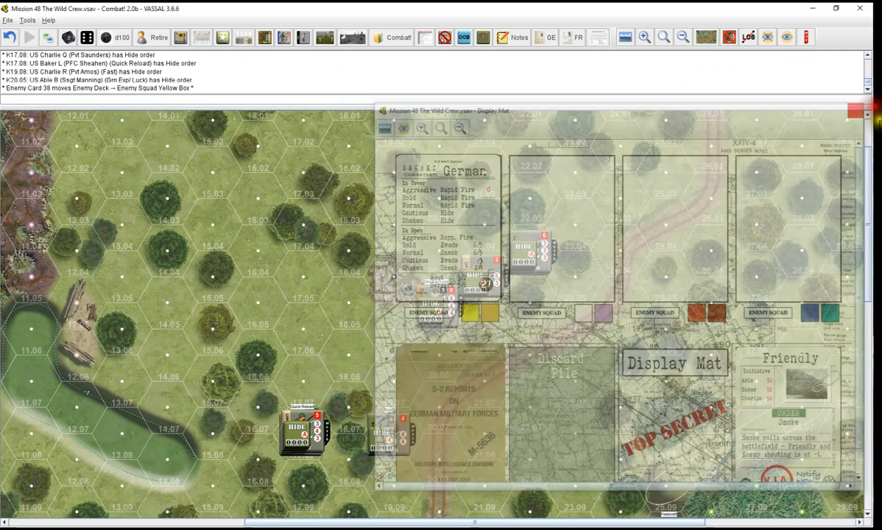
left_click(464, 37)
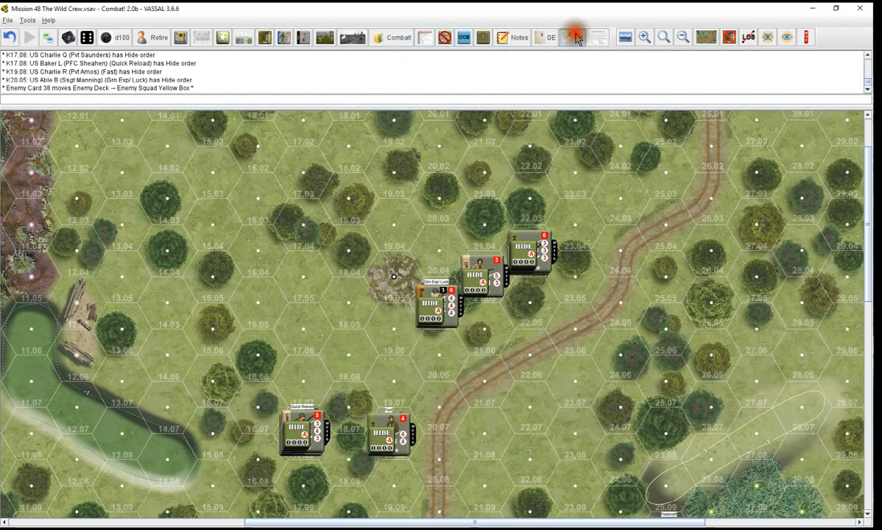
Give the M4A3 A commander a Spot order on the crew positions sheet
left_click(577, 37)
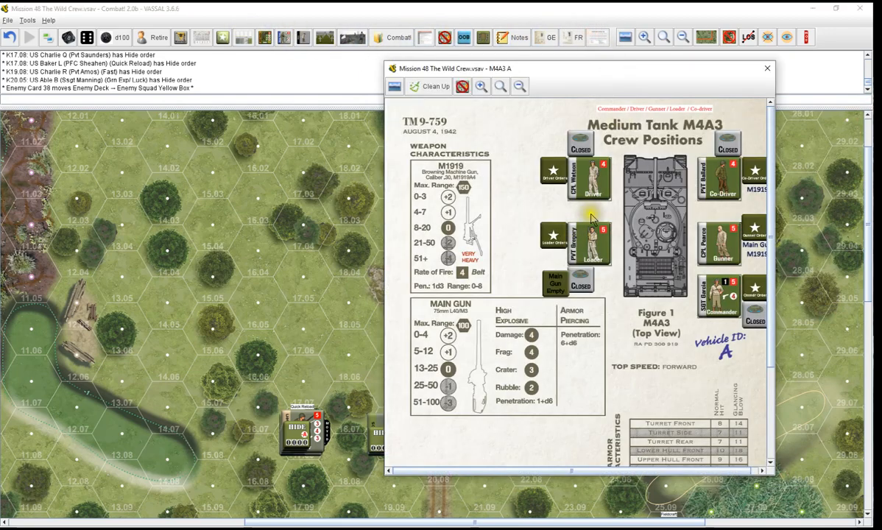
right_click(588, 177)
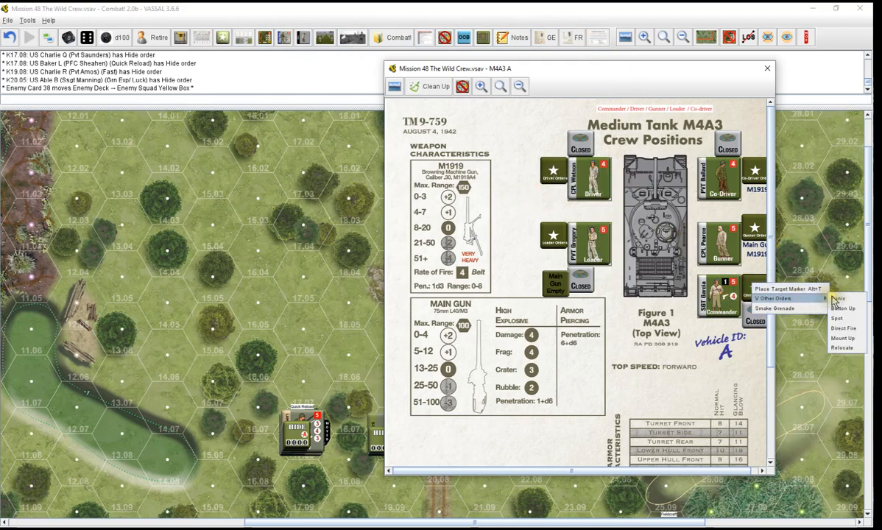
left_click(837, 318)
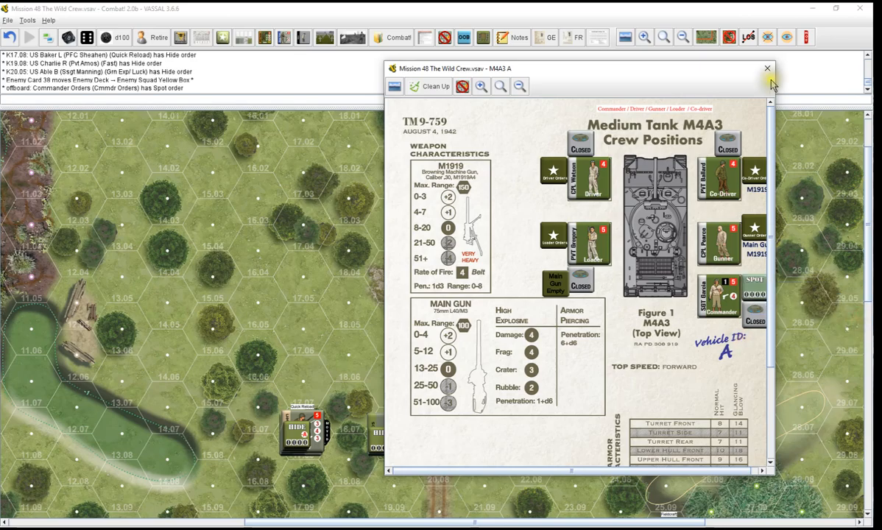
left_click(767, 69)
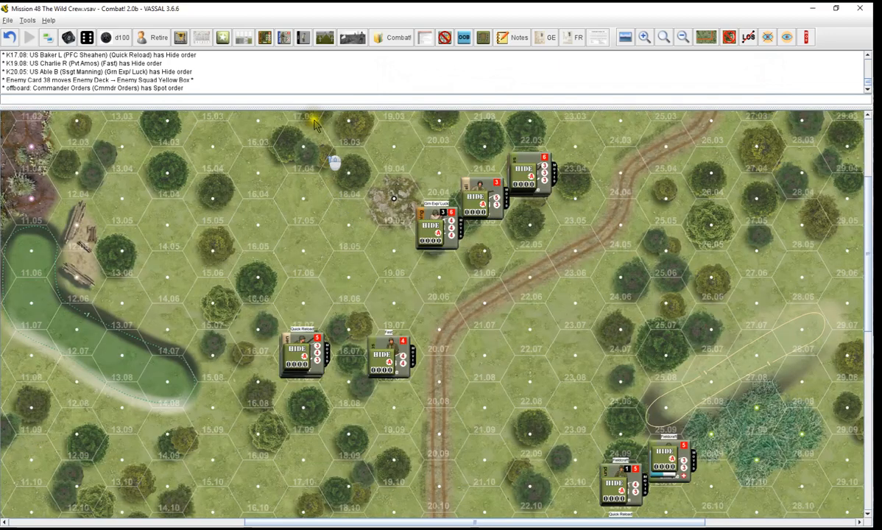
Draw Friendly Card 22 (Worried) from the Friendly Deck onto the map
left_click(223, 36)
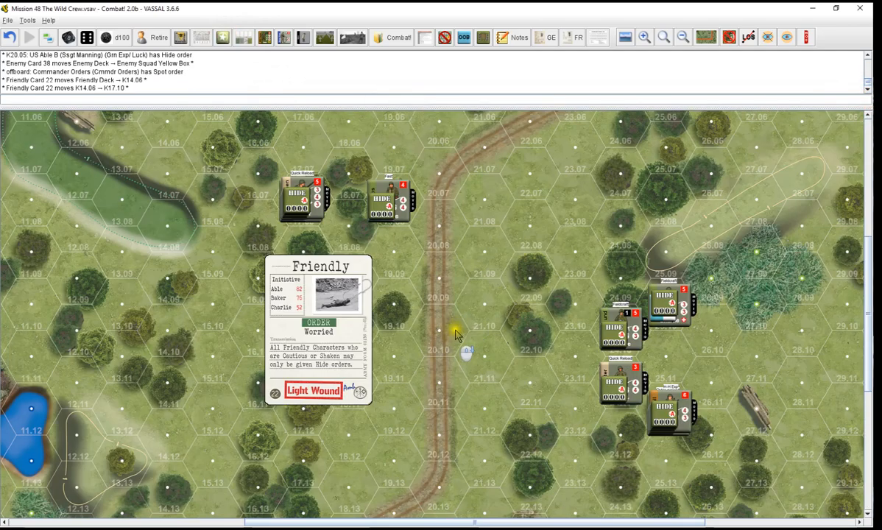
scroll("down", 3)
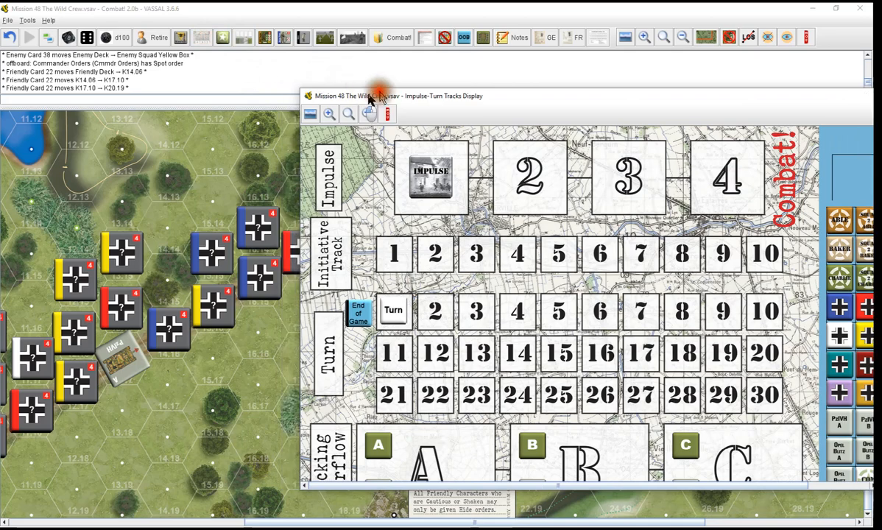
Send Able, Baker and Charlie markers to Initiative Track boxes and the M4A3 marker to holding
left_click_drag(395, 96, 410, 13)
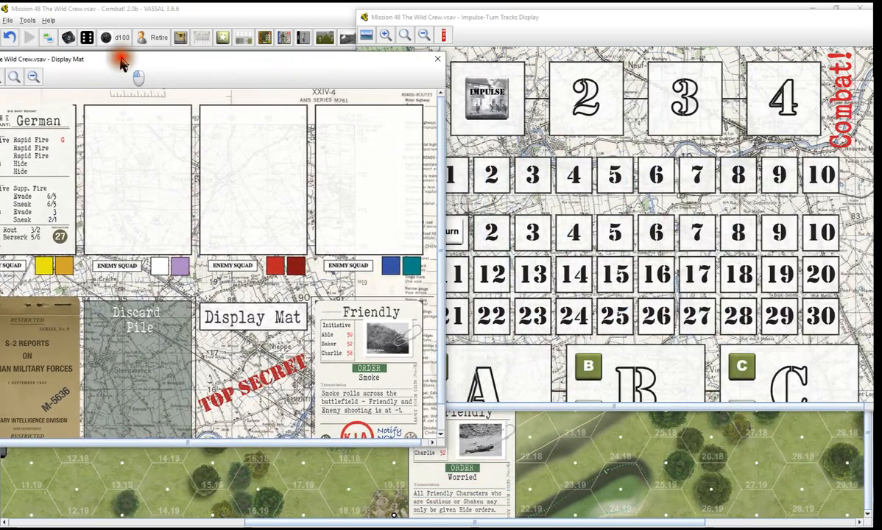
left_click(547, 26)
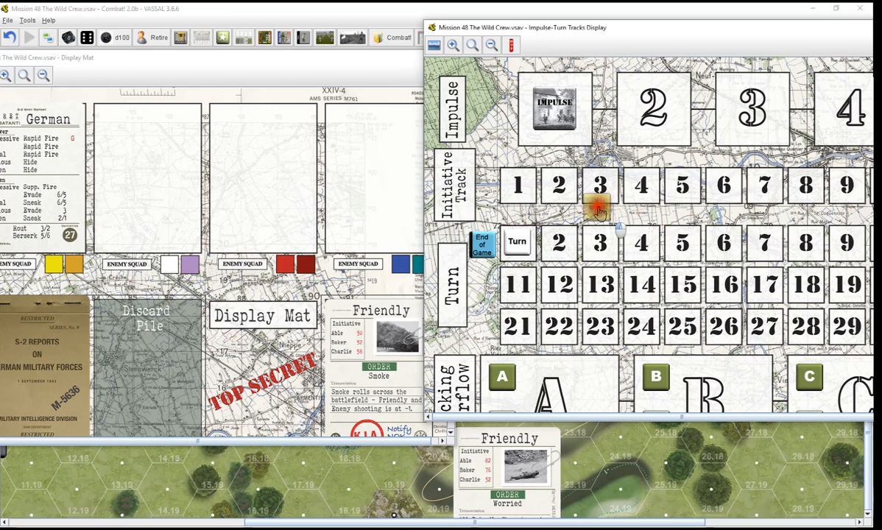
left_click(517, 186)
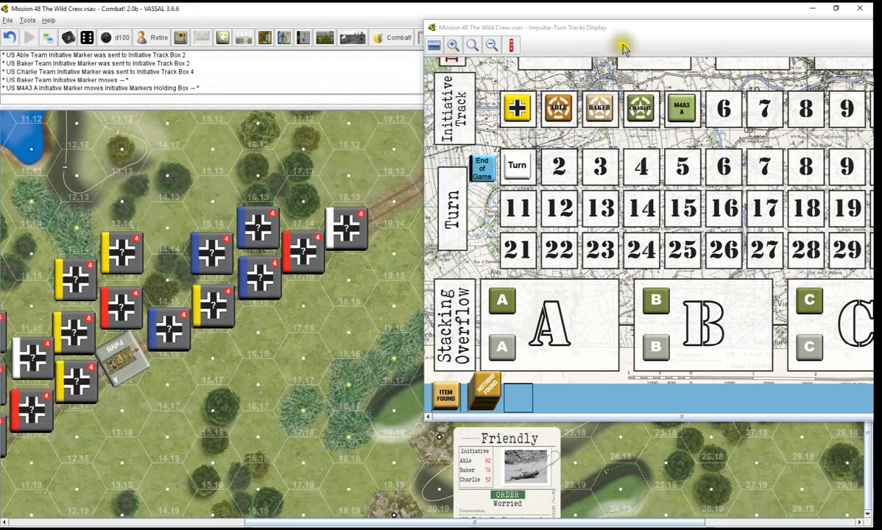
right_click(526, 464)
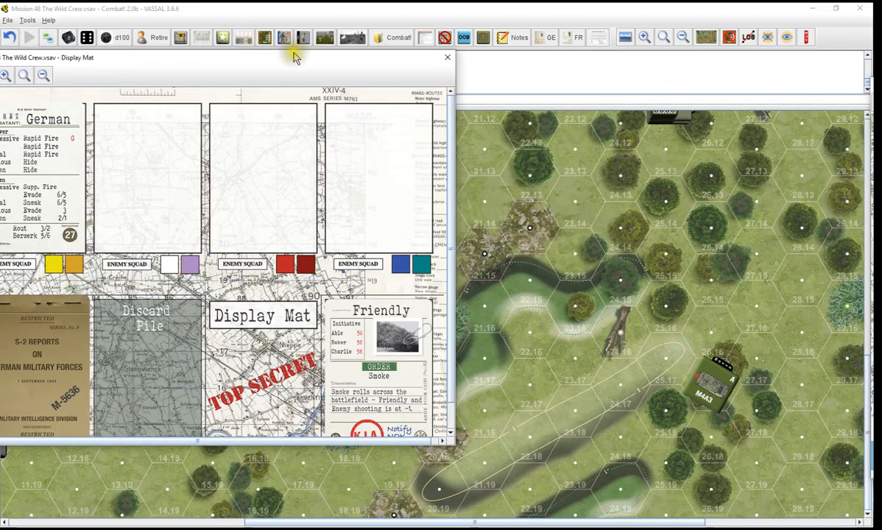
Send Friendly Card 17 to the Friendly Initiative box, discard card 22, and close the mat
left_click(447, 56)
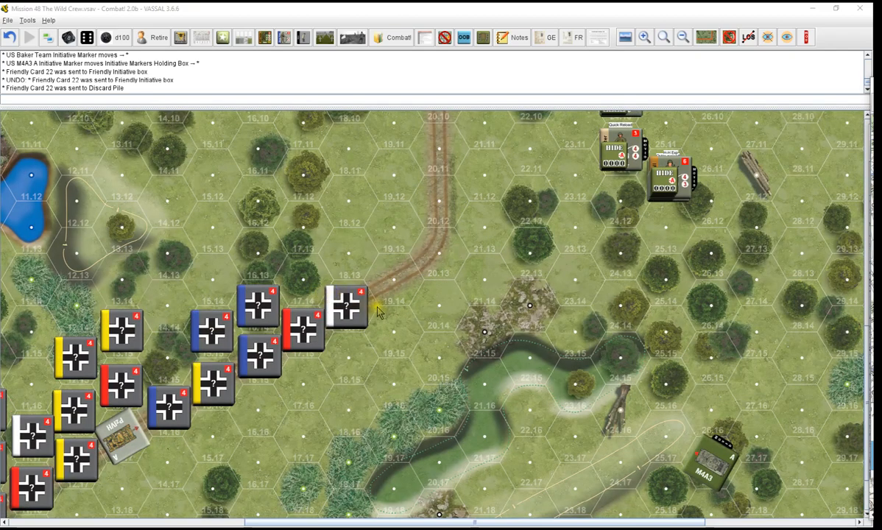
mouse_move(380, 311)
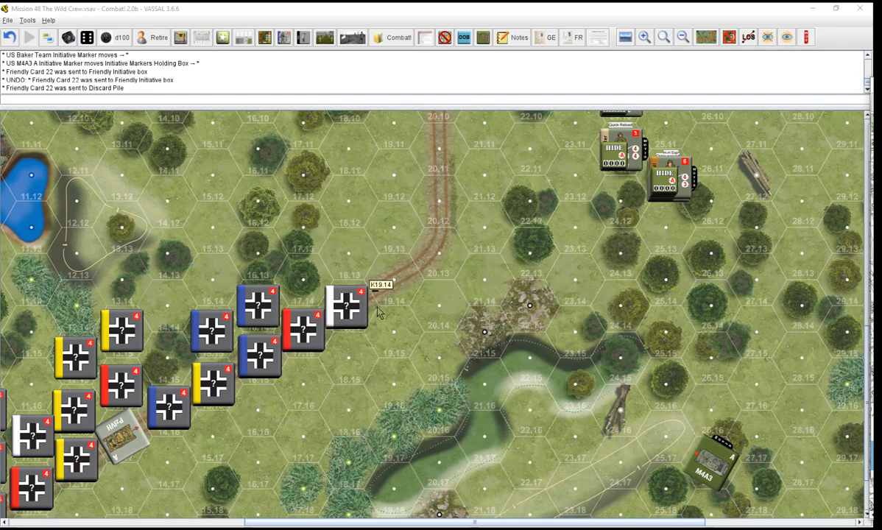
mouse_move(339, 332)
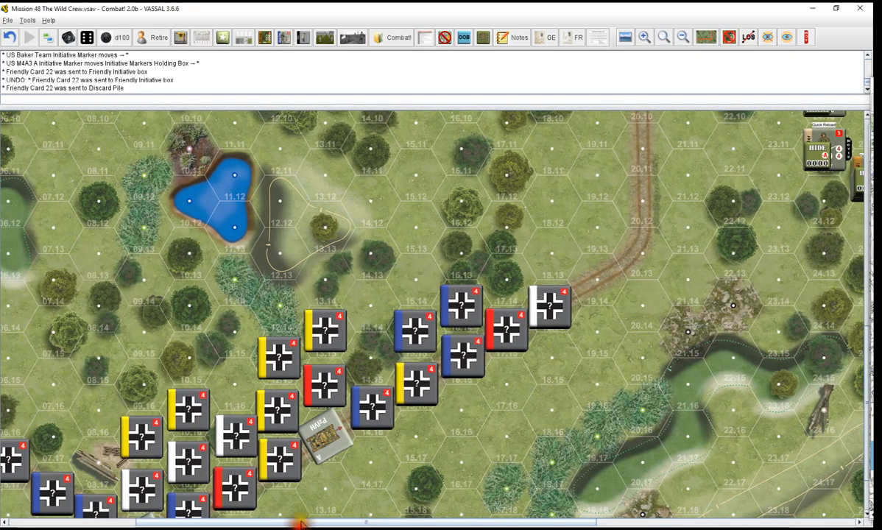
Shift the selected German squads forward one hex across the map
scroll("down", 3)
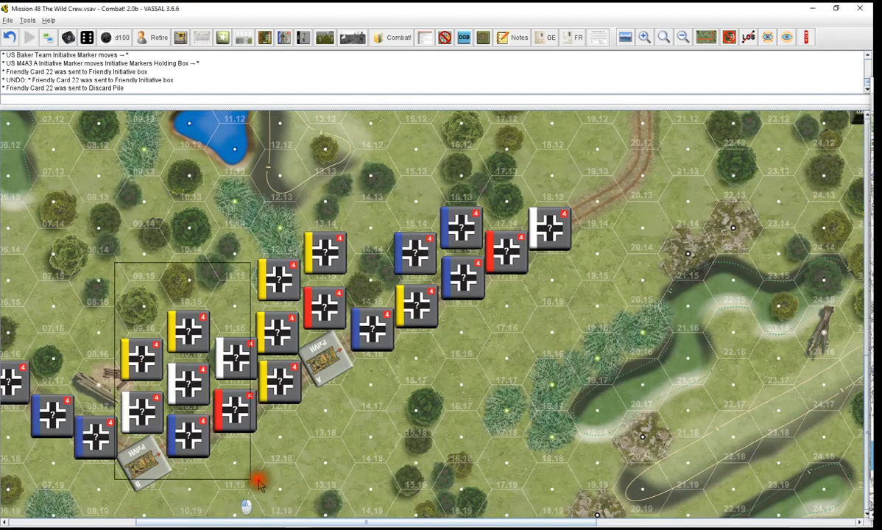
left_click_drag(262, 485, 403, 513)
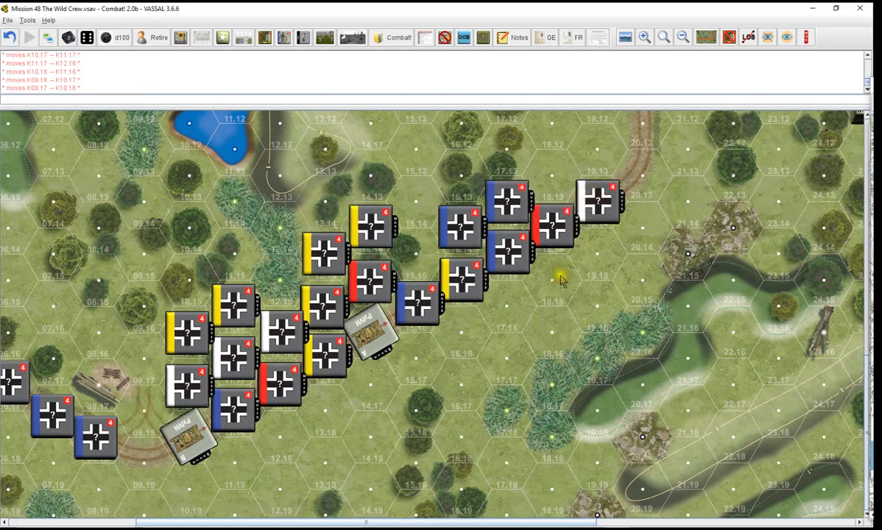
left_click_drag(96, 435, 143, 459)
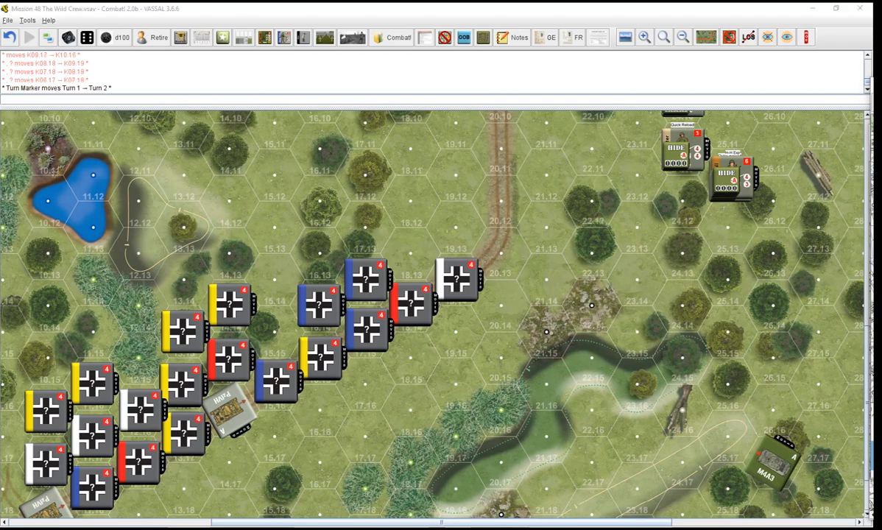
mouse_move(556, 271)
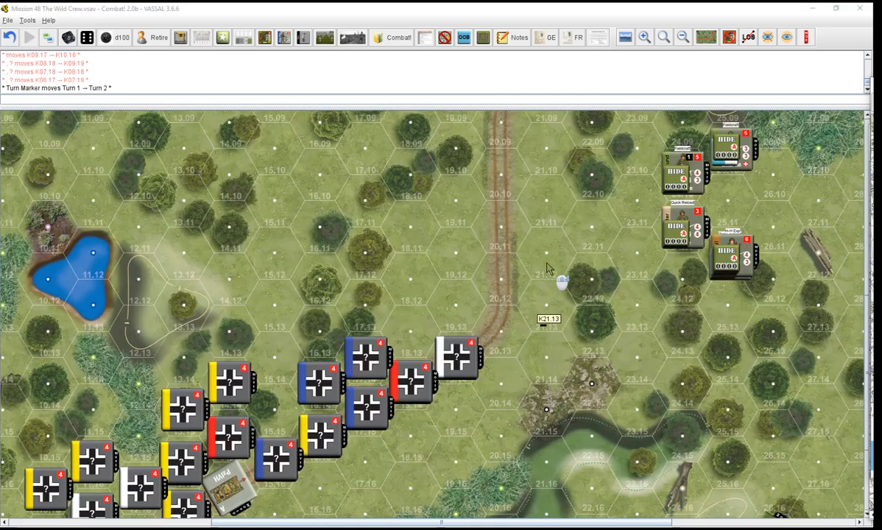
left_click(748, 37)
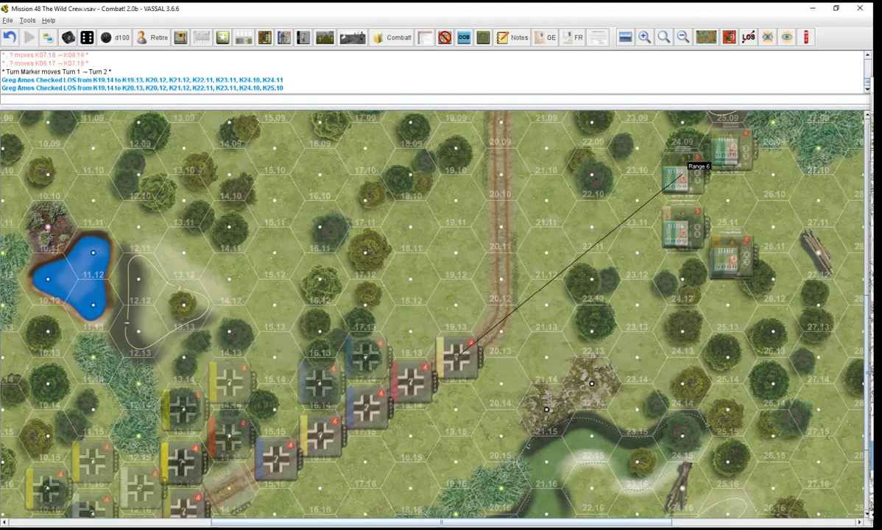
mouse_move(543, 56)
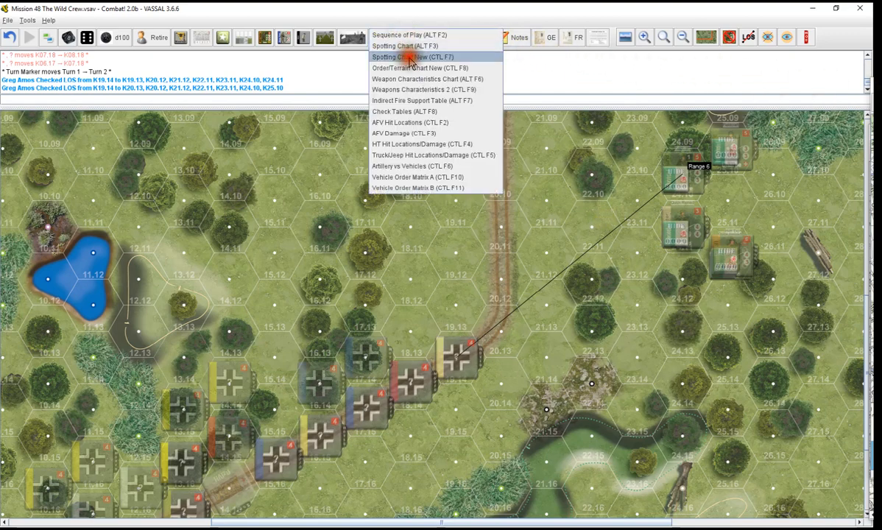
left_click(412, 56)
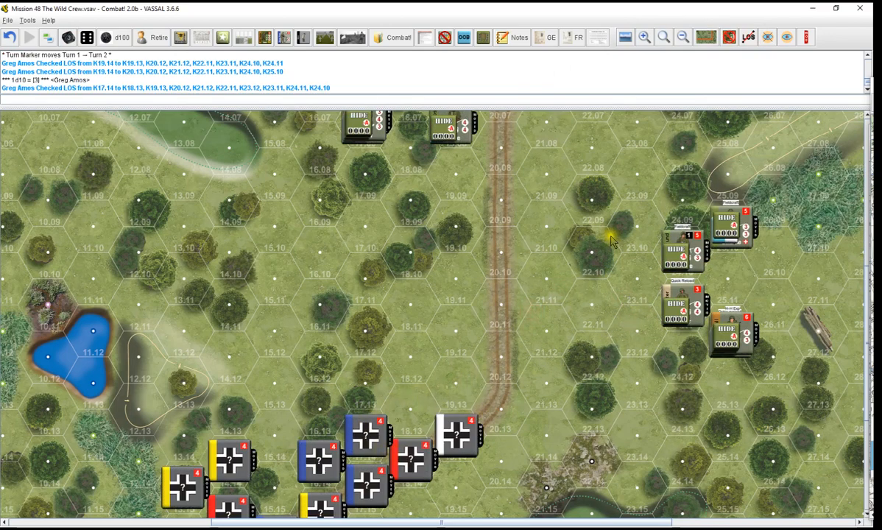
scroll("down", 3)
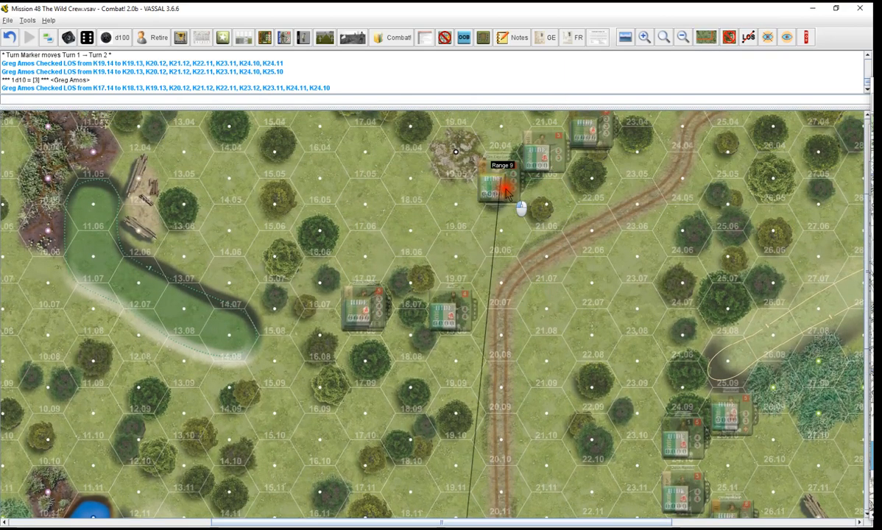
left_click(493, 190)
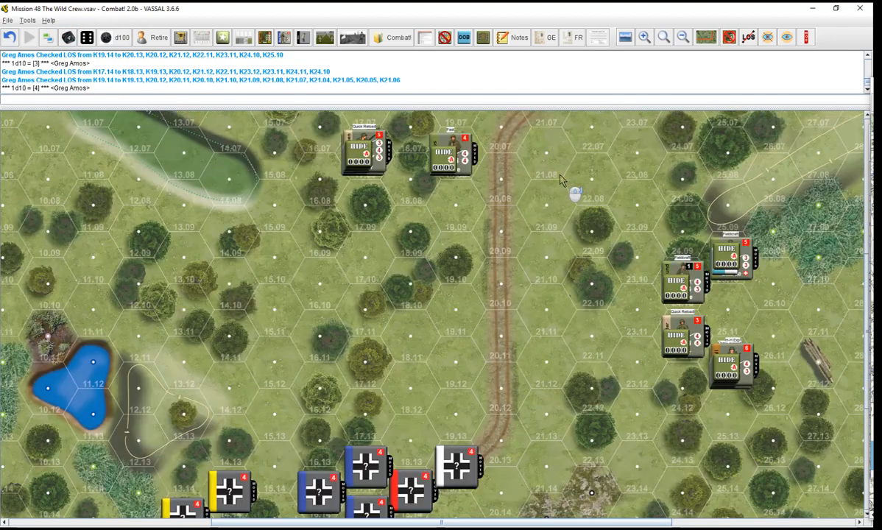
scroll("down", 3)
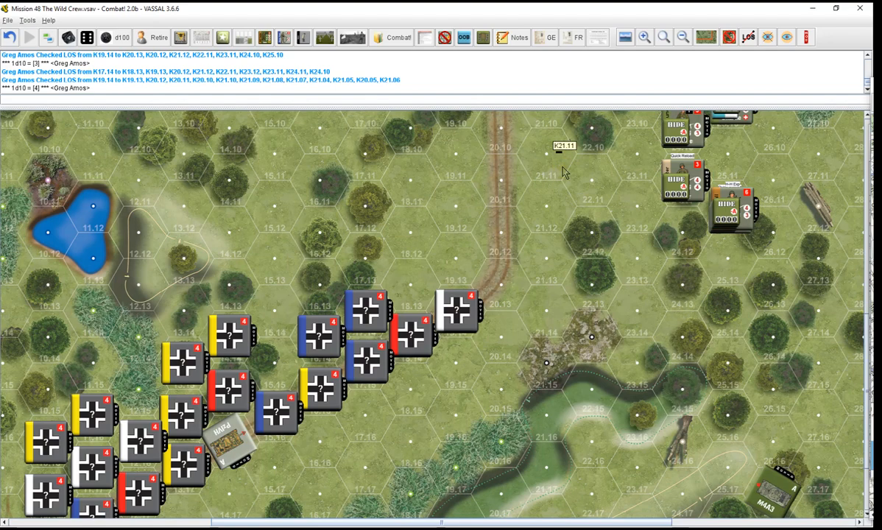
mouse_move(504, 297)
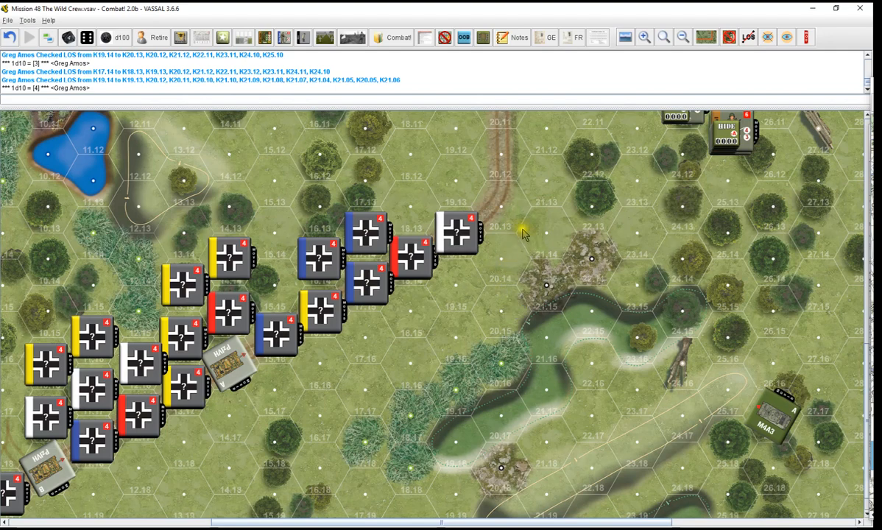
scroll("down", 3)
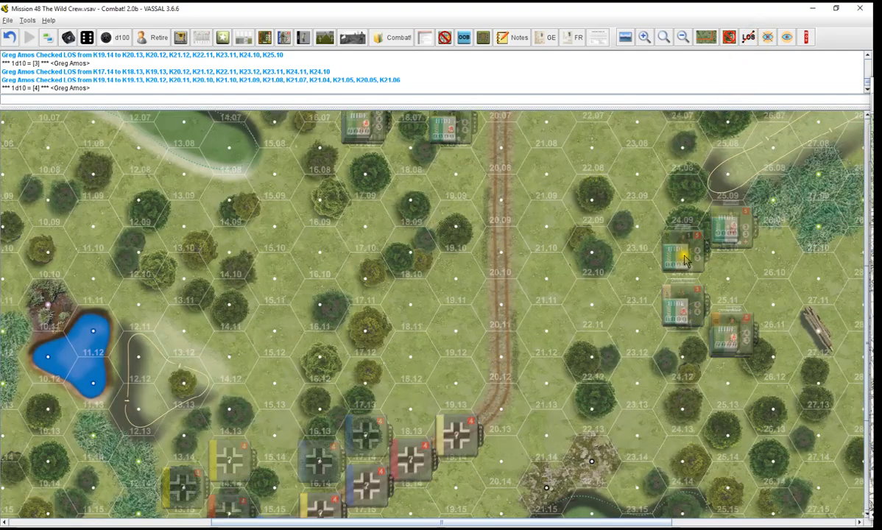
Delete the Must Re-Roll marker from the scenario markers corner
left_click_drag(683, 258, 459, 441)
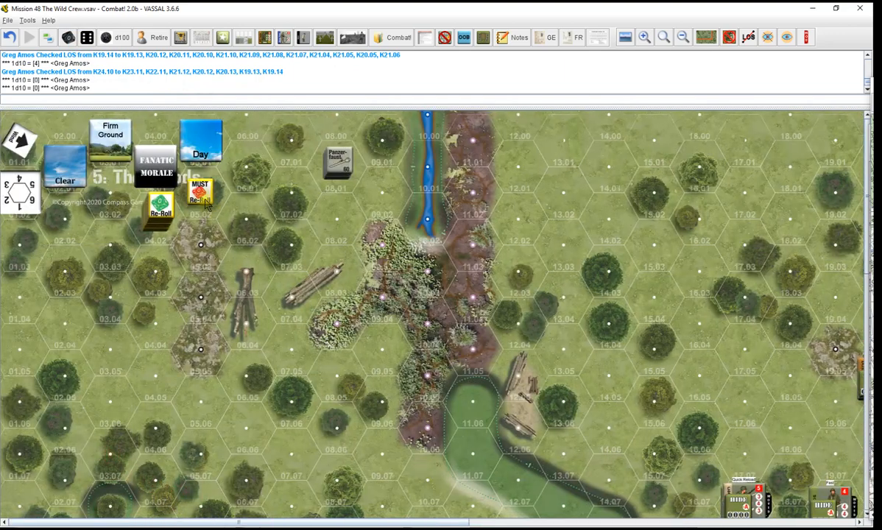
right_click(518, 163)
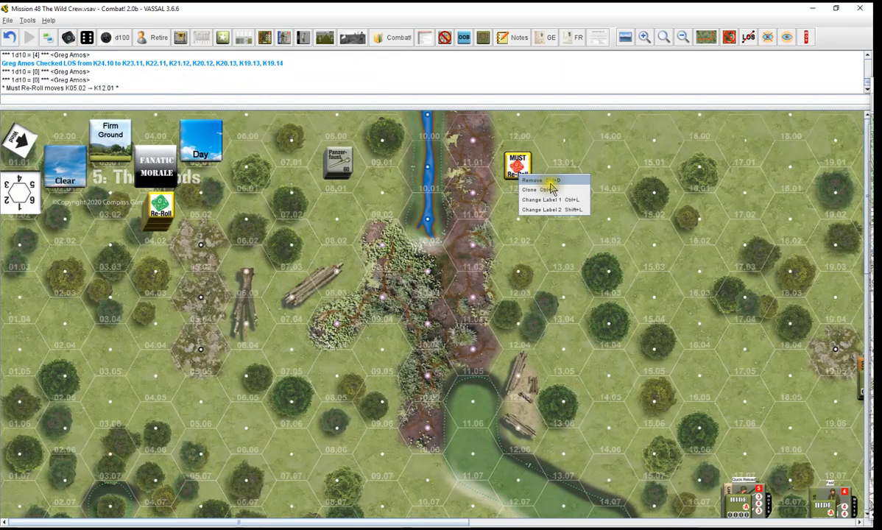
left_click(536, 180)
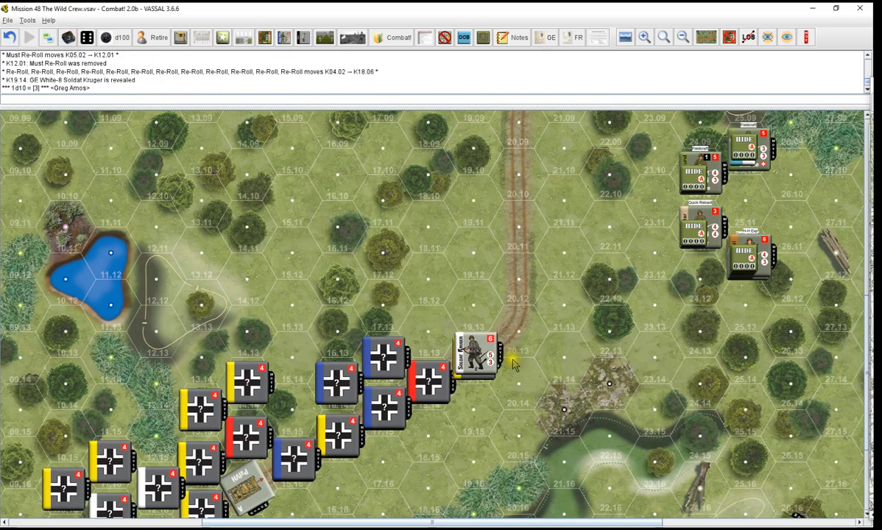
Reveal the leading German soldiers Kruger, Koch and Schubert via Status > Known
right_click(474, 357)
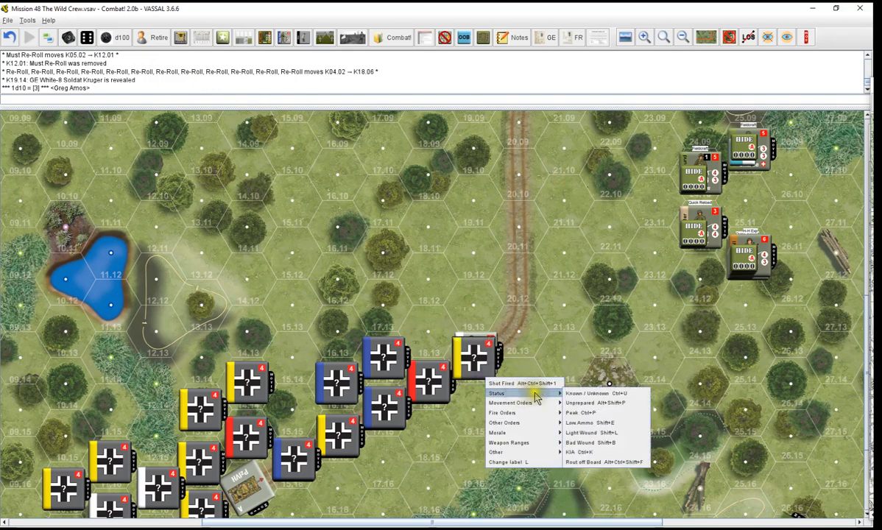
left_click(589, 392)
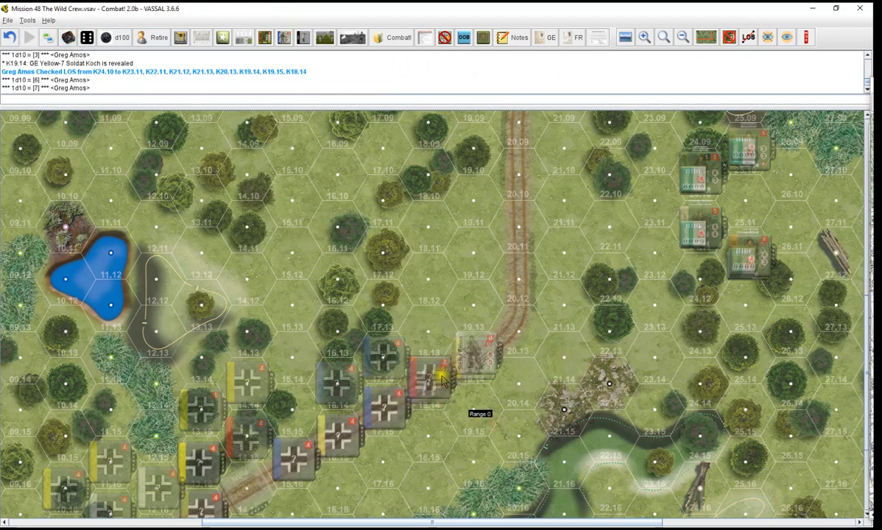
right_click(477, 358)
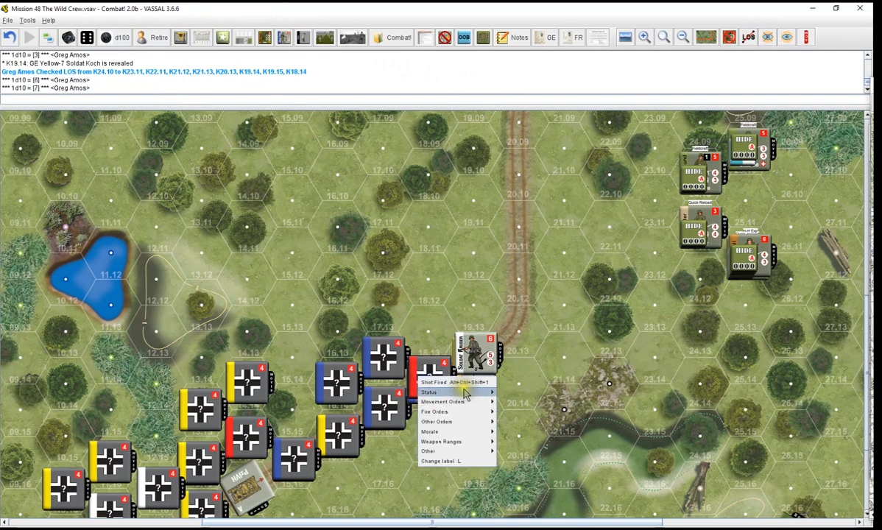
left_click(430, 391)
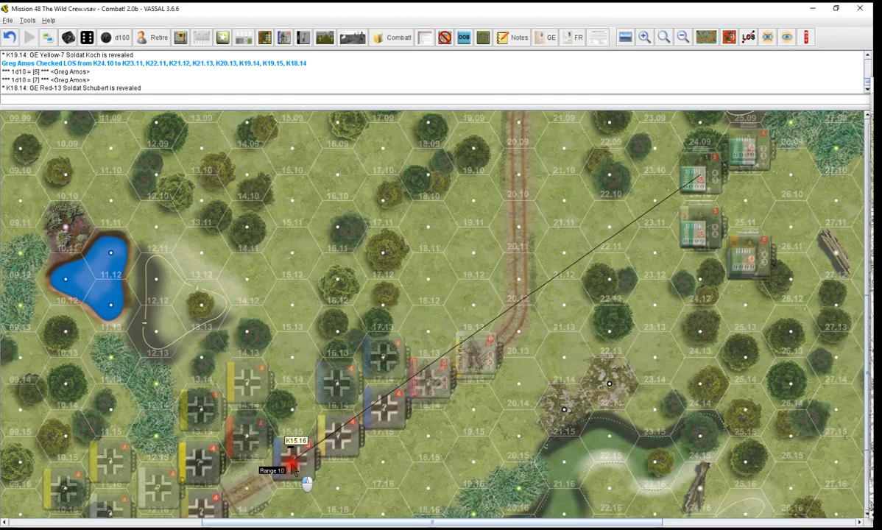
mouse_move(350, 458)
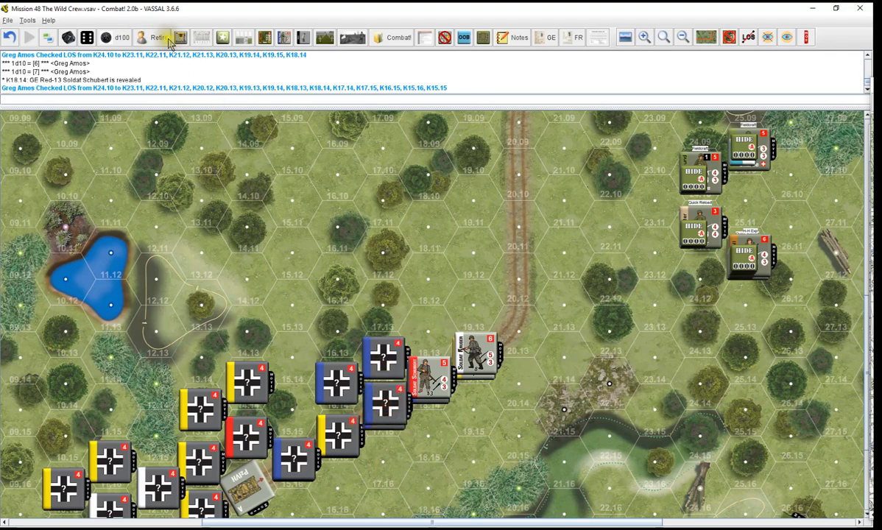
Delete the Re-Roll marker from the map
left_click(68, 37)
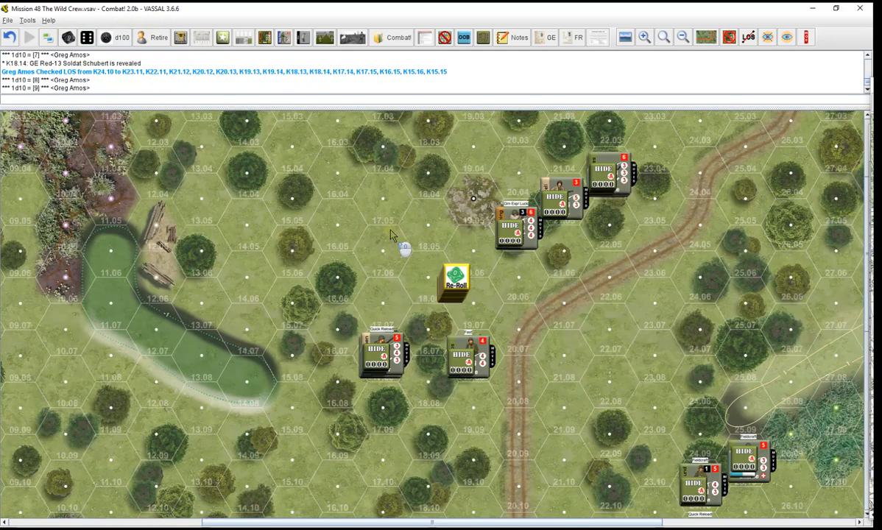
right_click(455, 283)
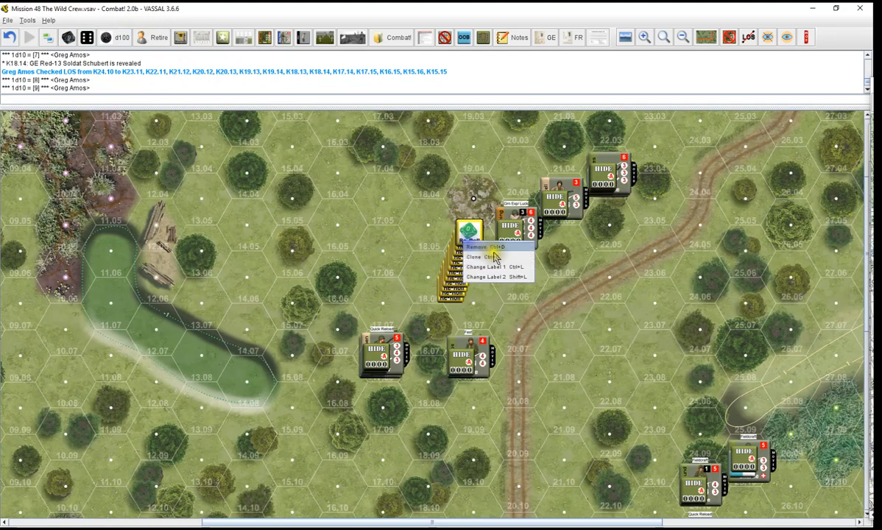
left_click(477, 247)
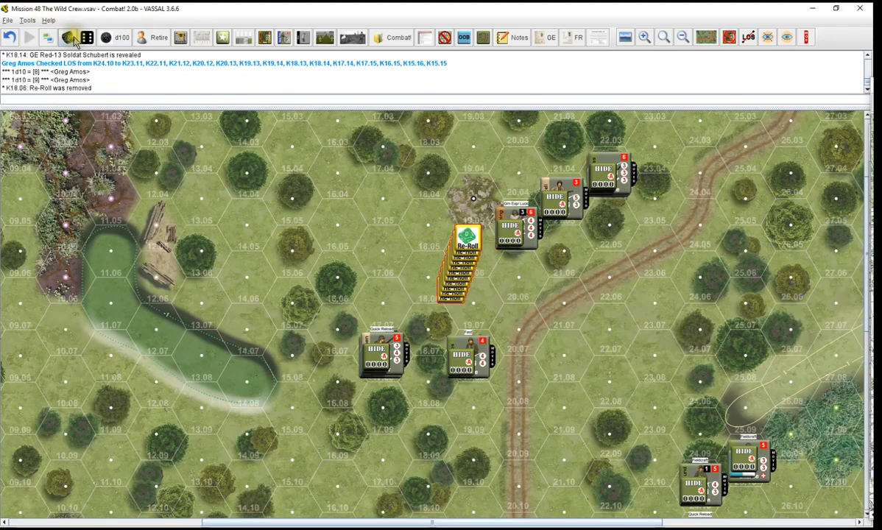
scroll("down", 3)
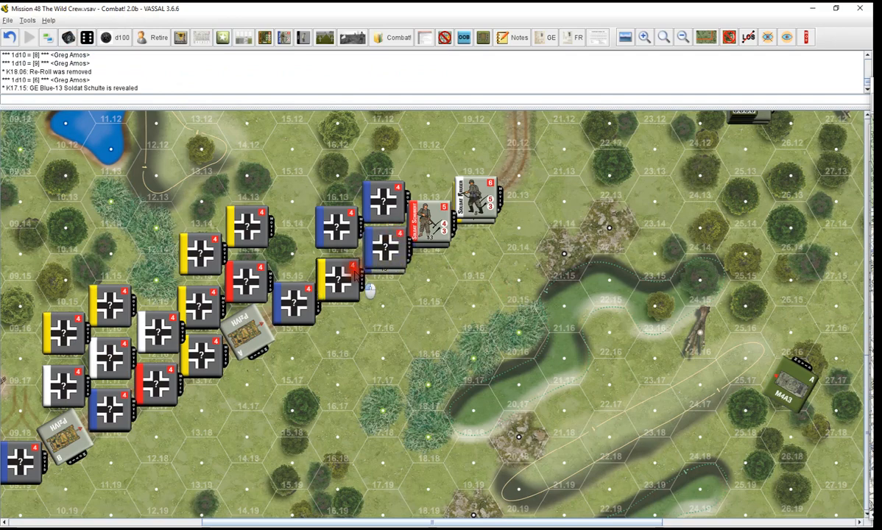
Reveal Schultz, Lange, Barthow and Sauer, and set the Impulse Marker to Impulse 2
left_click(66, 38)
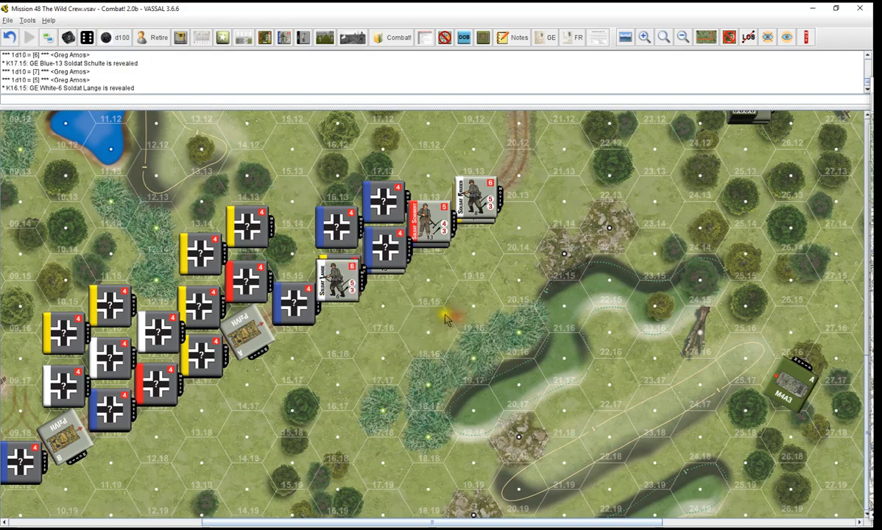
left_click(68, 37)
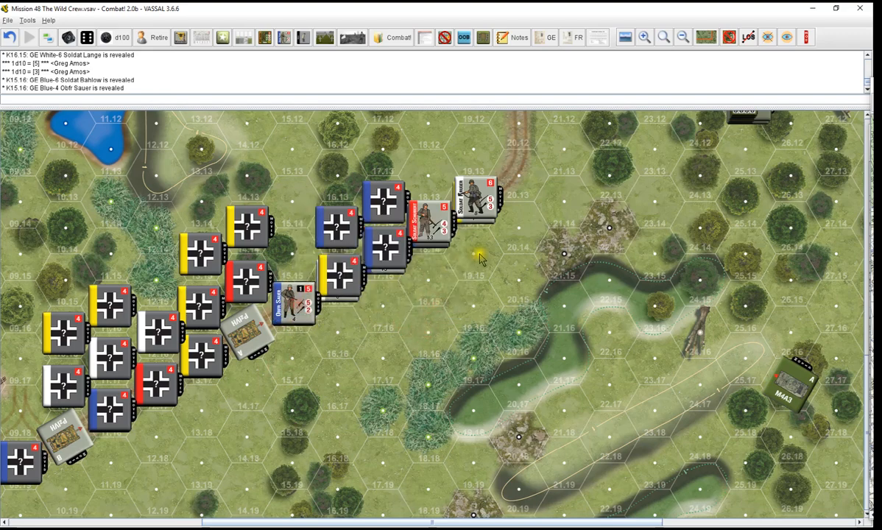
scroll("up", 3)
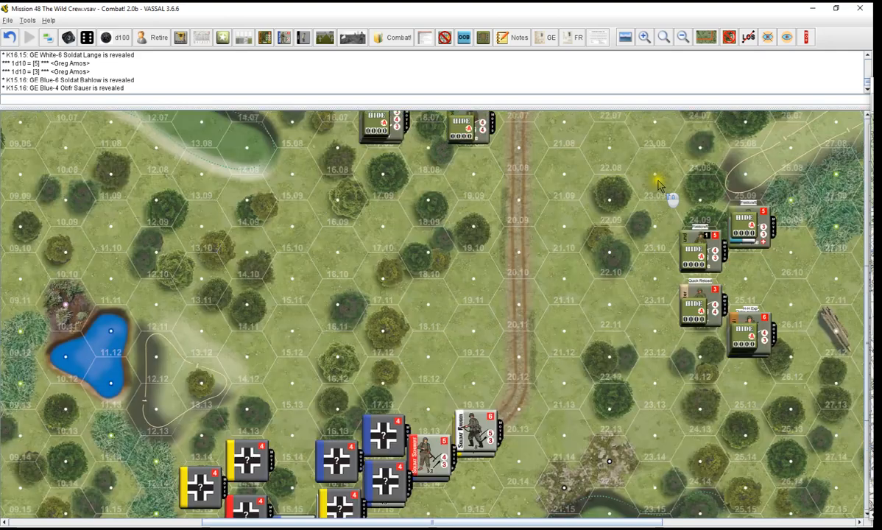
scroll("down", 3)
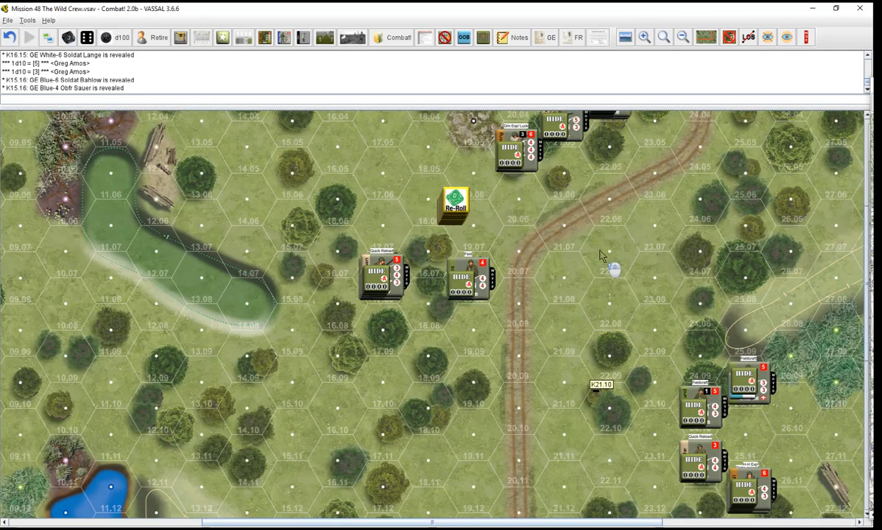
left_click(745, 36)
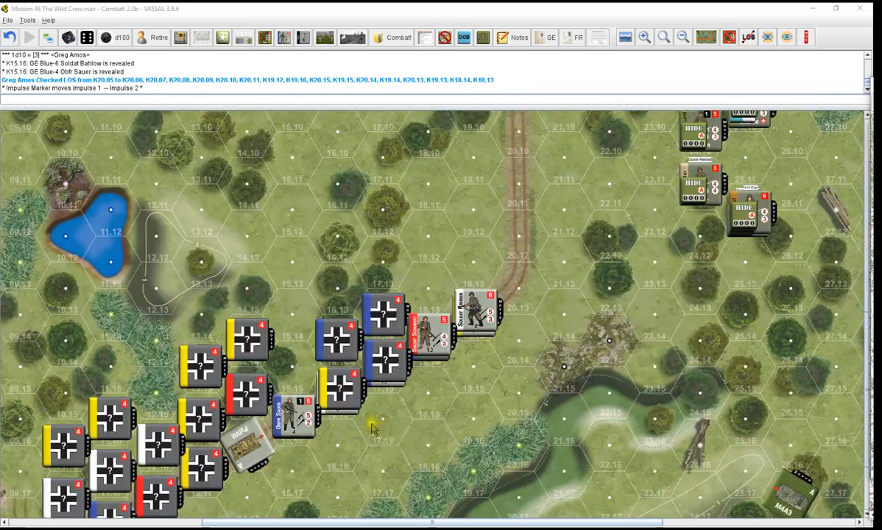
Advance Barthow, Sauer and Lange one hex each, K15.16 to K16.15 to K17.15
scroll("down", 3)
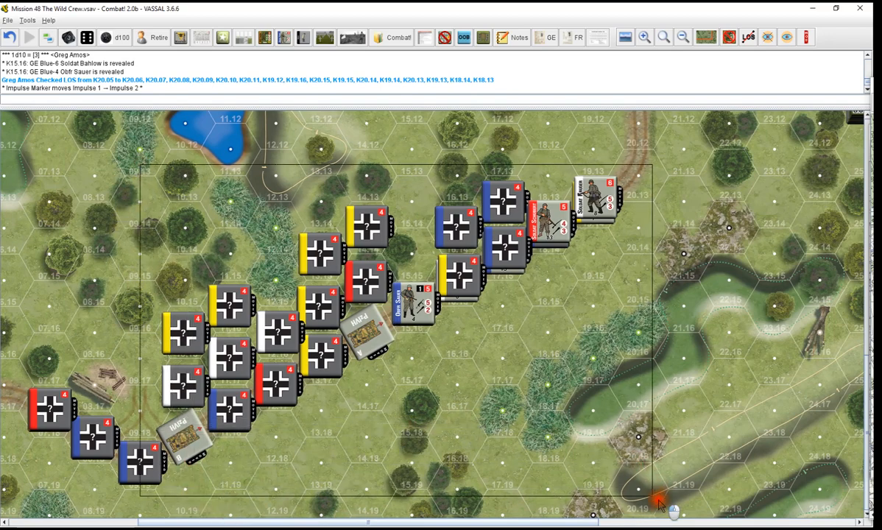
mouse_move(118, 150)
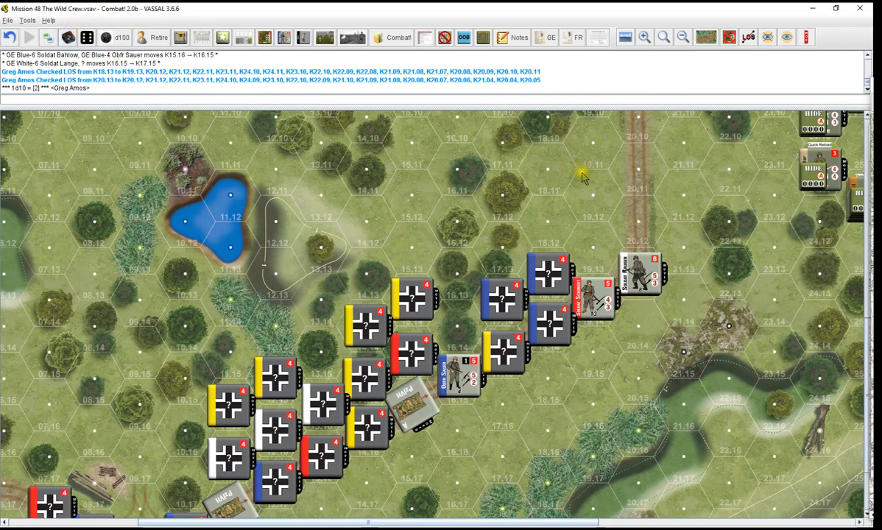
right_click(636, 165)
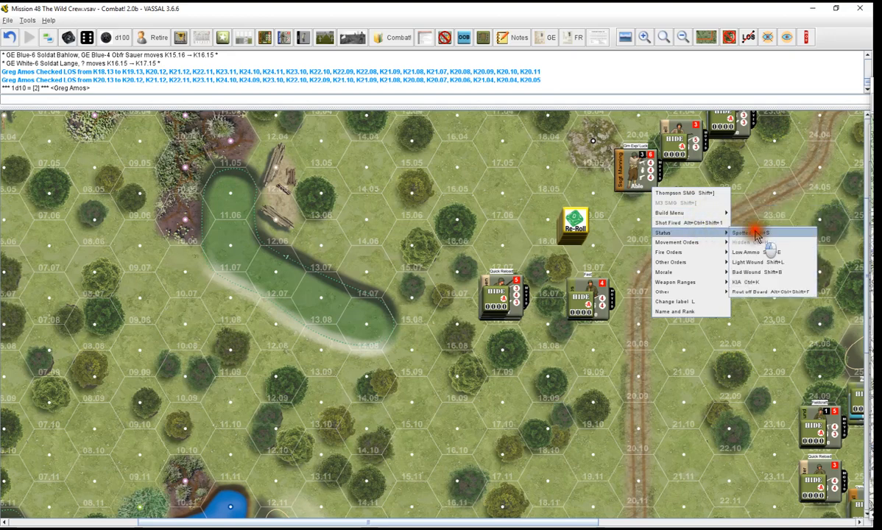
Mark Sgt Manning's squad as spotted and give Koch and Kruger Duck Back orders
left_click(742, 232)
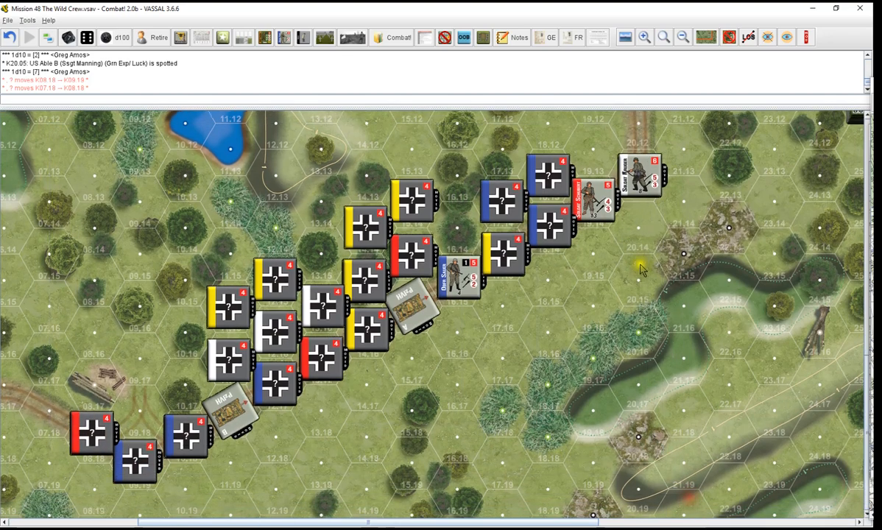
right_click(639, 169)
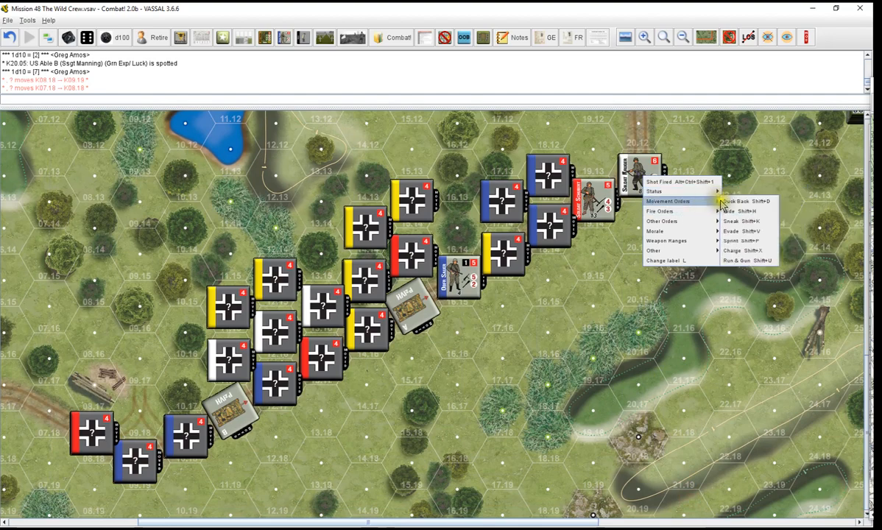
left_click(737, 200)
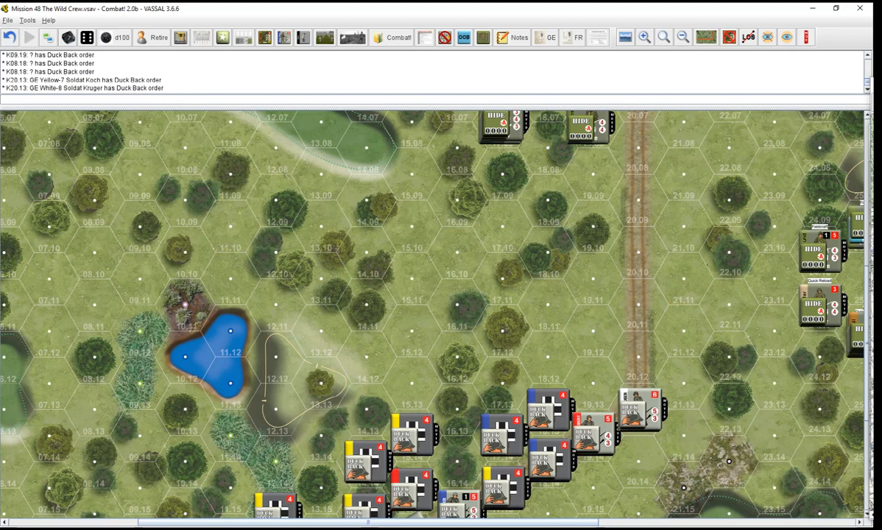
mouse_move(715, 362)
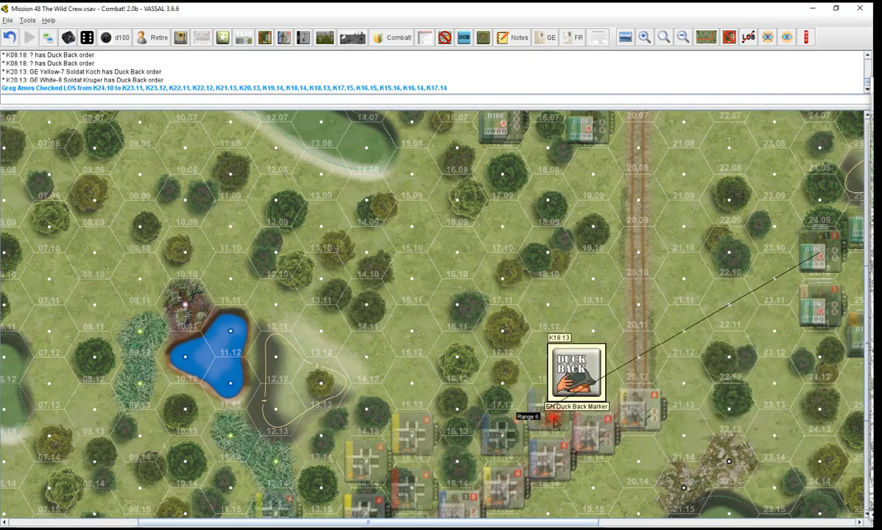
left_click(105, 38)
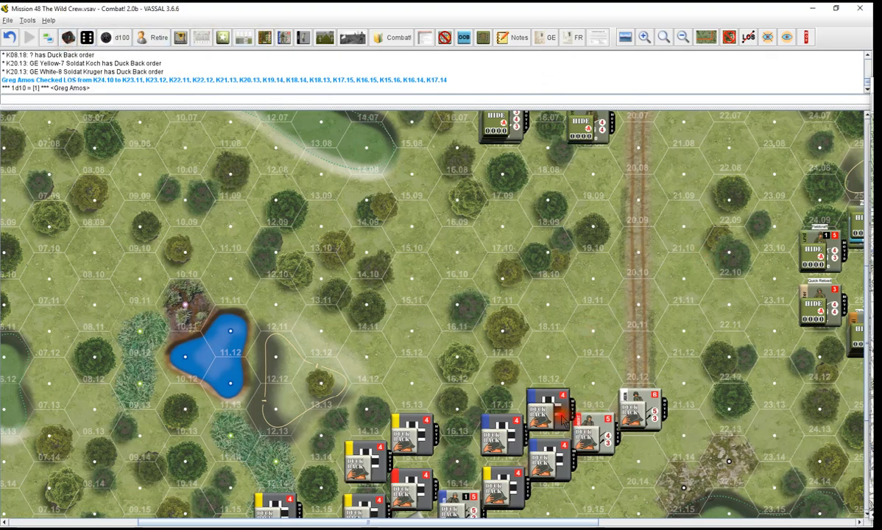
Reveal the hidden German counters Soldat Sommer and Soldat Fischer
right_click(545, 409)
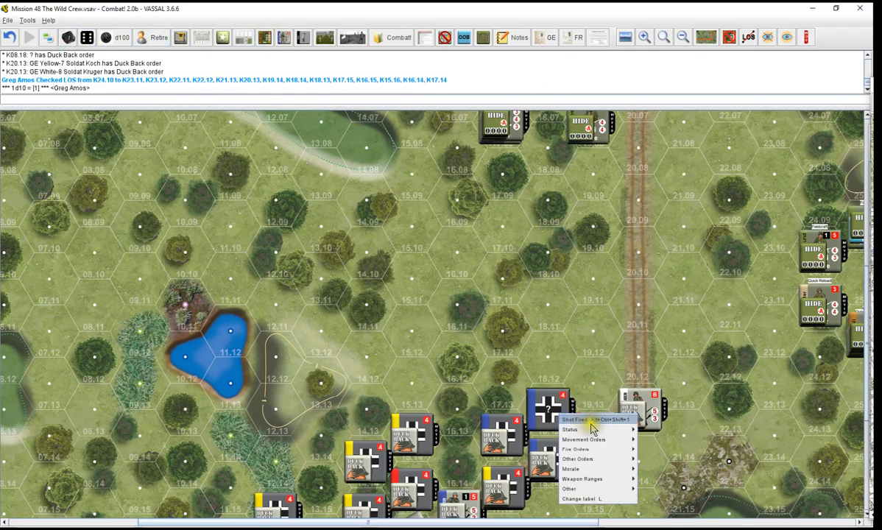
left_click(575, 418)
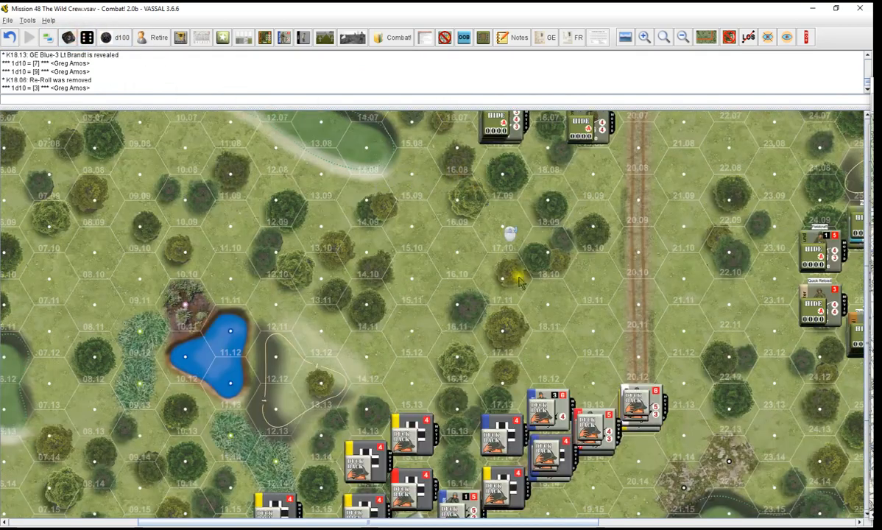
scroll("down", 3)
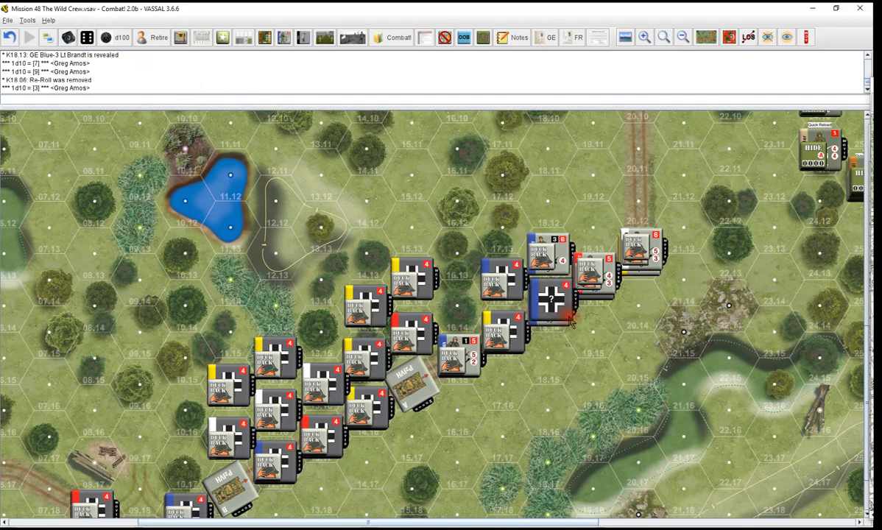
right_click(567, 318)
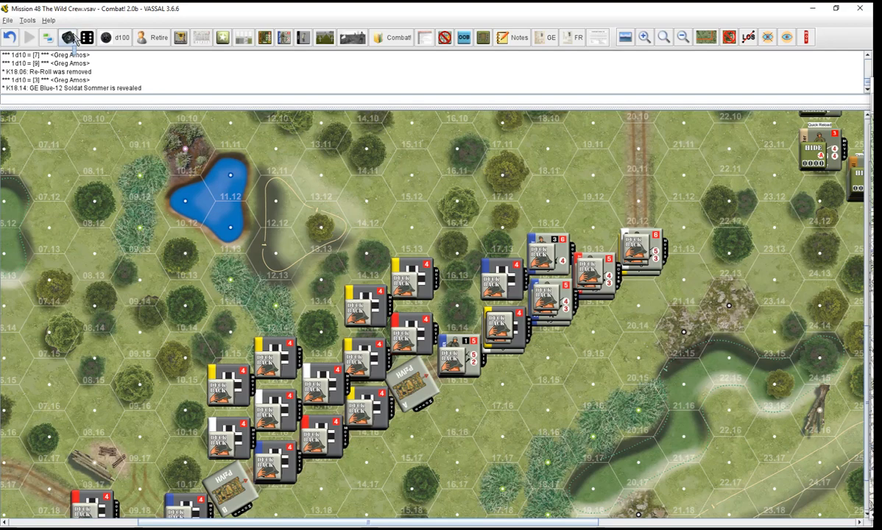
right_click(501, 324)
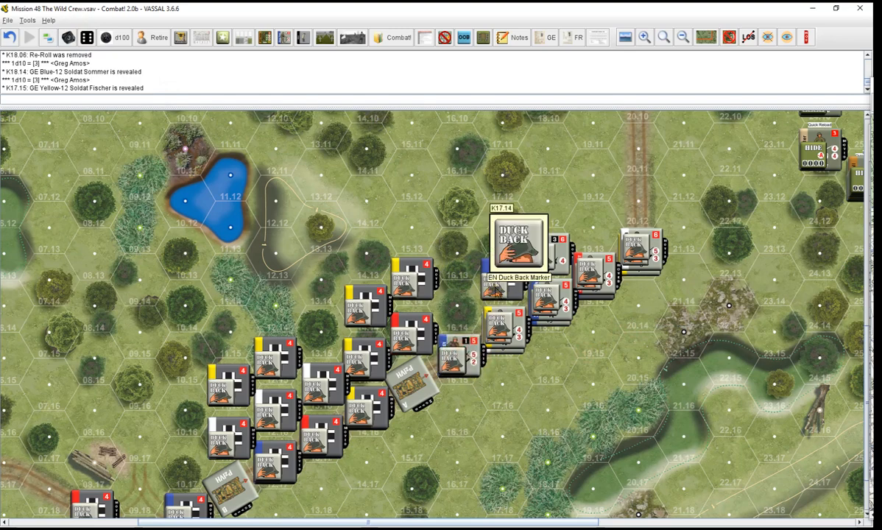
left_click(515, 243)
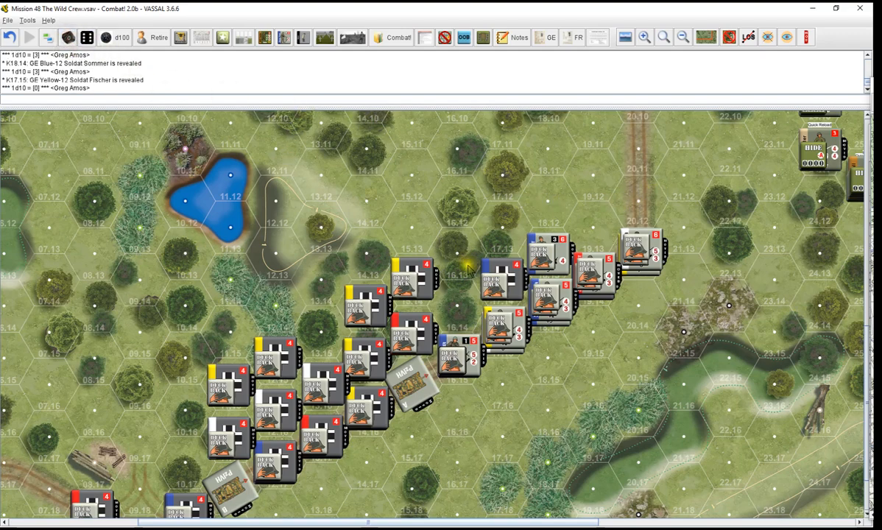
Reveal Blue Dummy-2, return it to the Characters Display, and remove a Duck Back marker
right_click(516, 276)
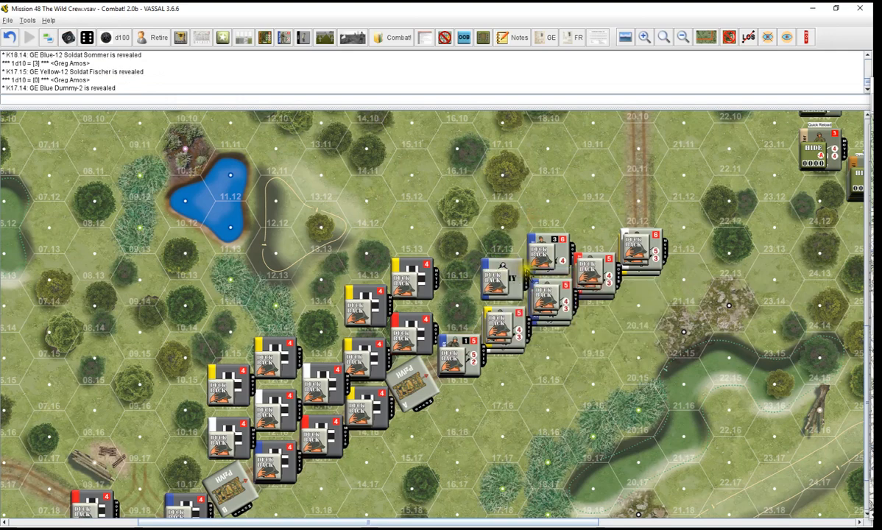
right_click(500, 278)
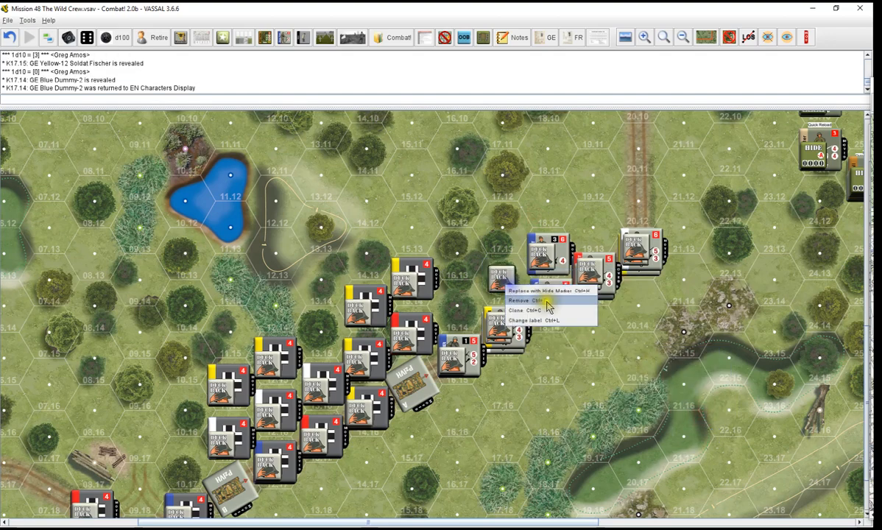
left_click(518, 300)
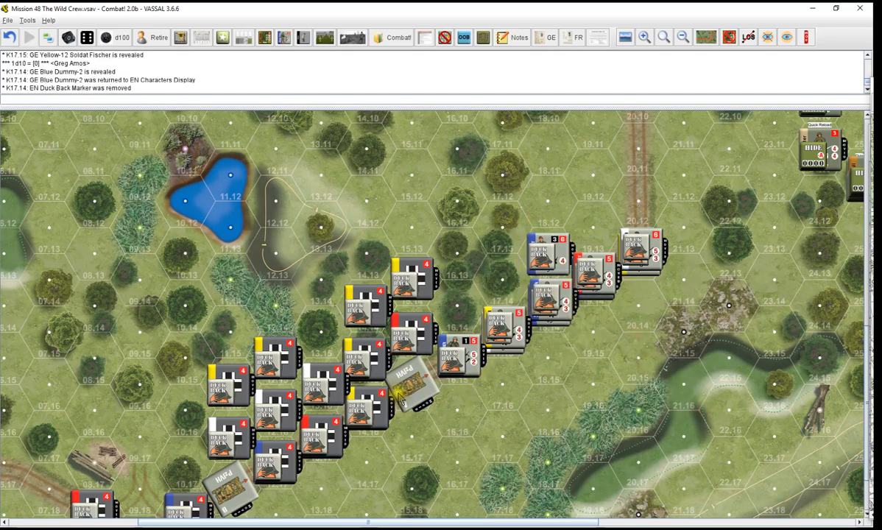
mouse_move(420, 336)
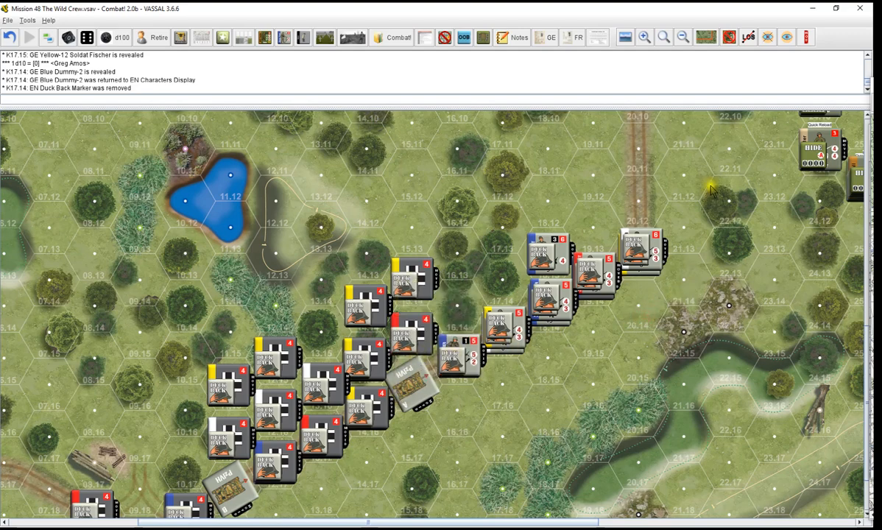
Advance to impulse 3, swap Duck Back markers for Hide markers, and move a Panzer IV one hex forward
scroll("down", 3)
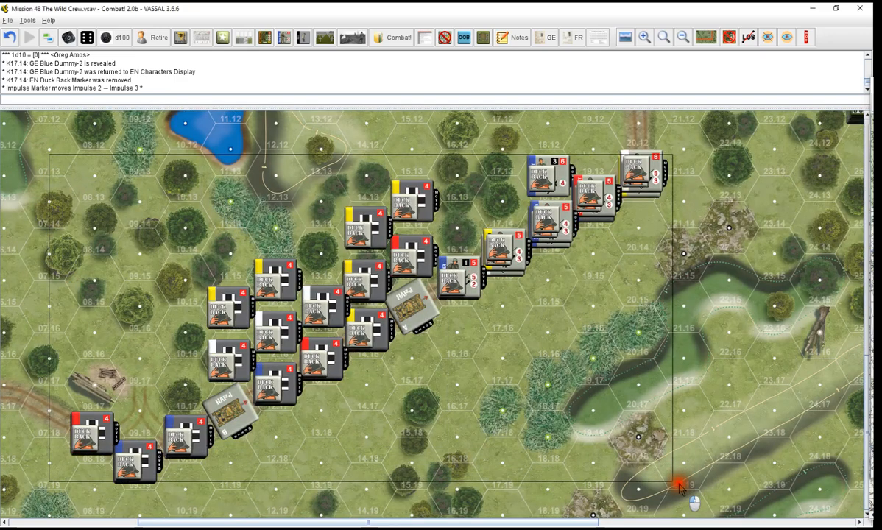
right_click(641, 165)
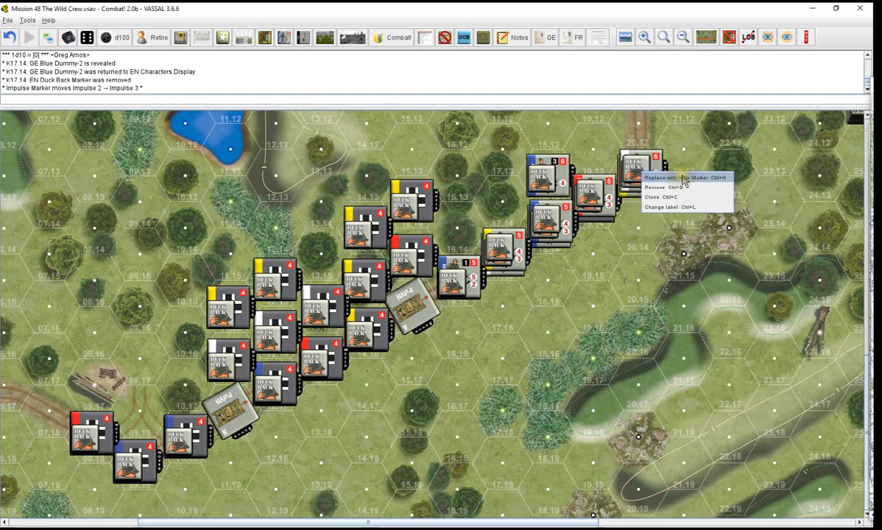
left_click(665, 177)
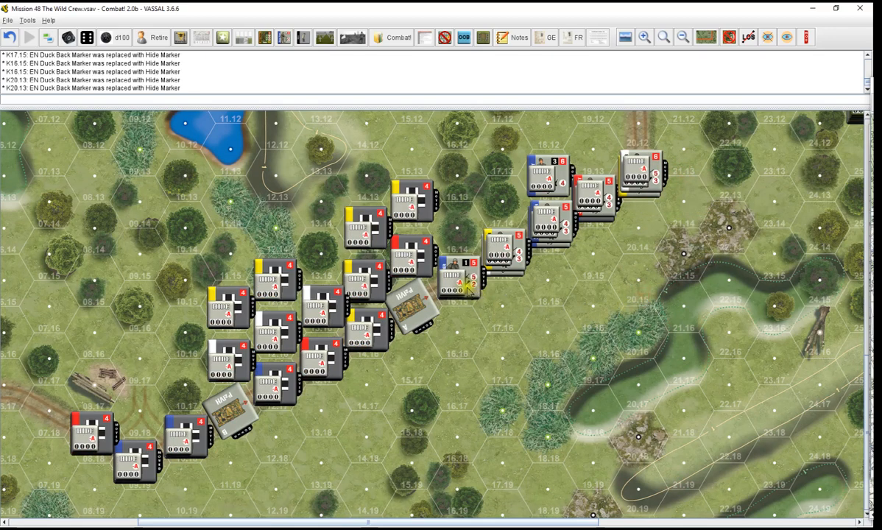
left_click_drag(409, 317, 457, 283)
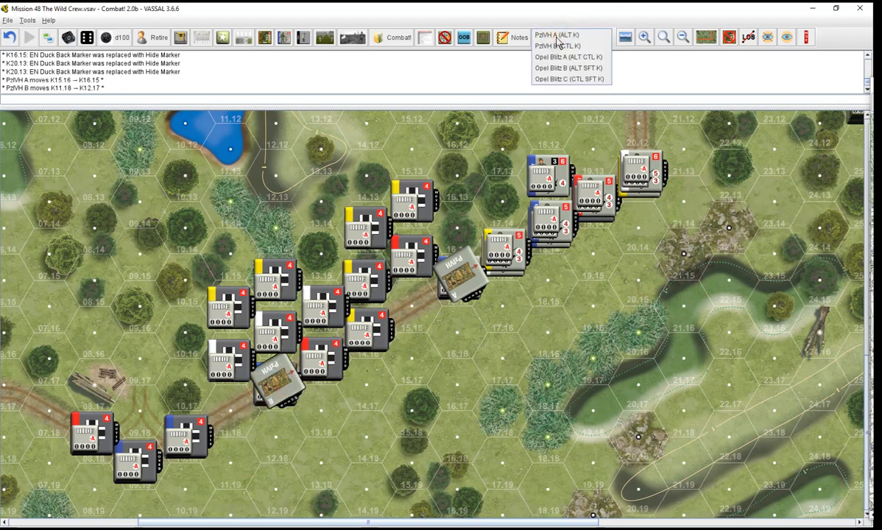
Replace the Road Crawl markers on the PzIVH A and B crew sheets with Stop markers
left_click(557, 35)
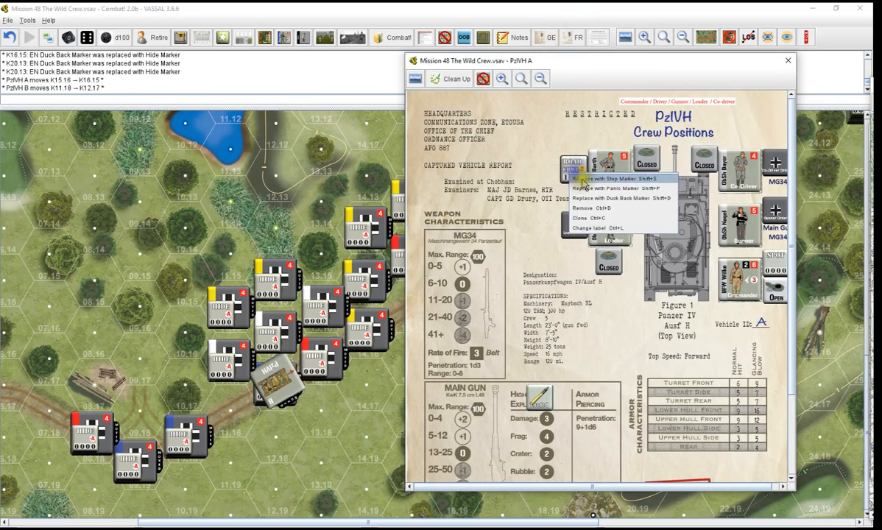
left_click(621, 178)
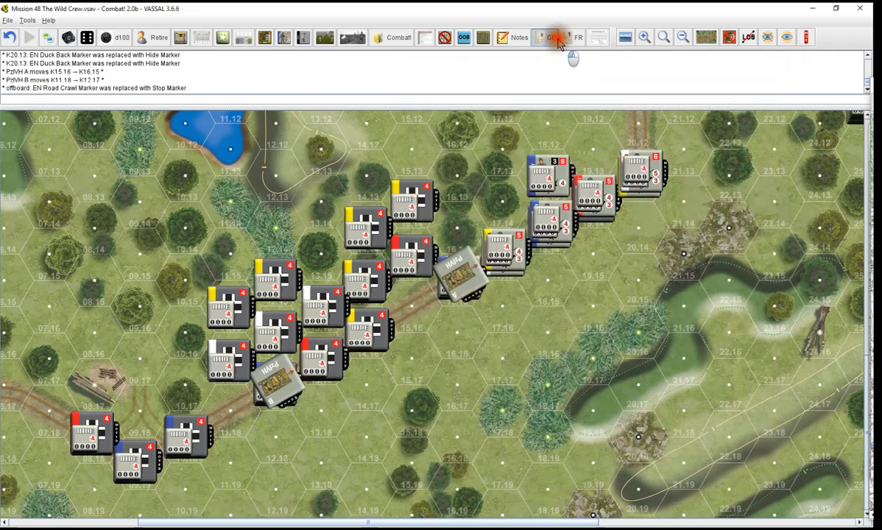
left_click(549, 38)
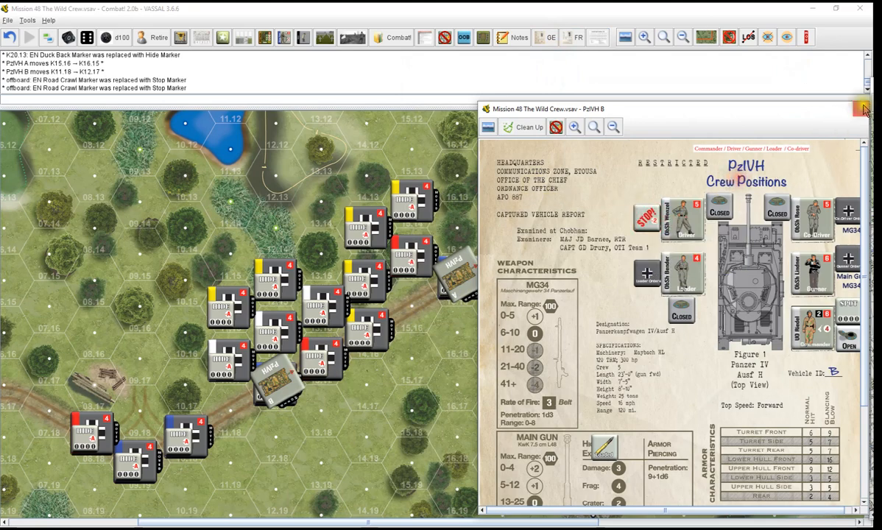
left_click(863, 108)
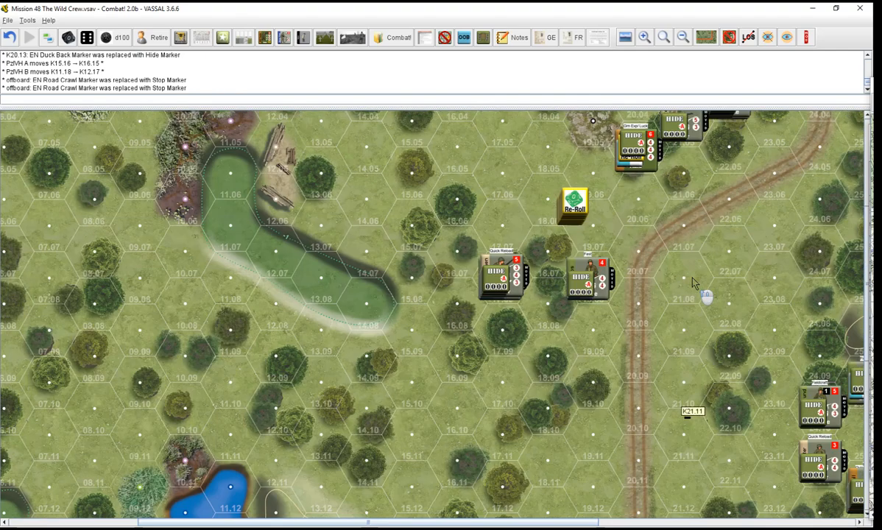
Check line of sight from X20.13 and X18.14 toward column 24, then roll 1d10
scroll("down", 3)
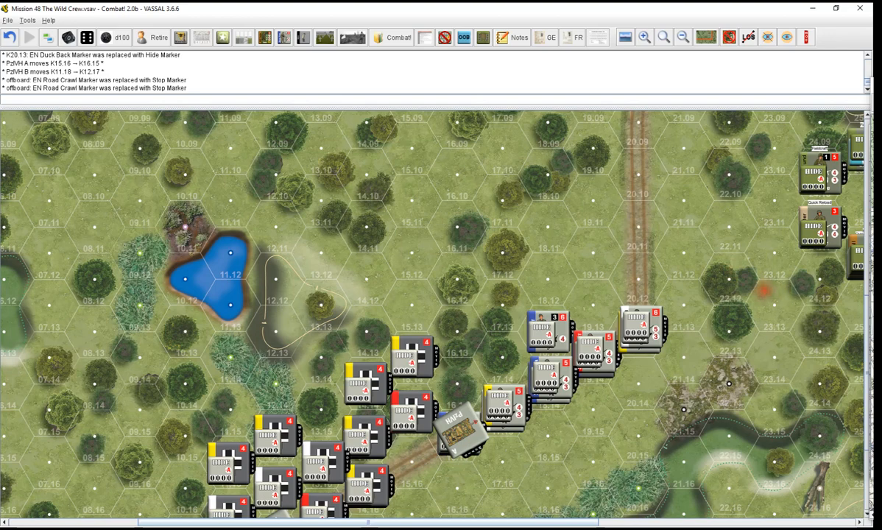
mouse_move(710, 294)
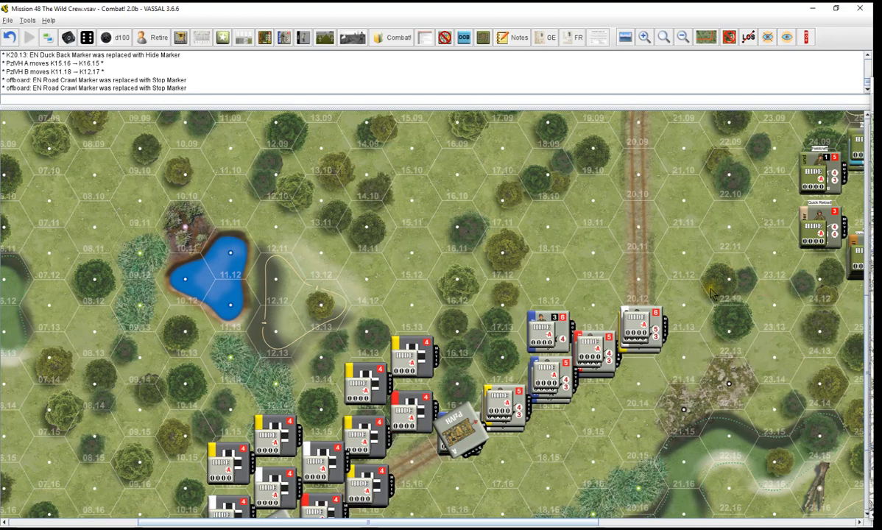
mouse_move(760, 289)
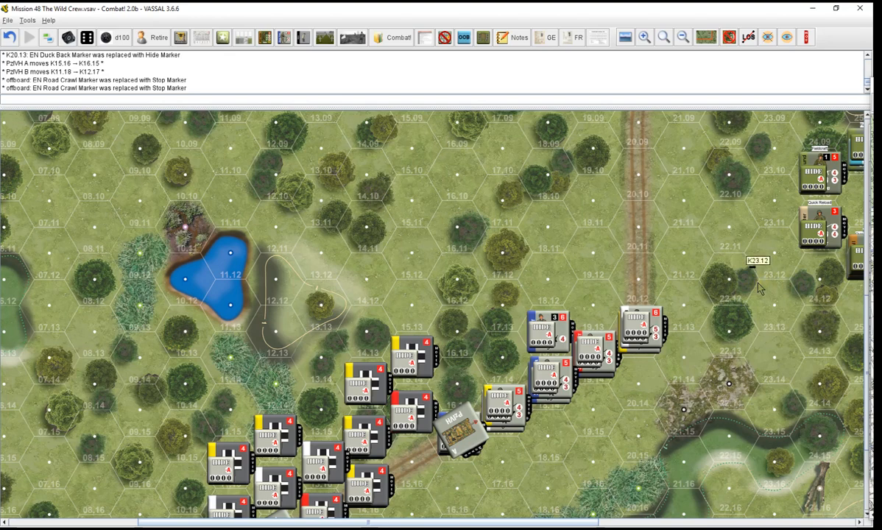
mouse_move(780, 183)
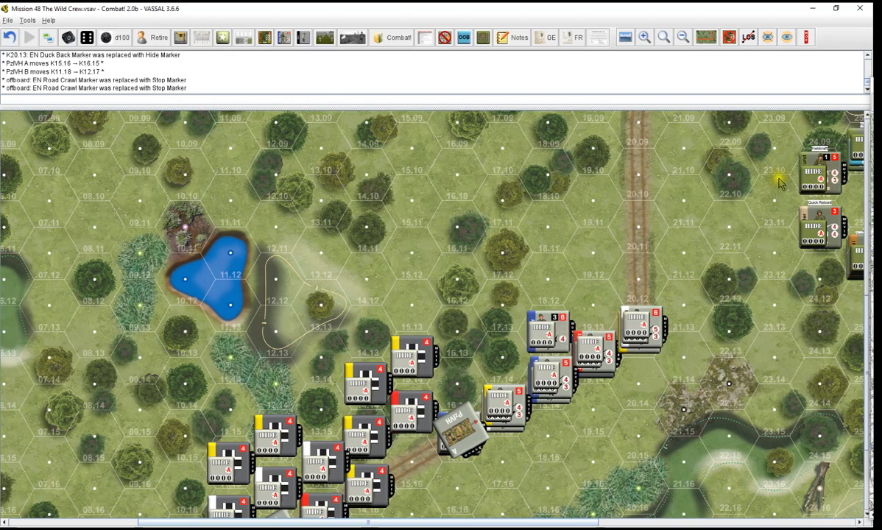
mouse_move(857, 194)
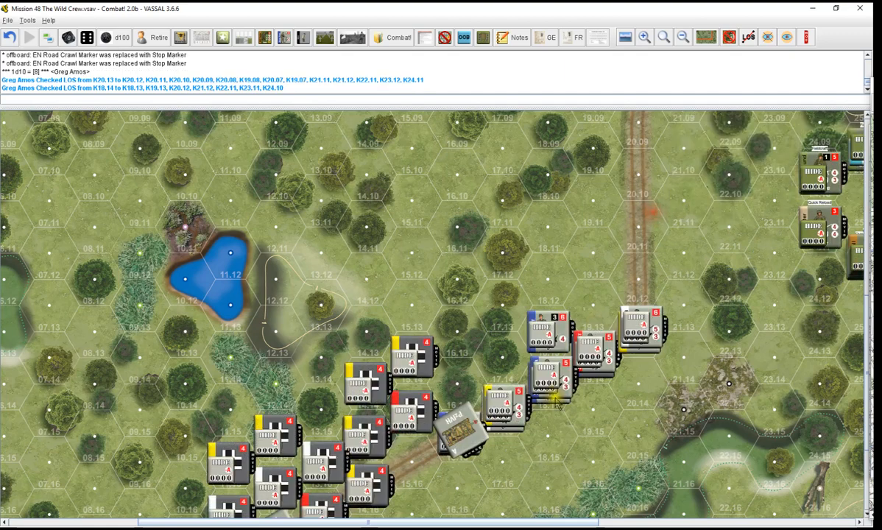
mouse_move(350, 129)
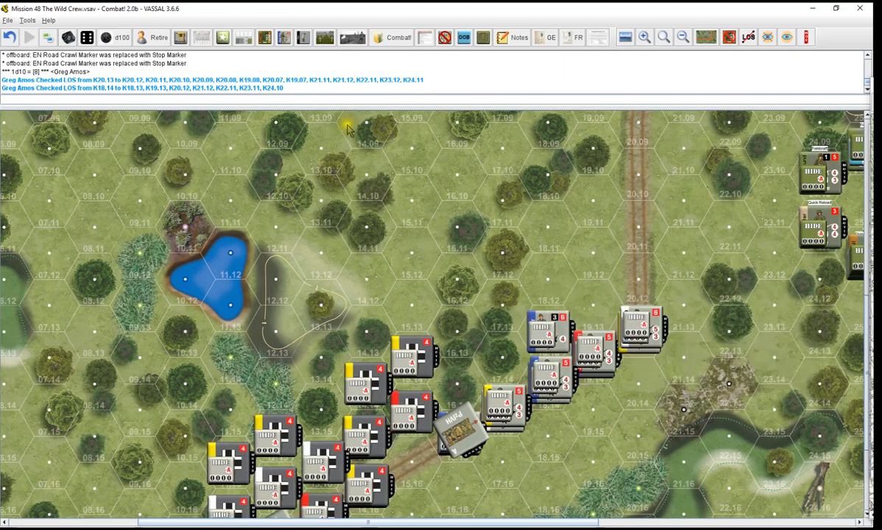
left_click(67, 37)
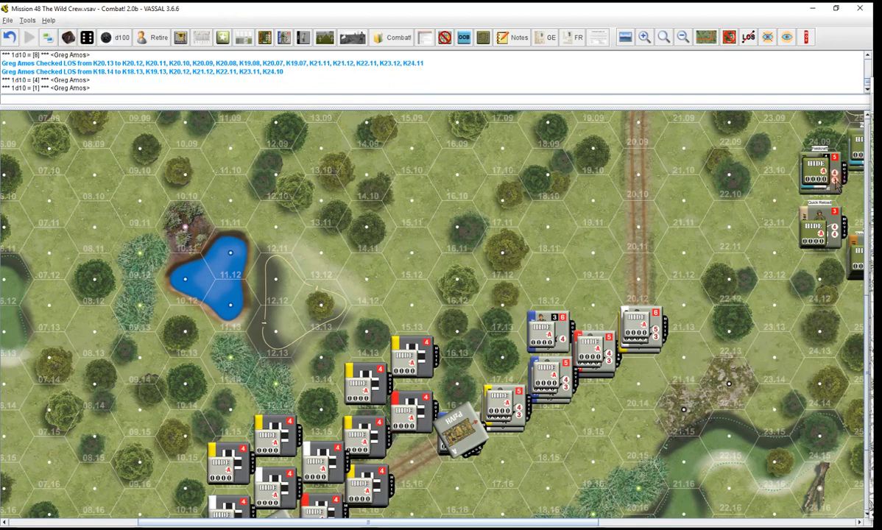
Mark Sgt Frankland's Charlie team at X24.10 as spotted, roll again, and reveal Blue Dummy-1 at X22.14
right_click(819, 169)
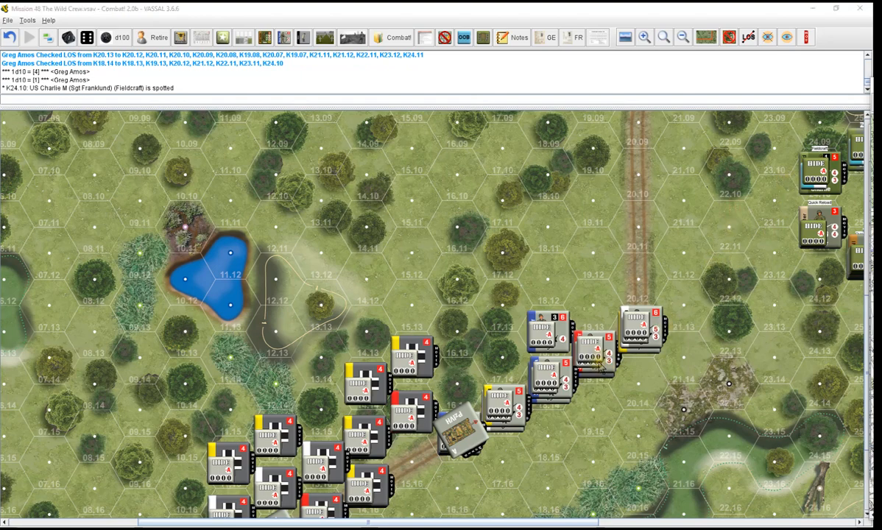
left_click(68, 37)
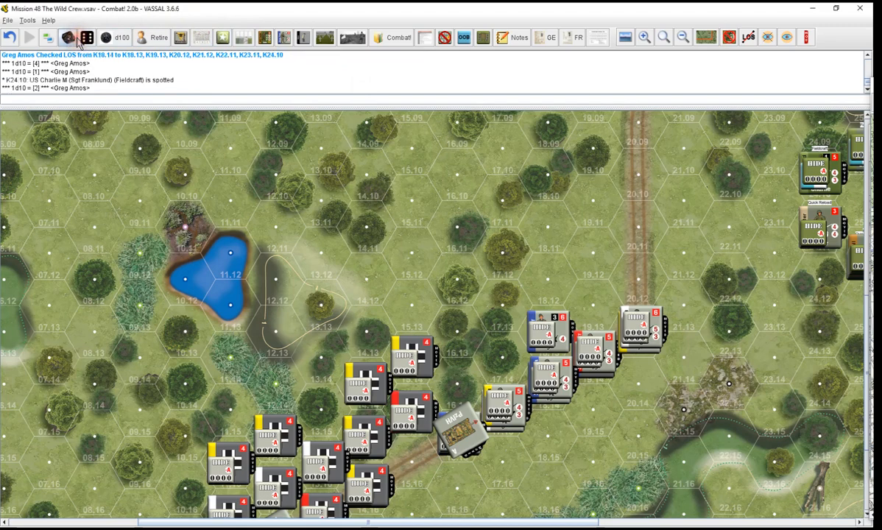
right_click(589, 361)
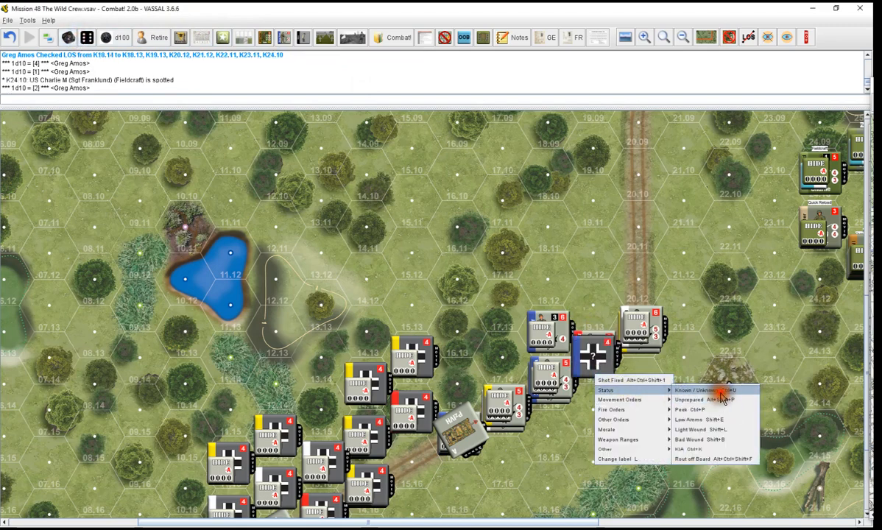
left_click(704, 389)
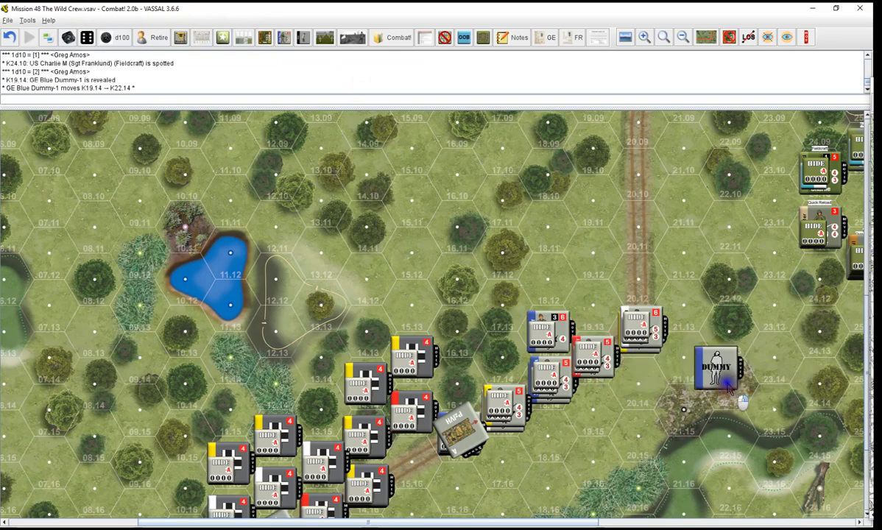
right_click(718, 368)
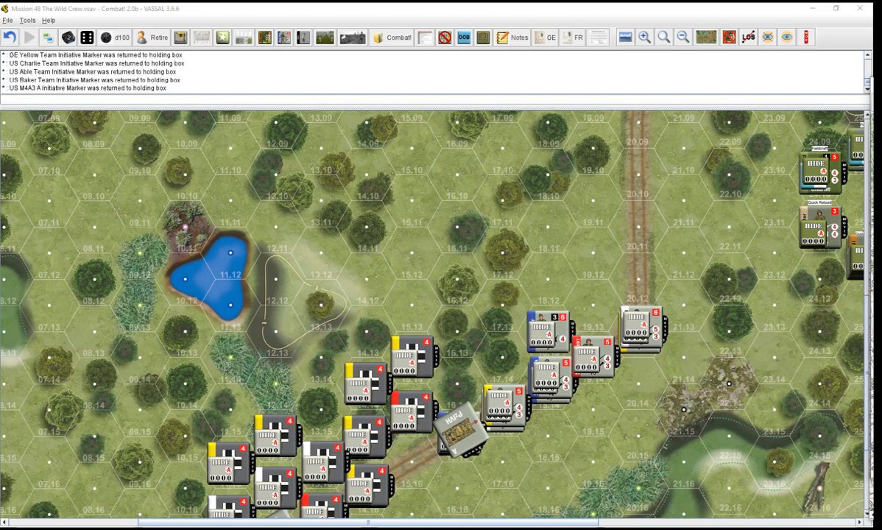
mouse_move(730, 368)
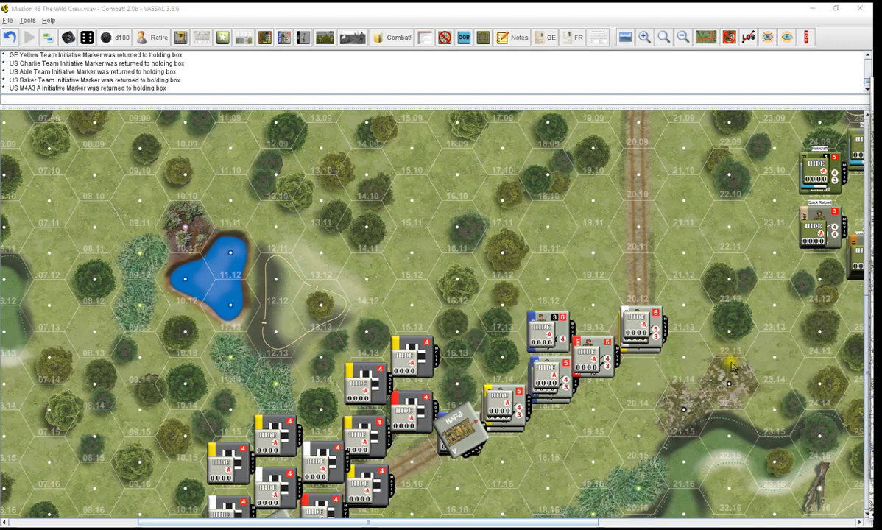